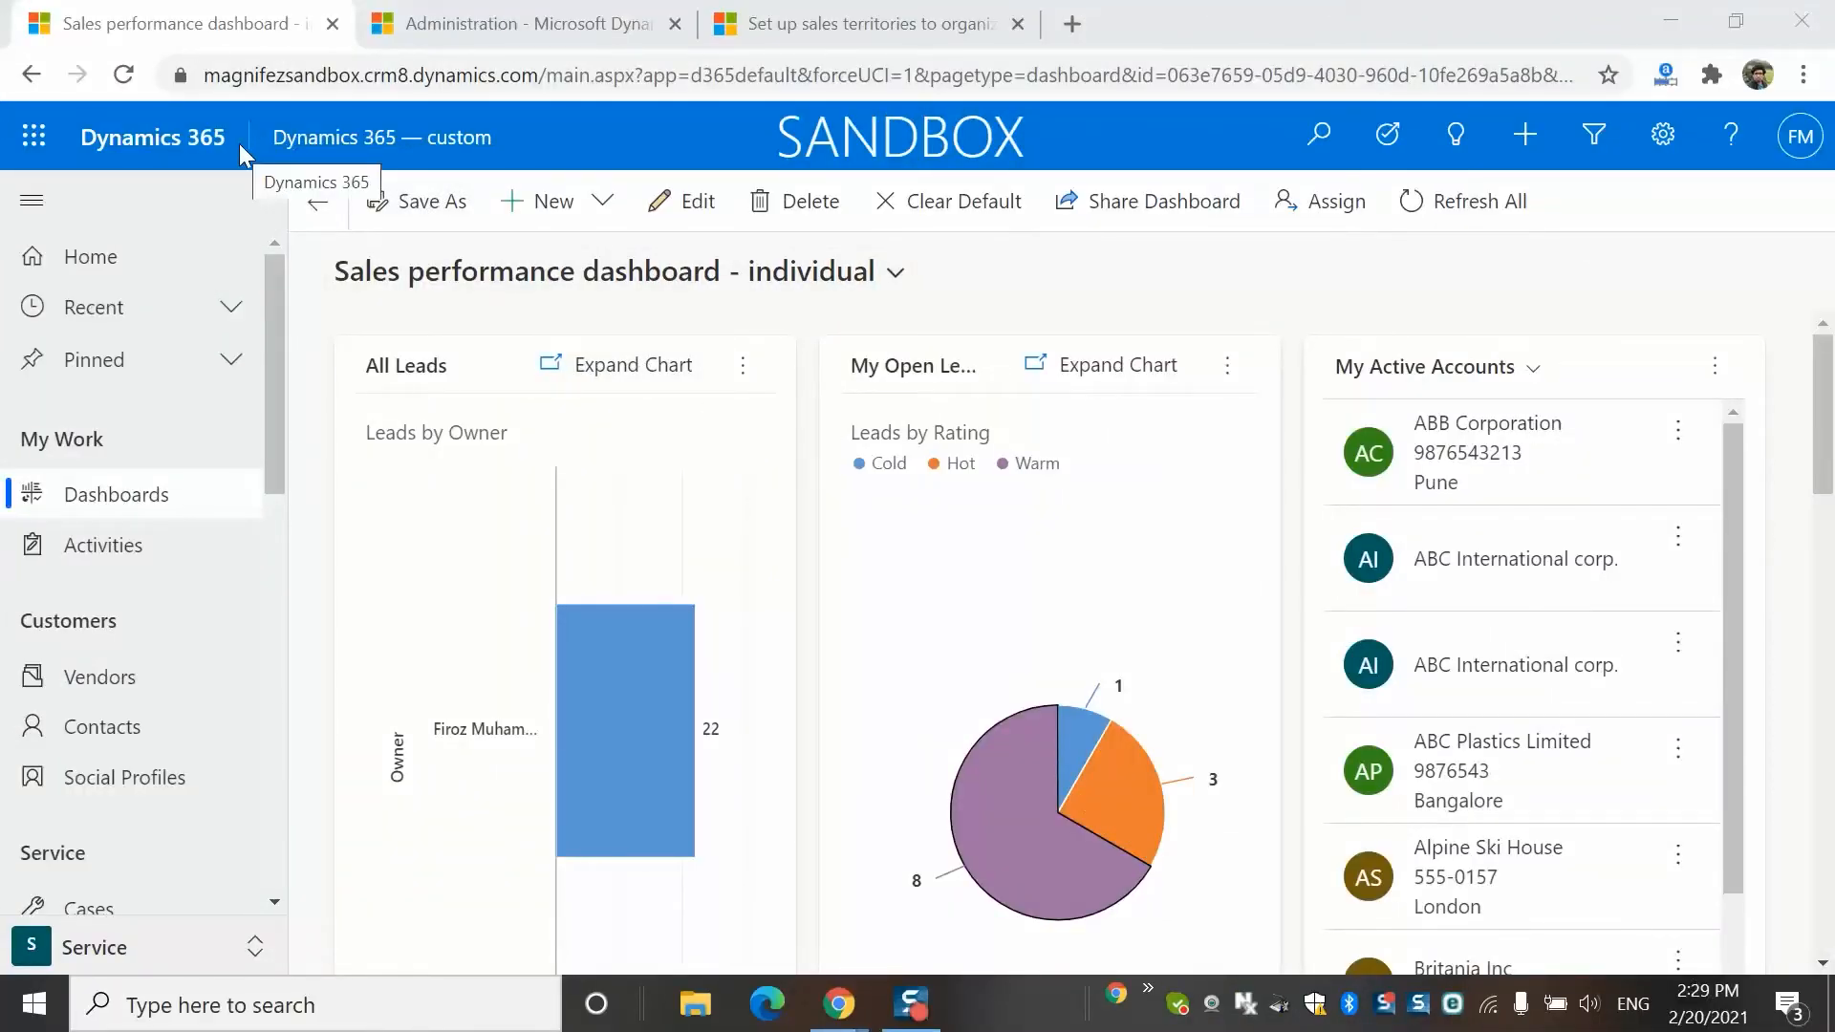
mouse_move(335, 585)
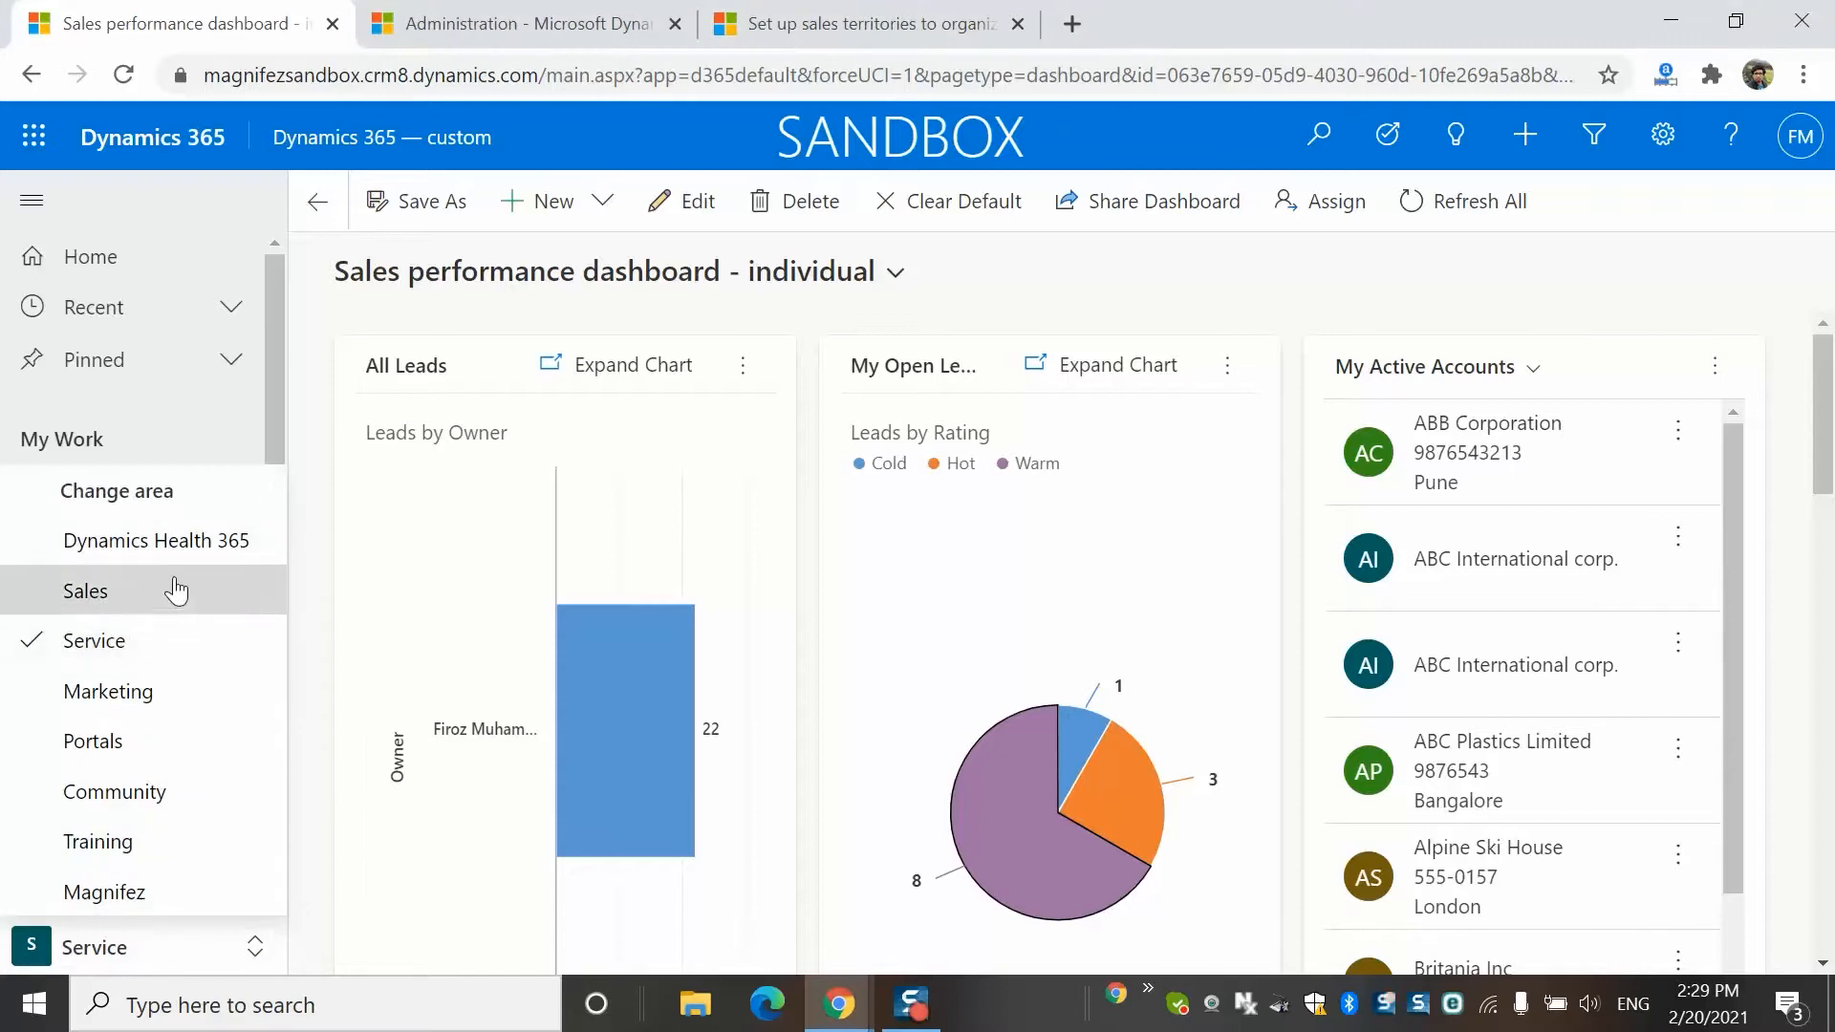
Step: Change the Dynamics 365 work area from Service to Sales using the area switcher
click(85, 591)
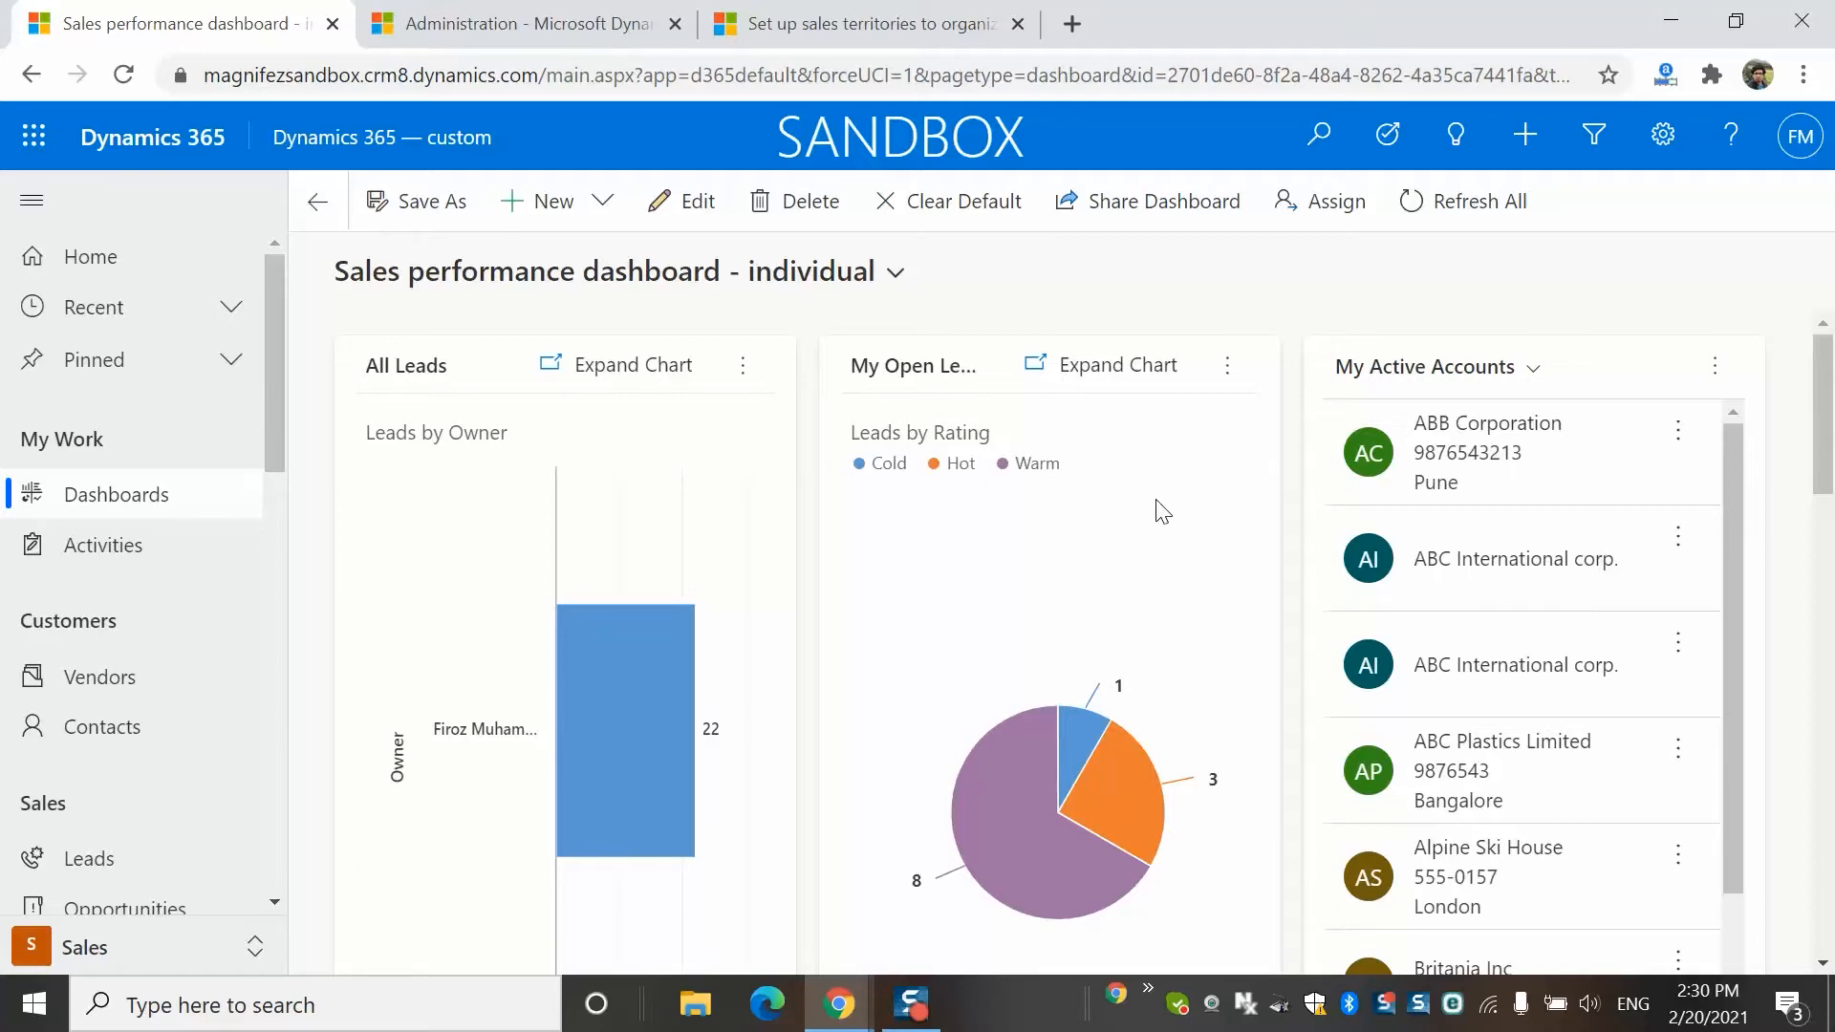
Step: Open Advanced Settings from the gear menu to reach Business Management
click(1664, 135)
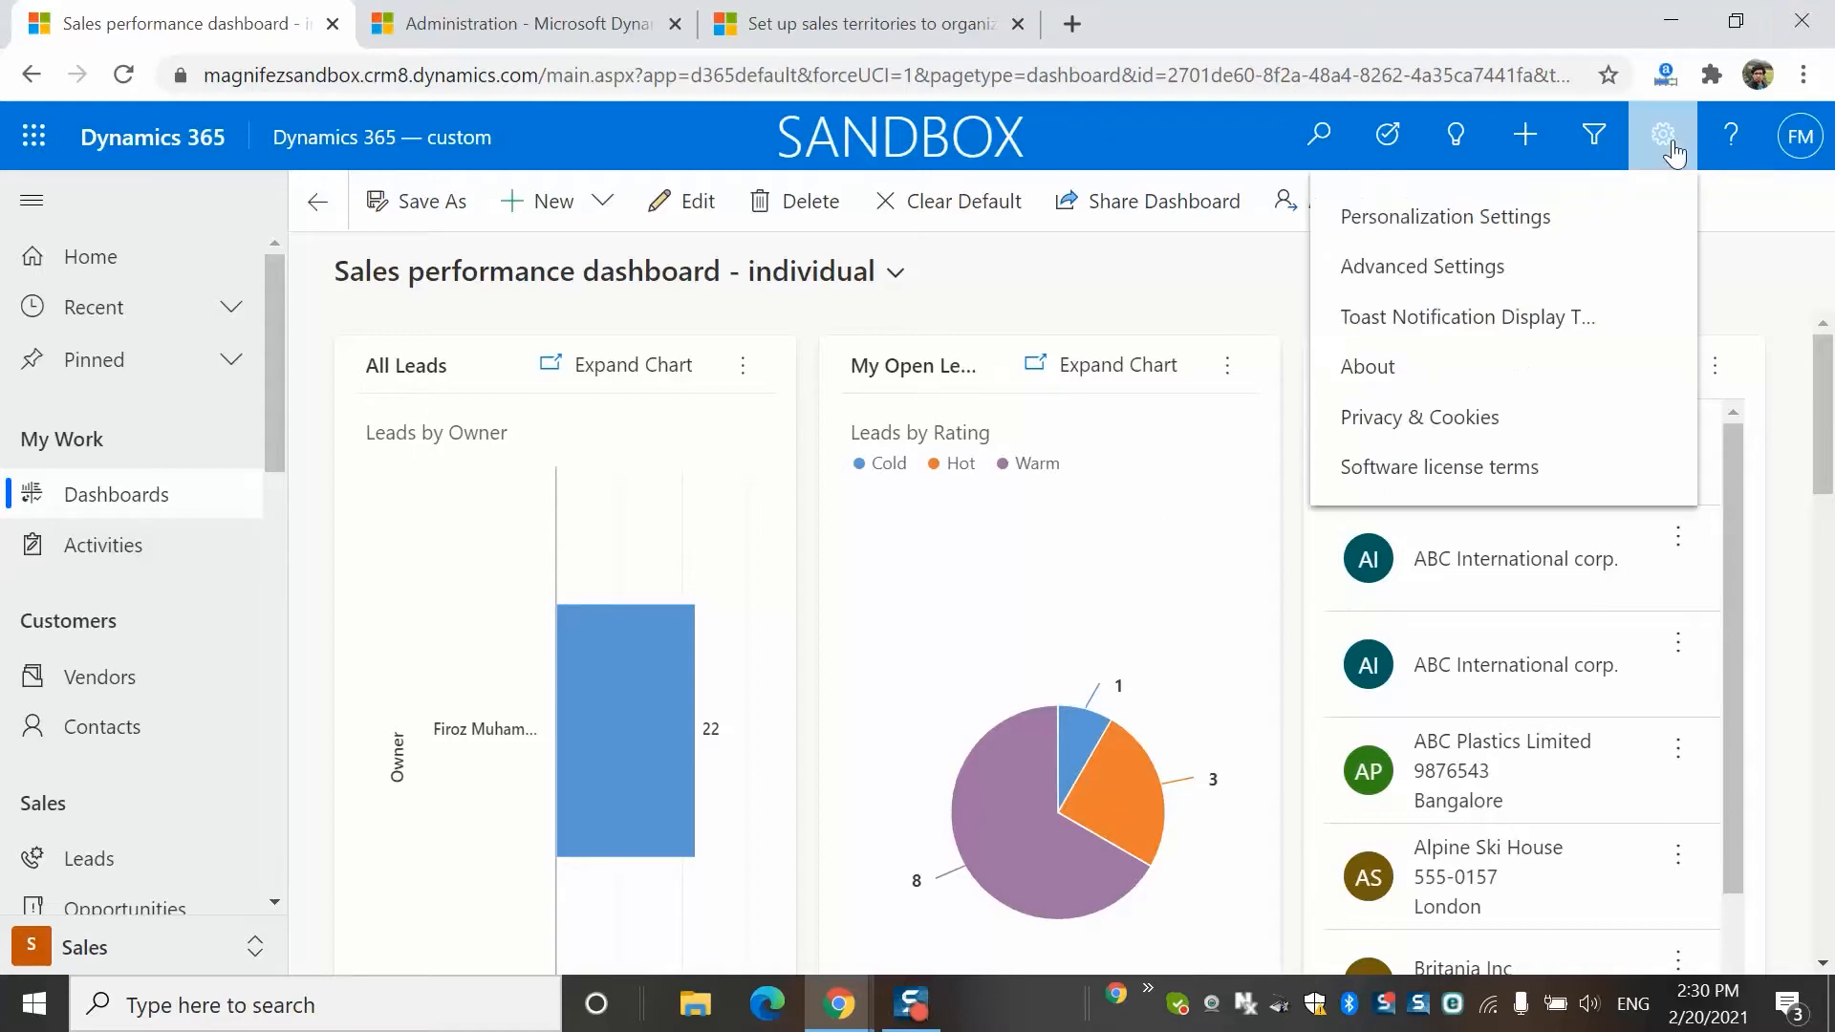
click(1422, 267)
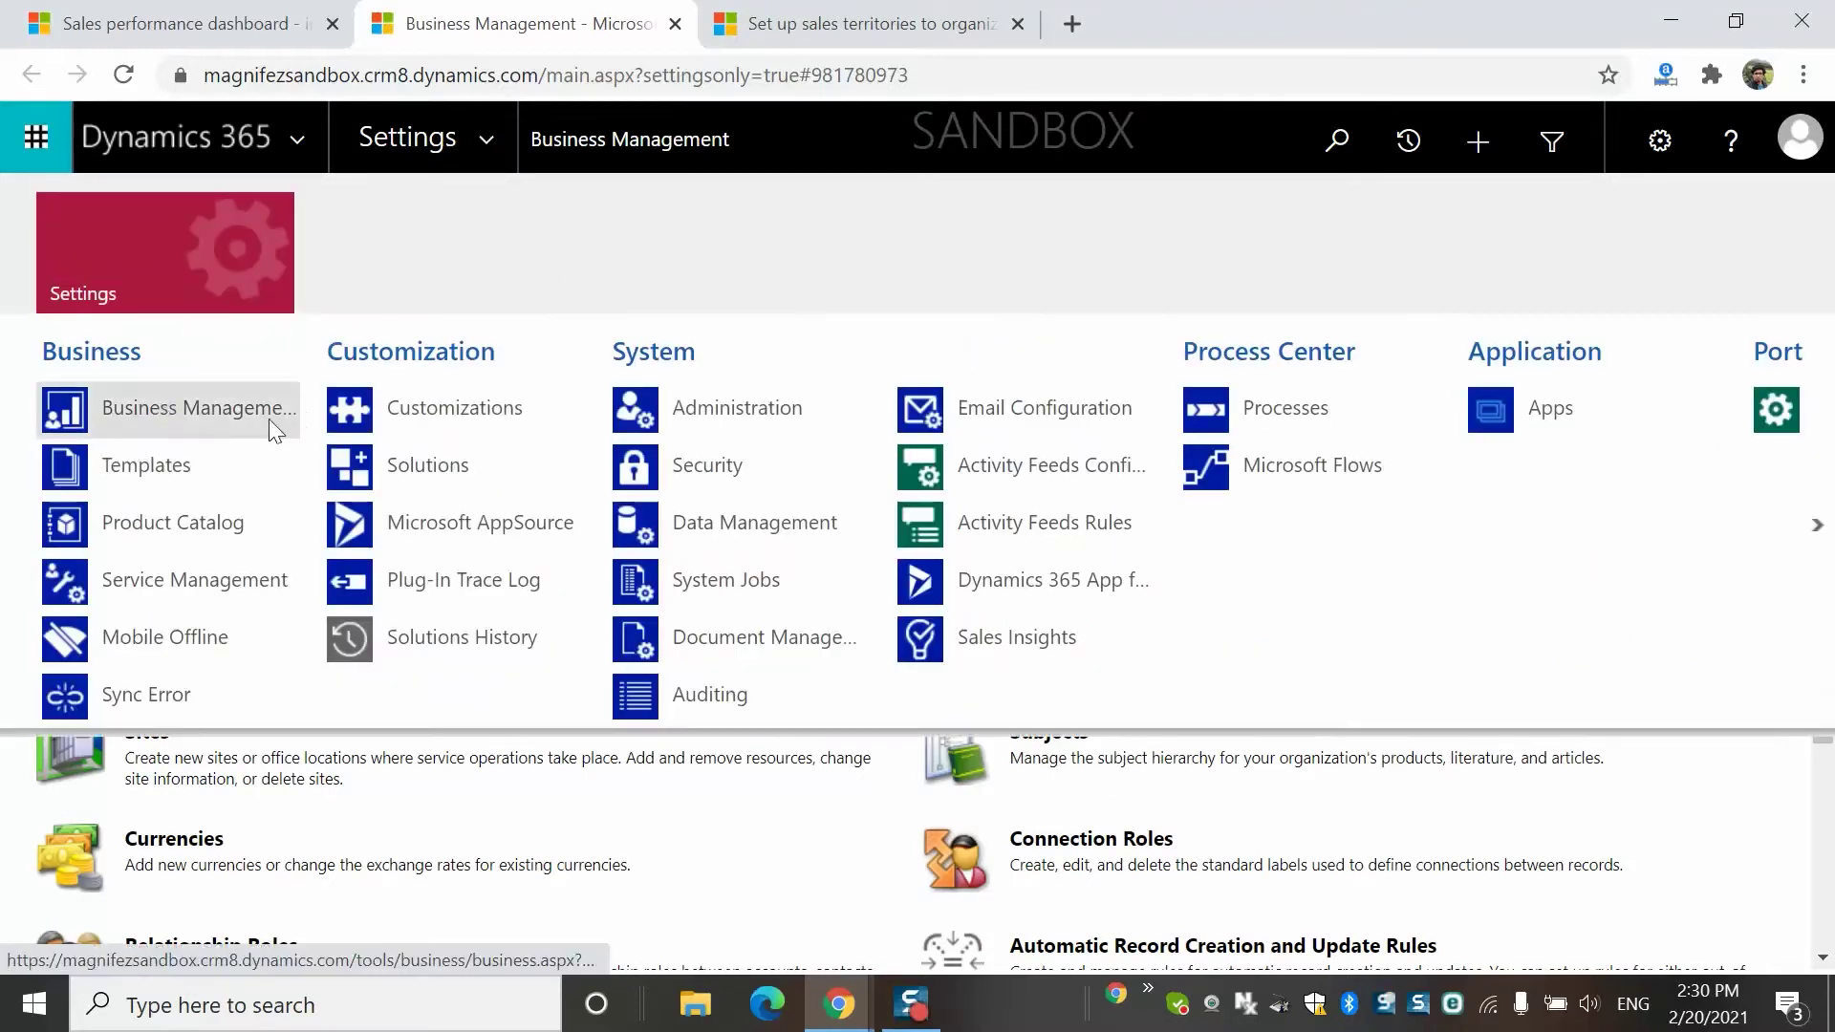
mouse_move(1702, 826)
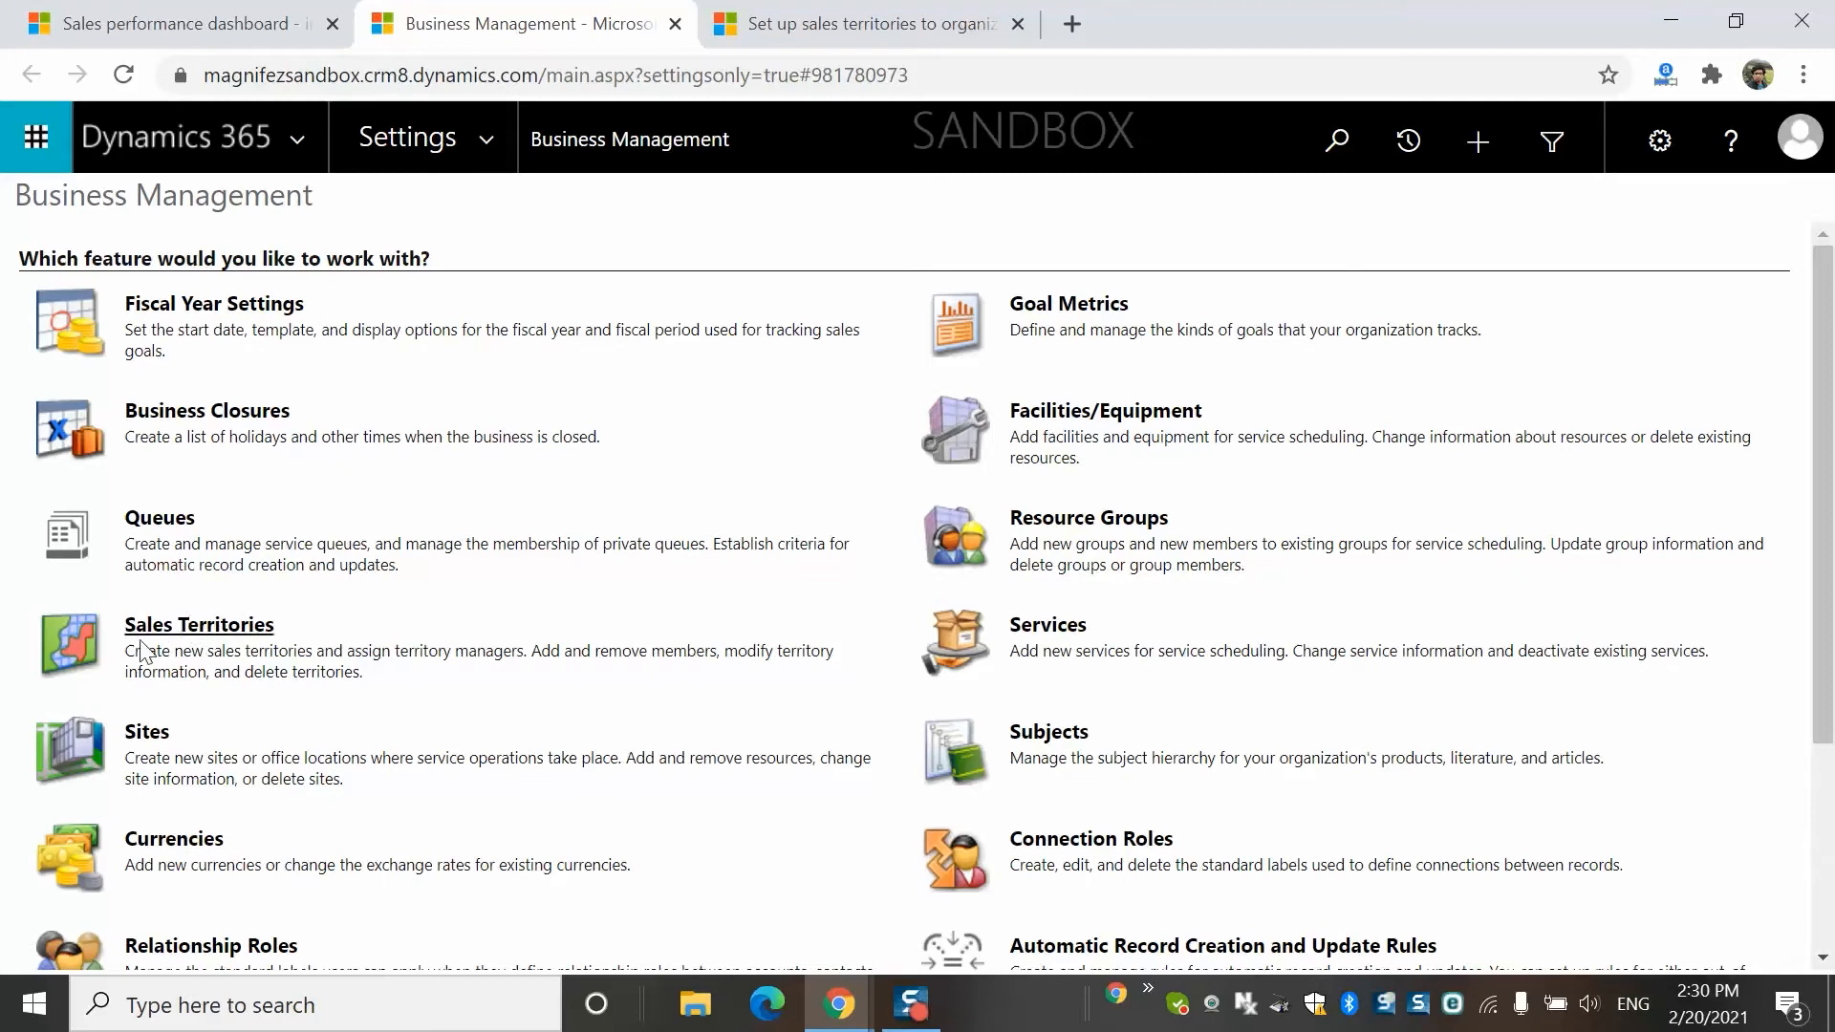
mouse_move(239, 646)
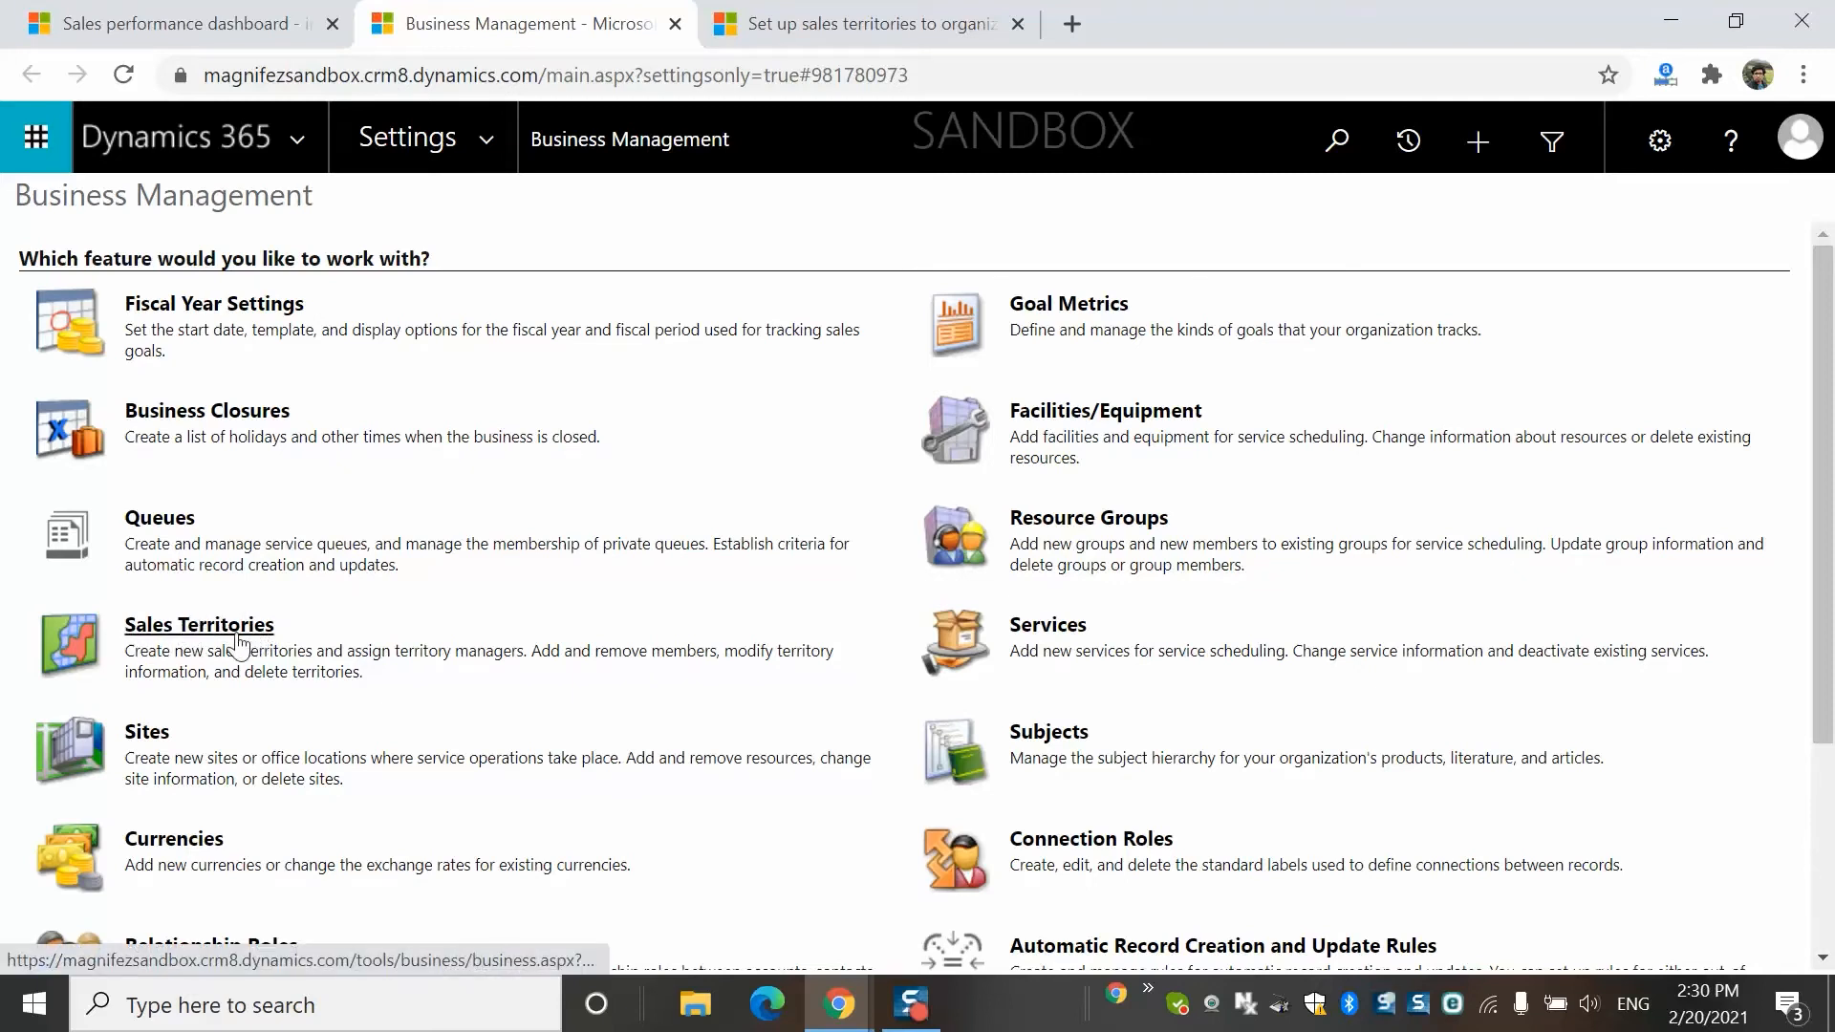
Step: Open Sales Territories and browse the All Territories list to find Delhi
click(198, 625)
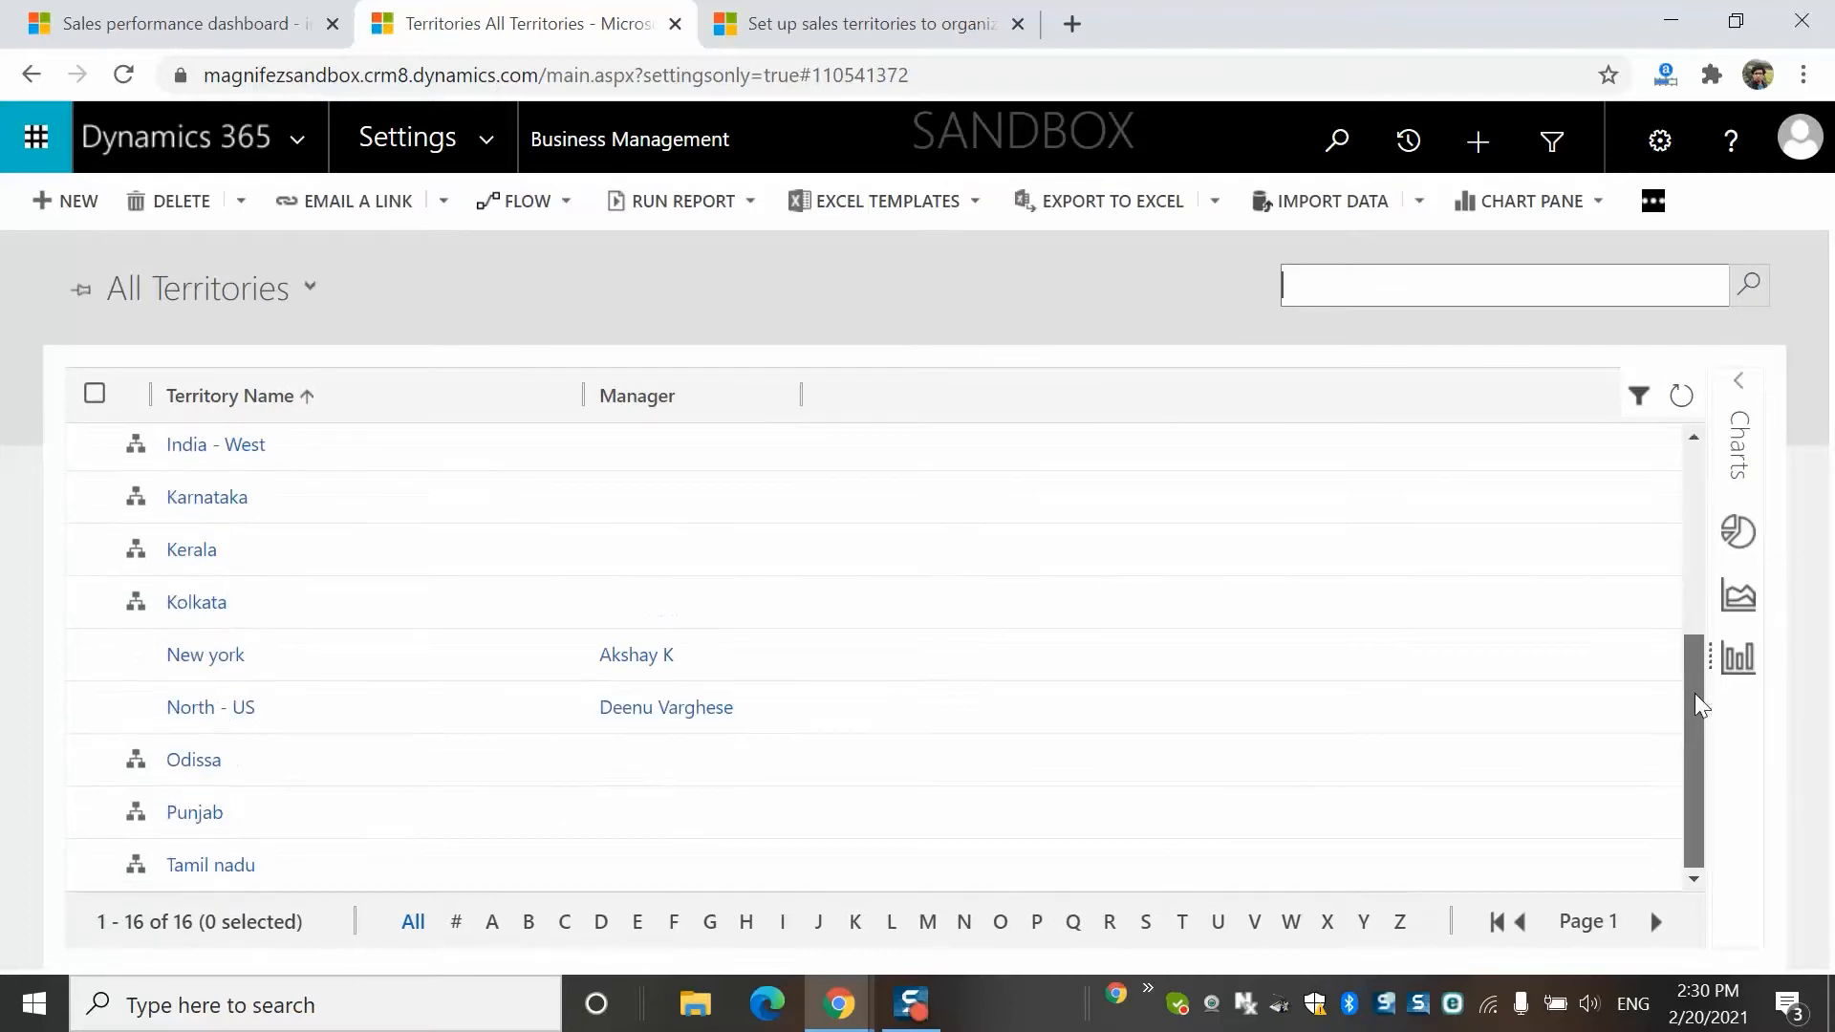
scroll(up, 3)
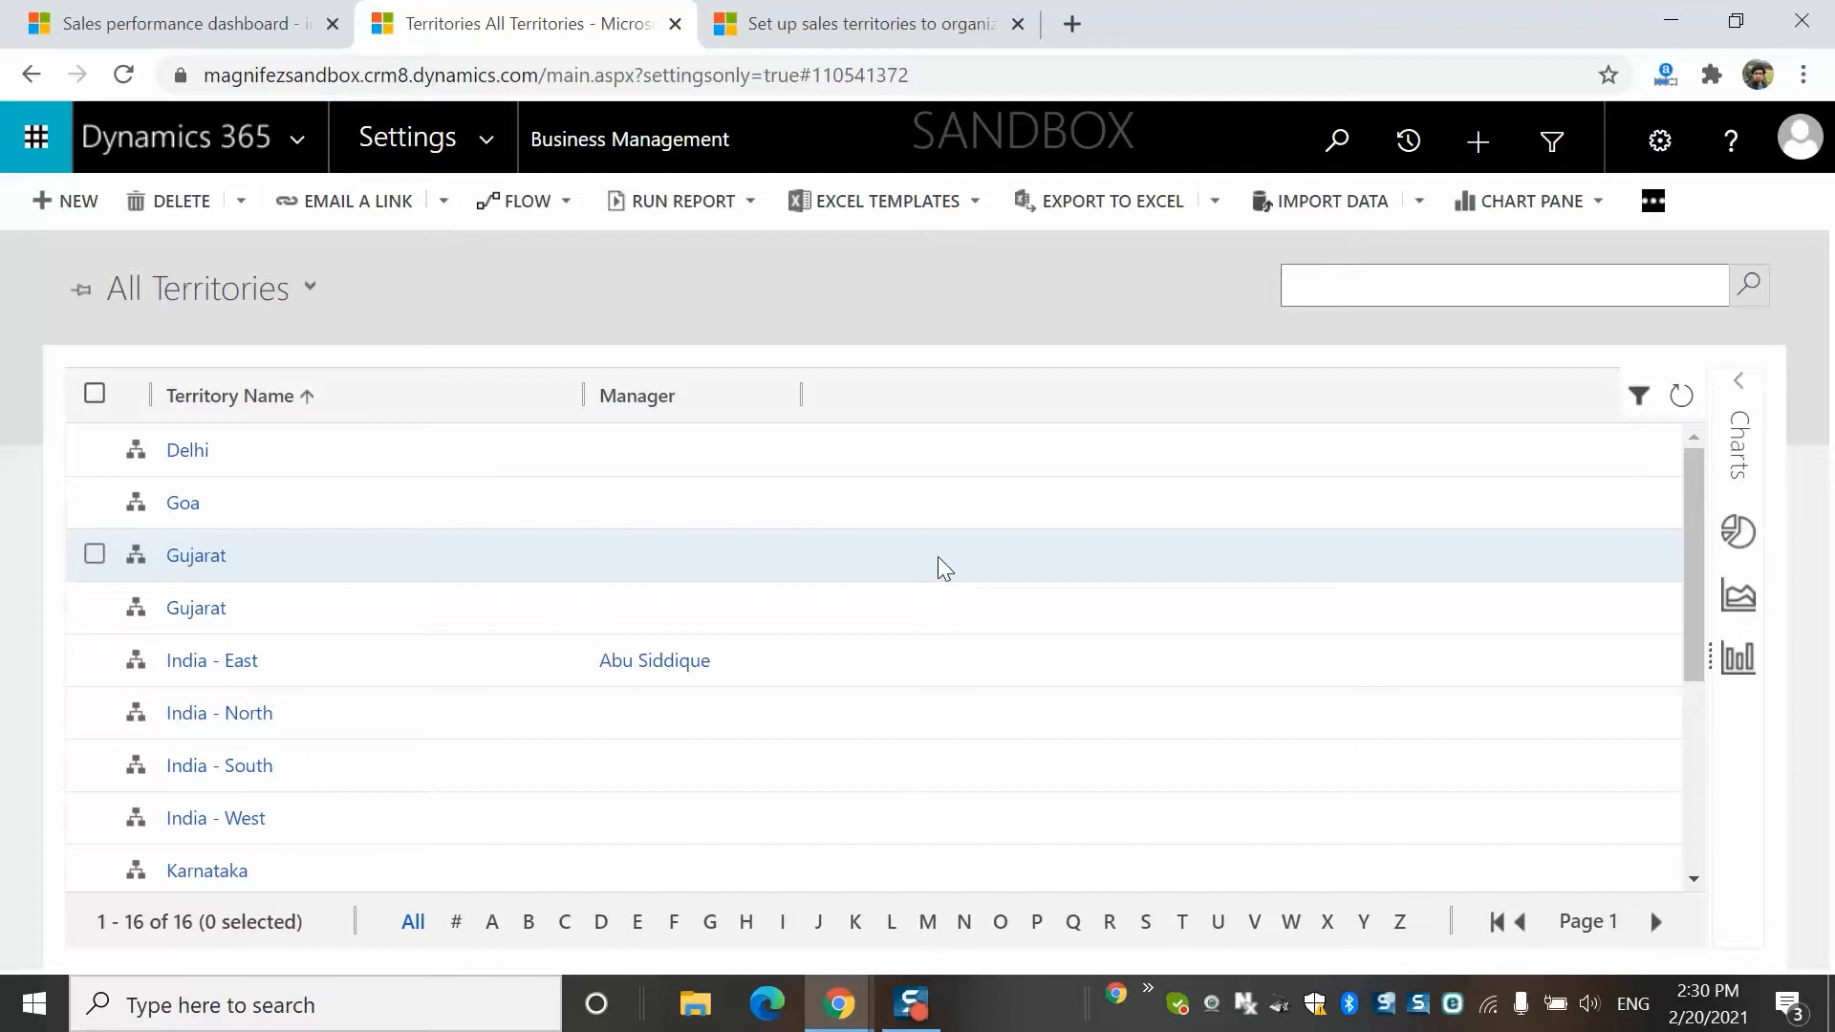
mouse_move(575, 634)
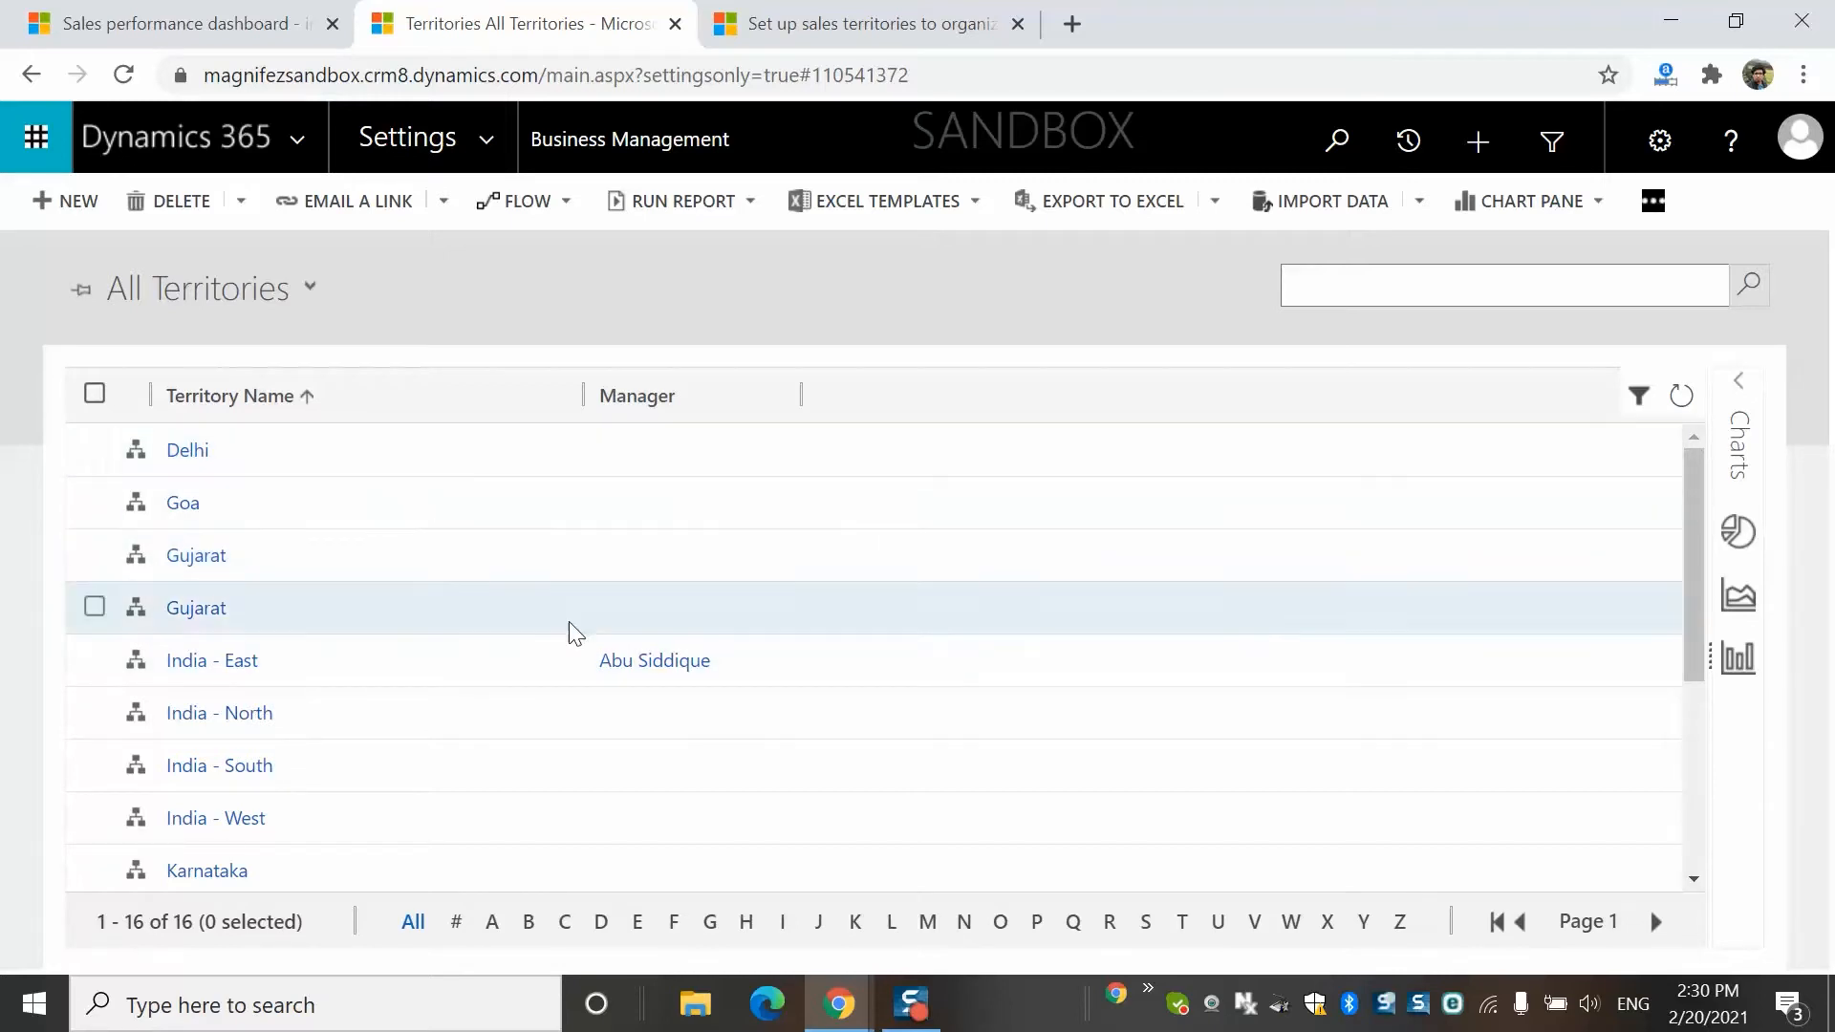
scroll(down, 3)
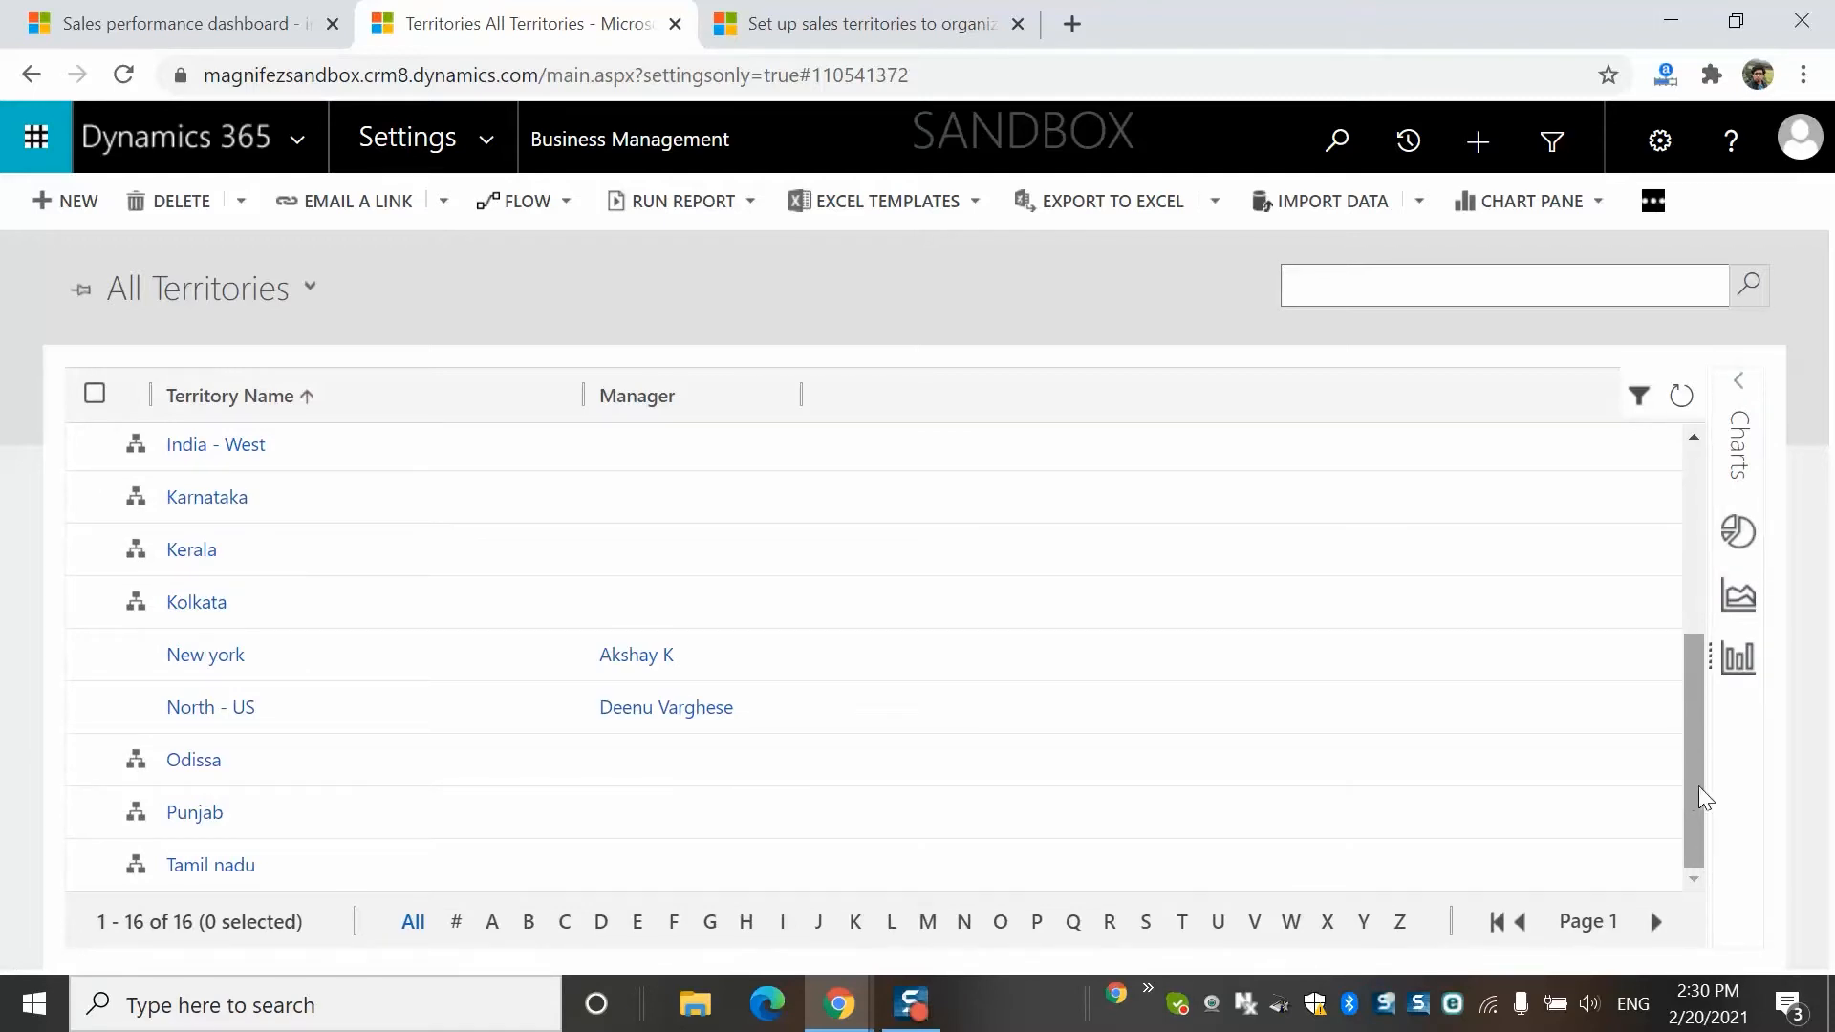
scroll(up, 3)
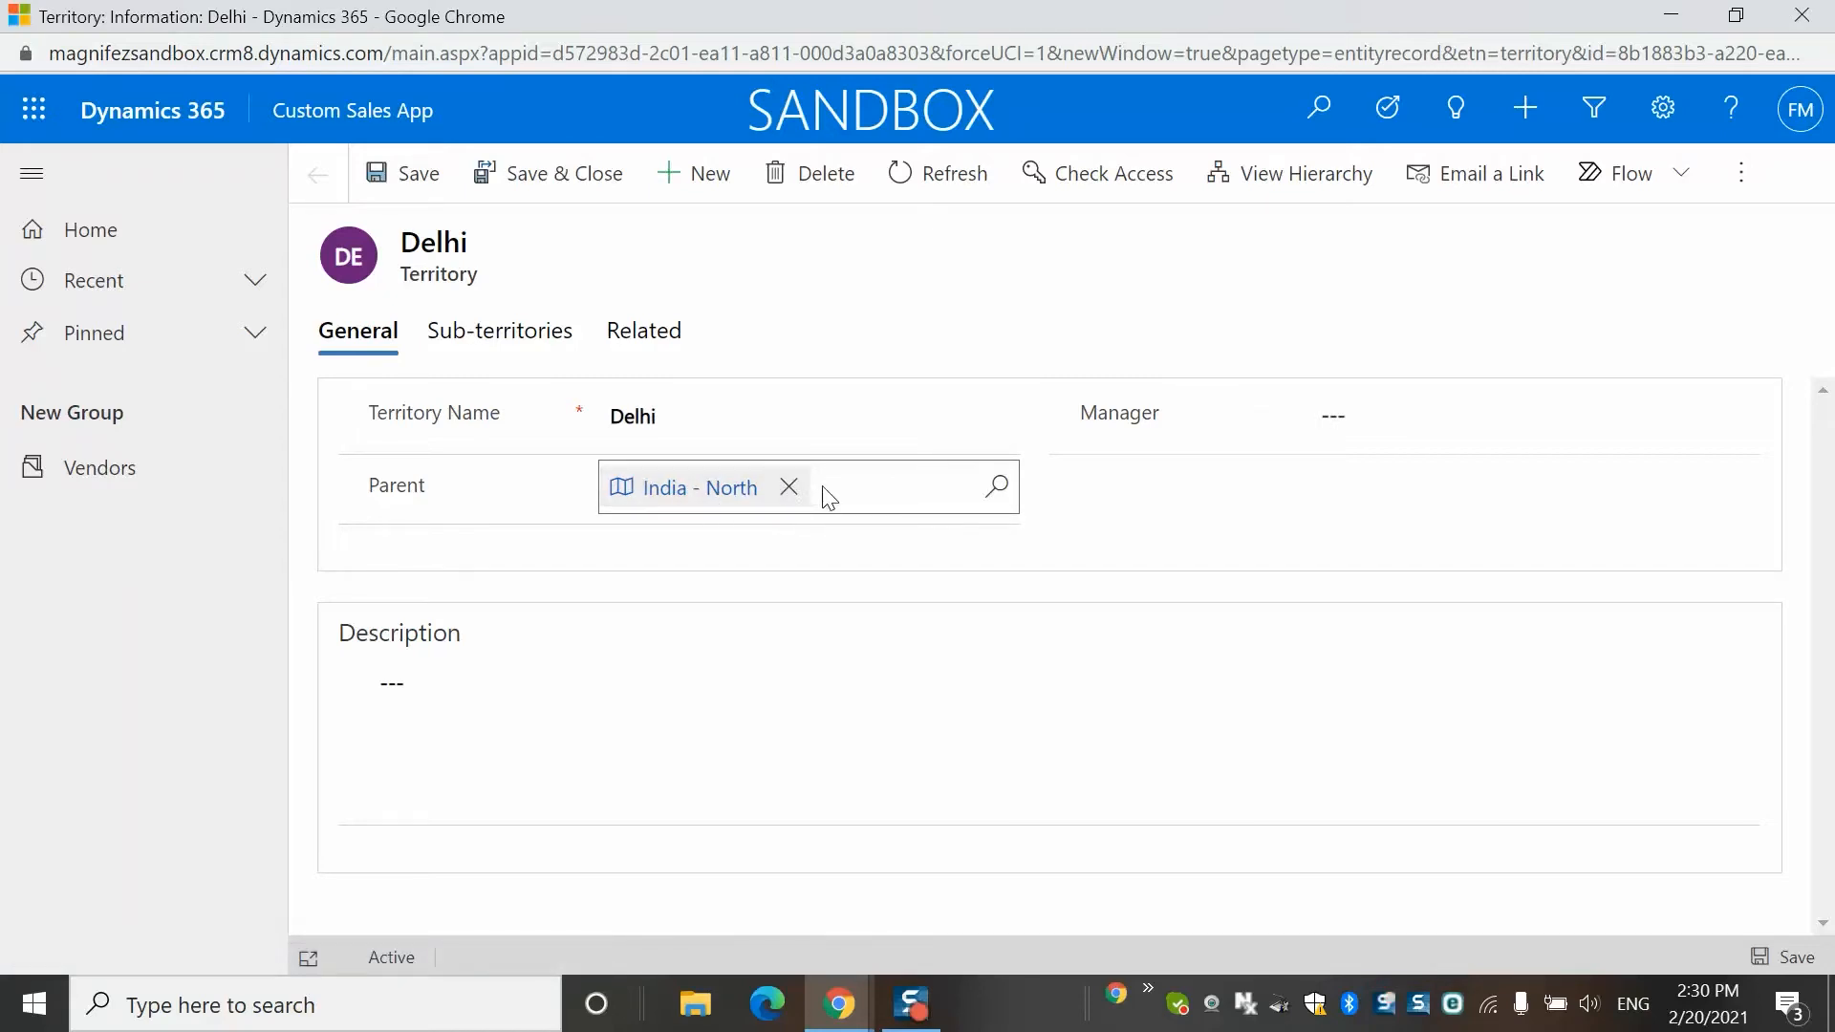
Step: Set India - North as the Delhi territory's parent
click(789, 487)
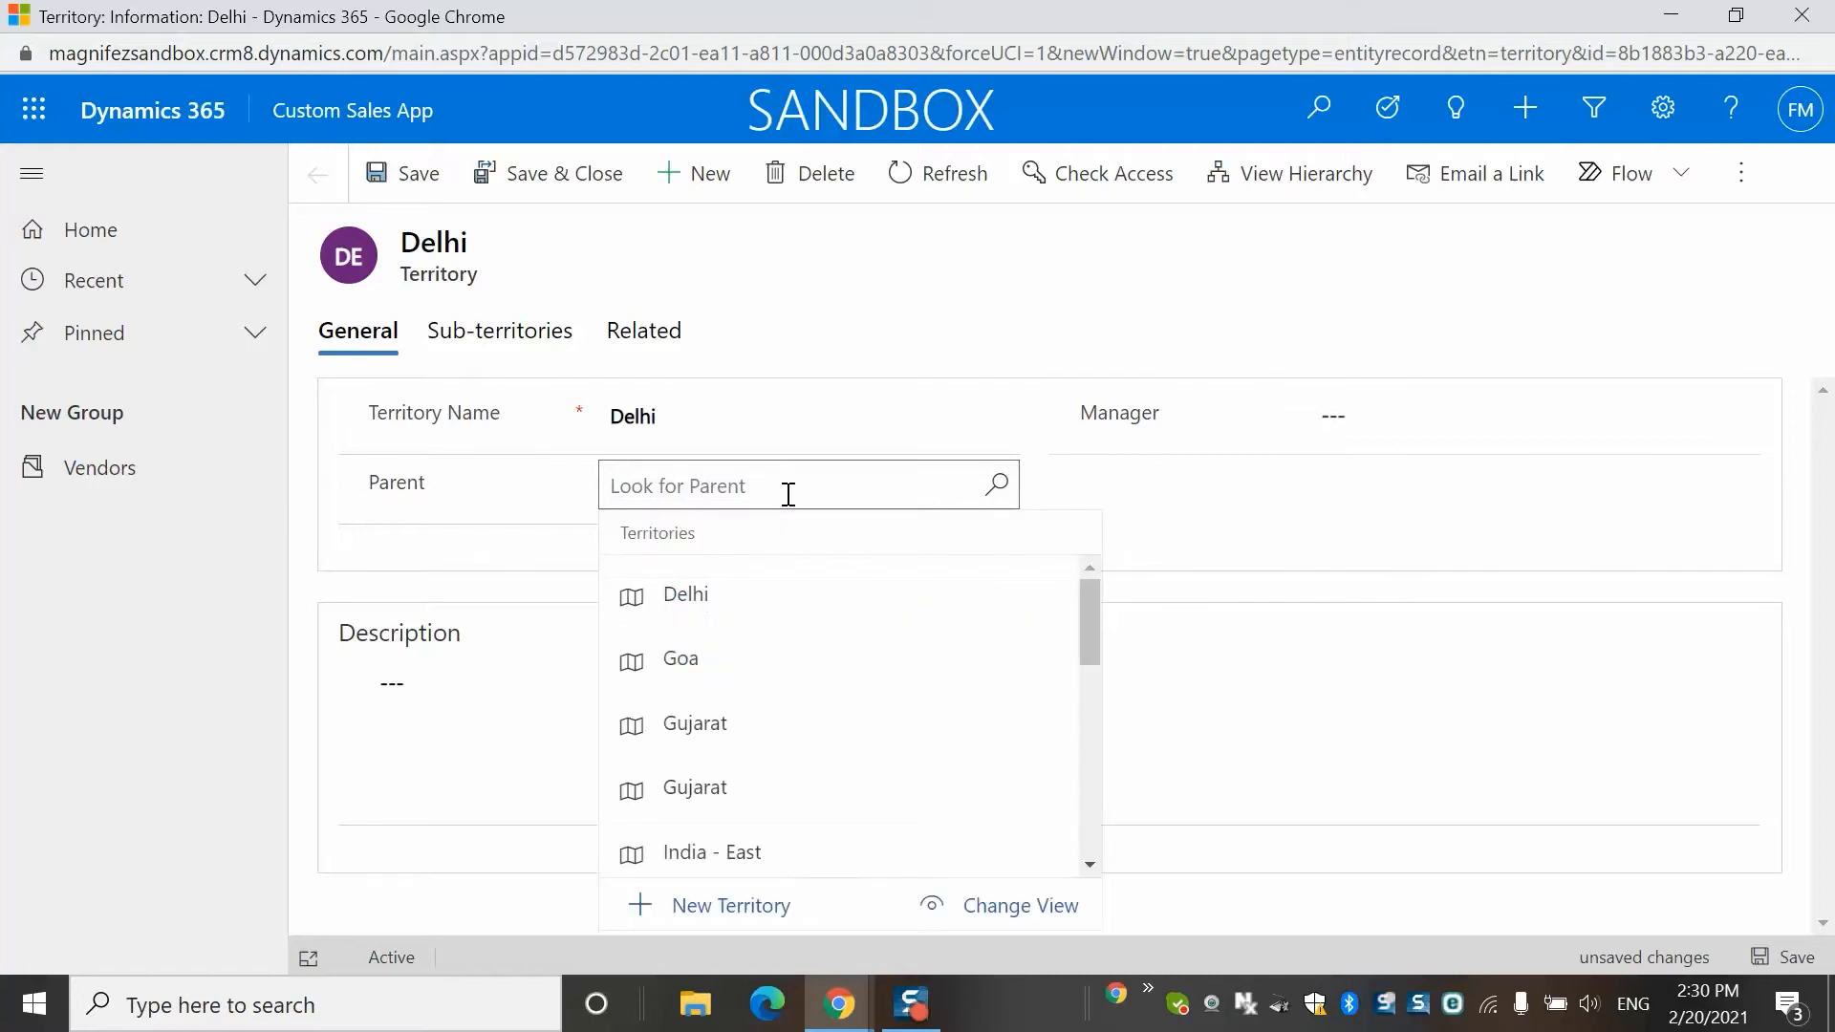
scroll(down, 3)
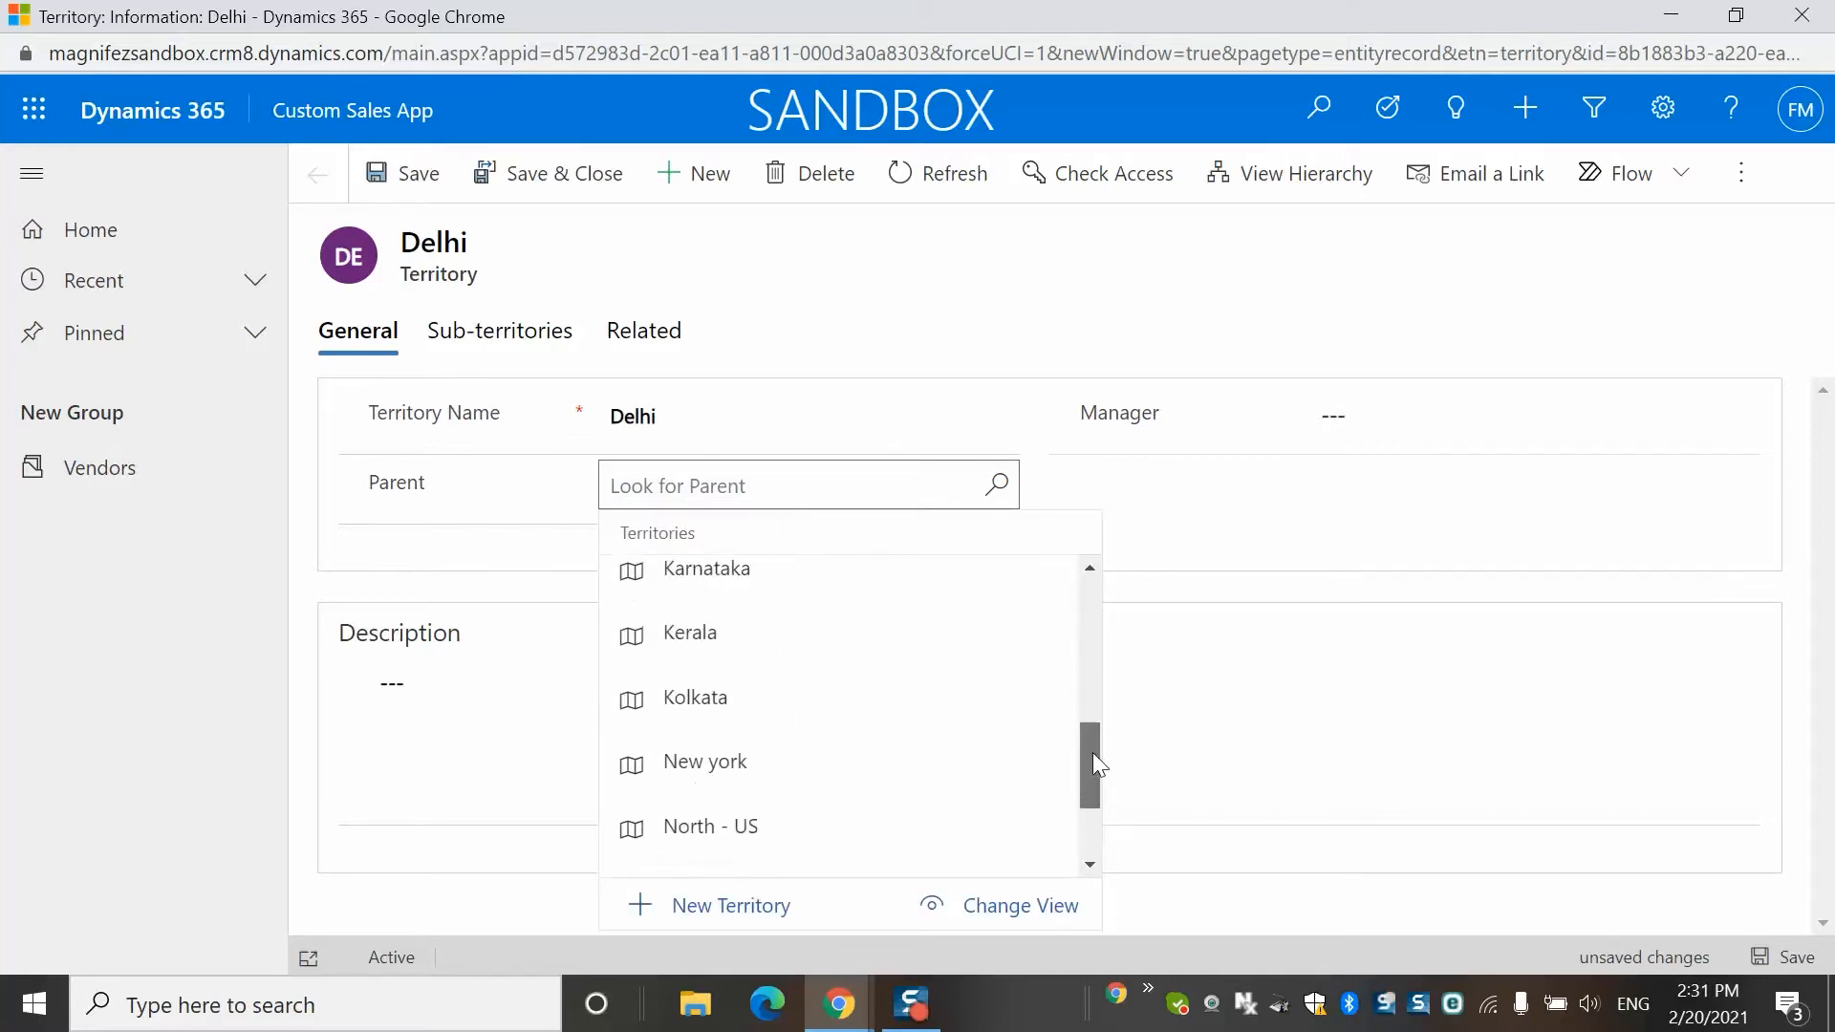
scroll(down, 3)
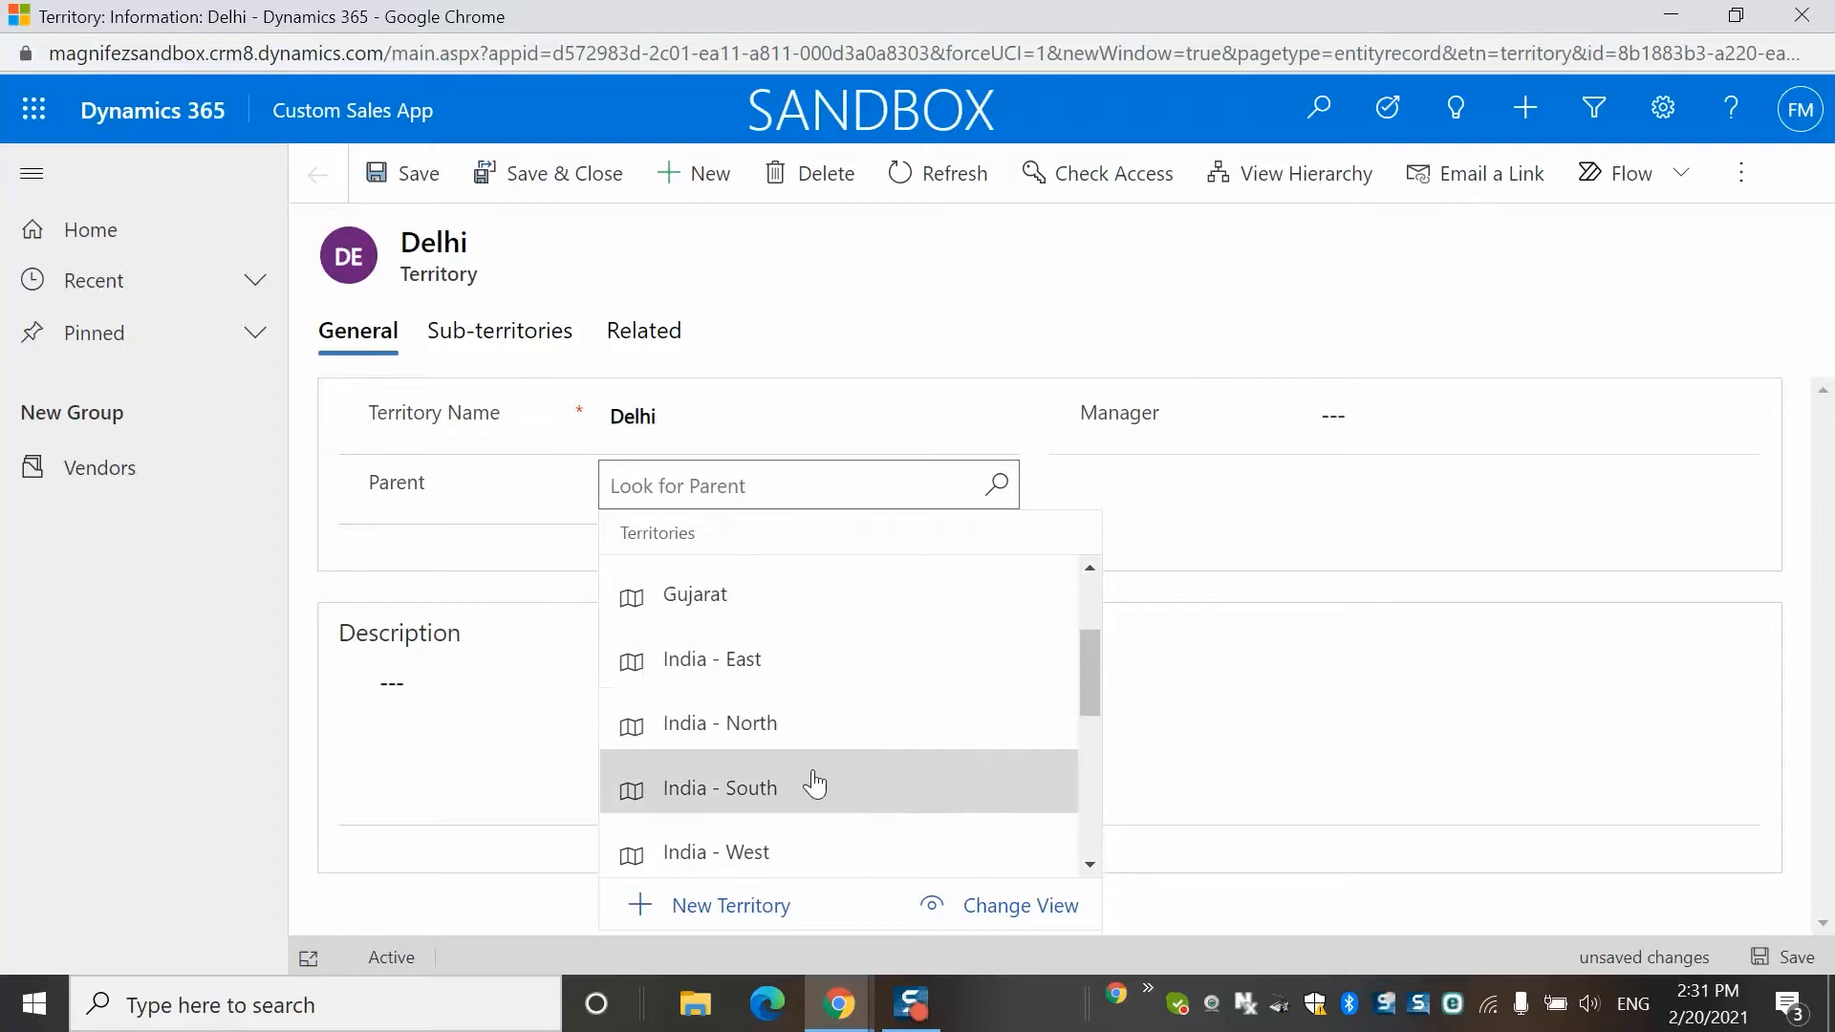
click(720, 724)
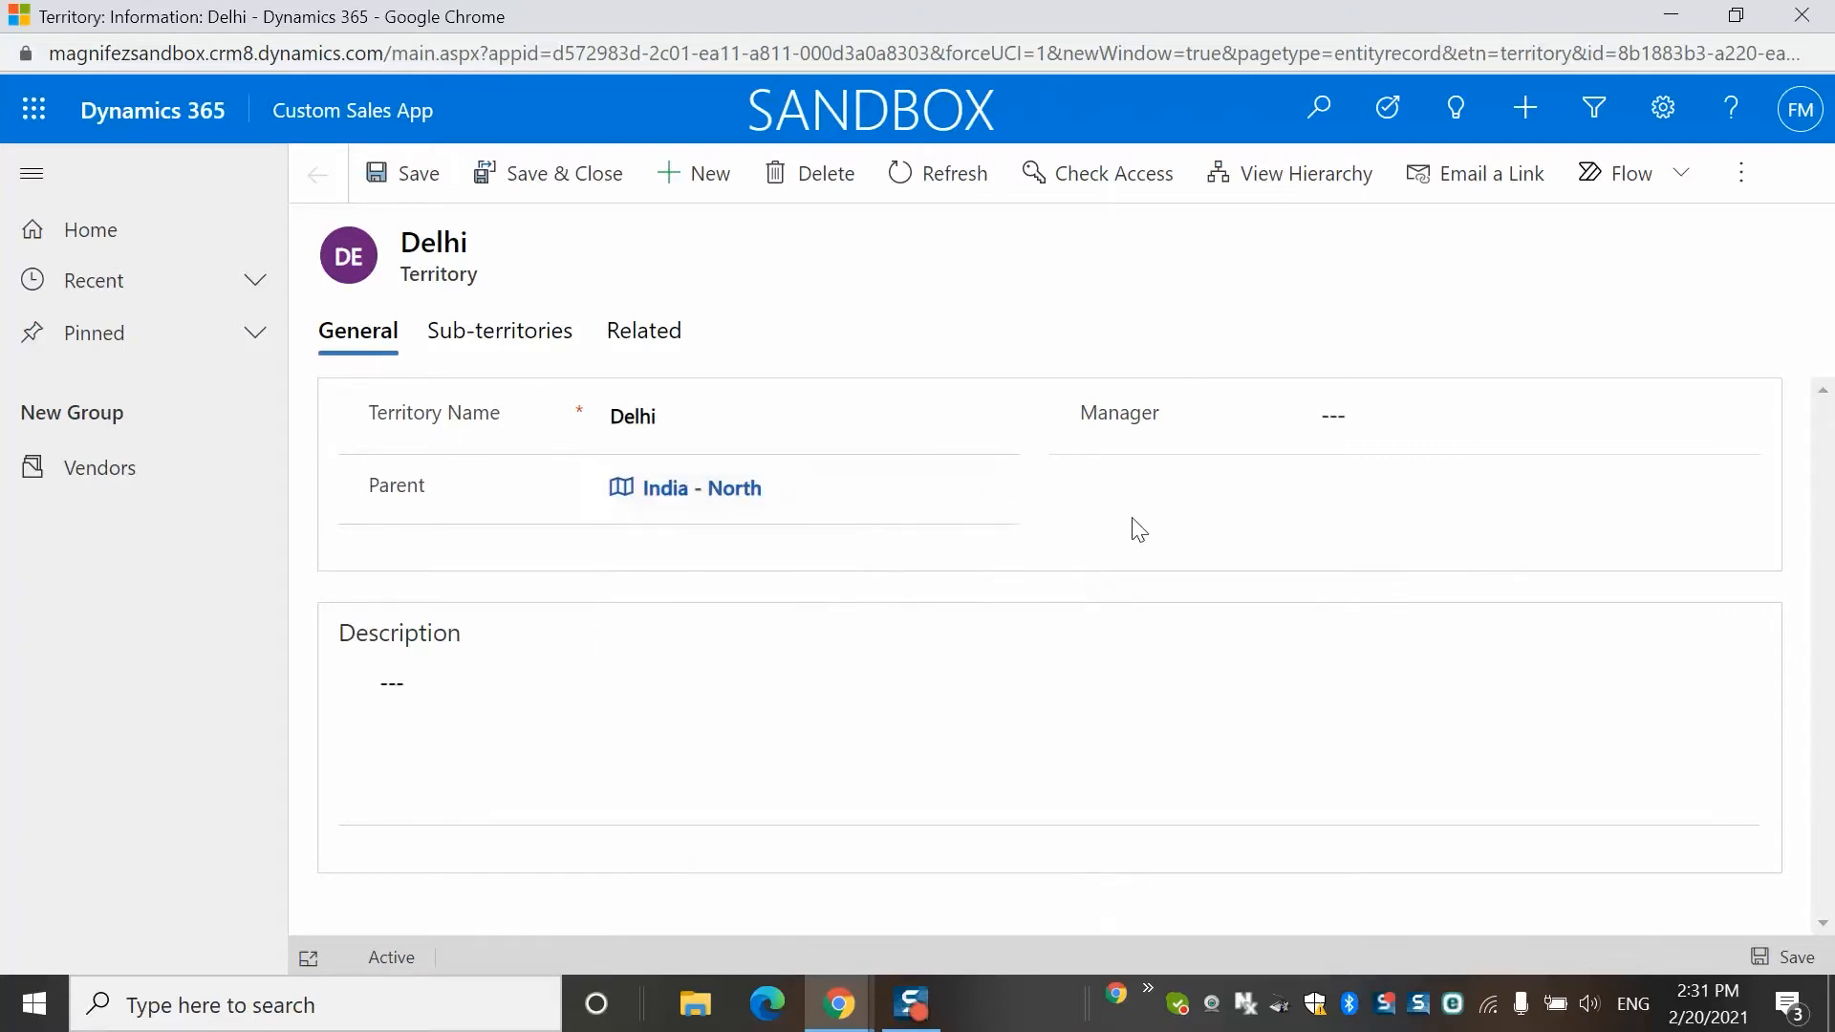
click(1400, 414)
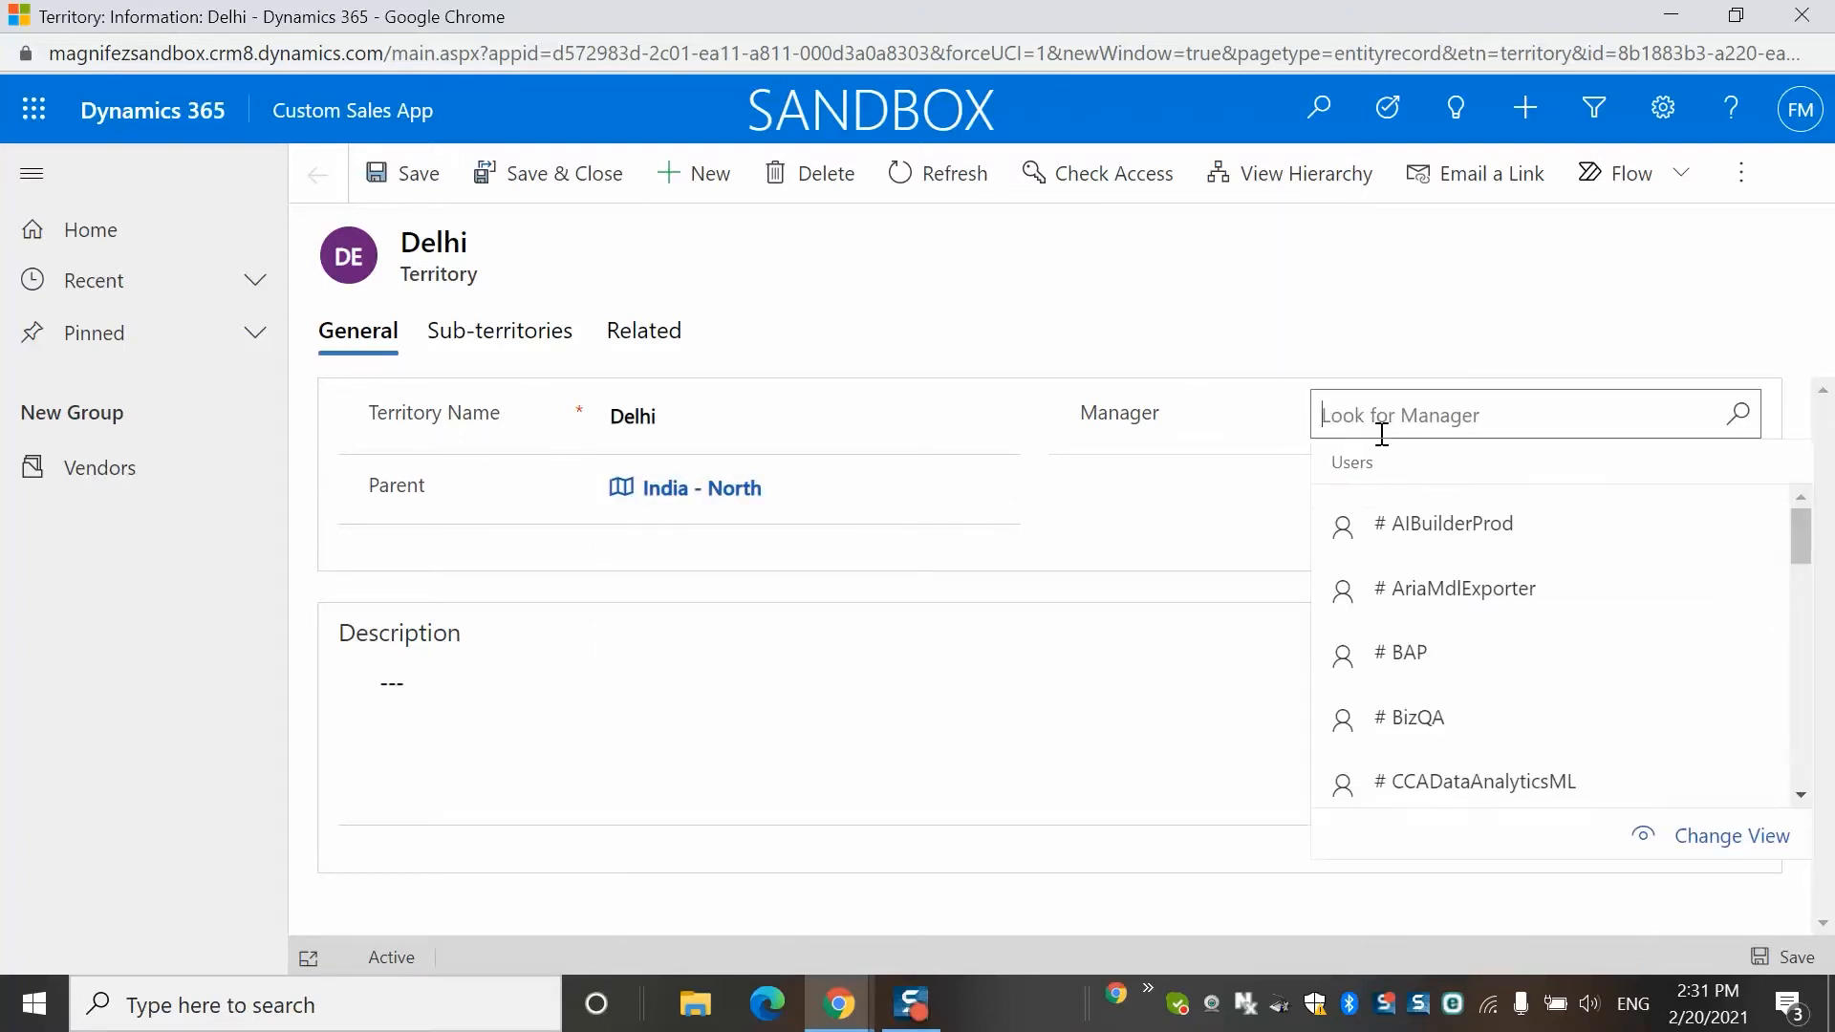
scroll(down, 3)
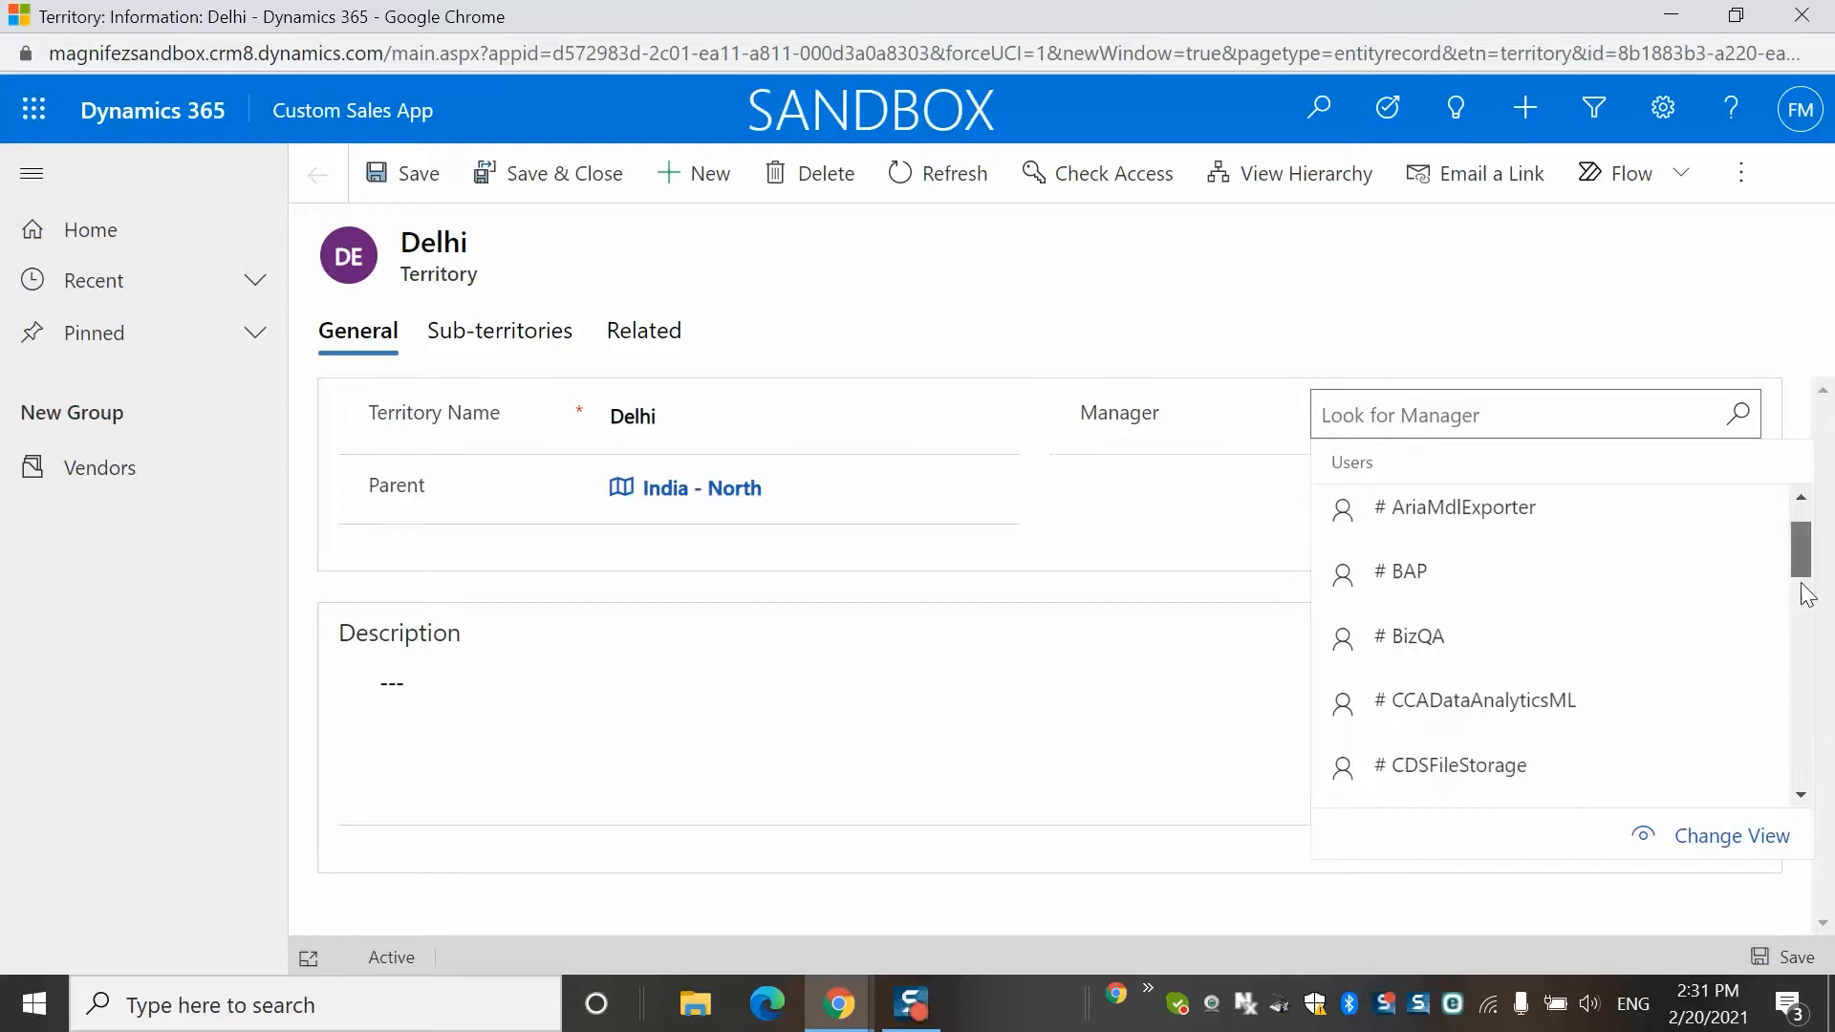
scroll(down, 3)
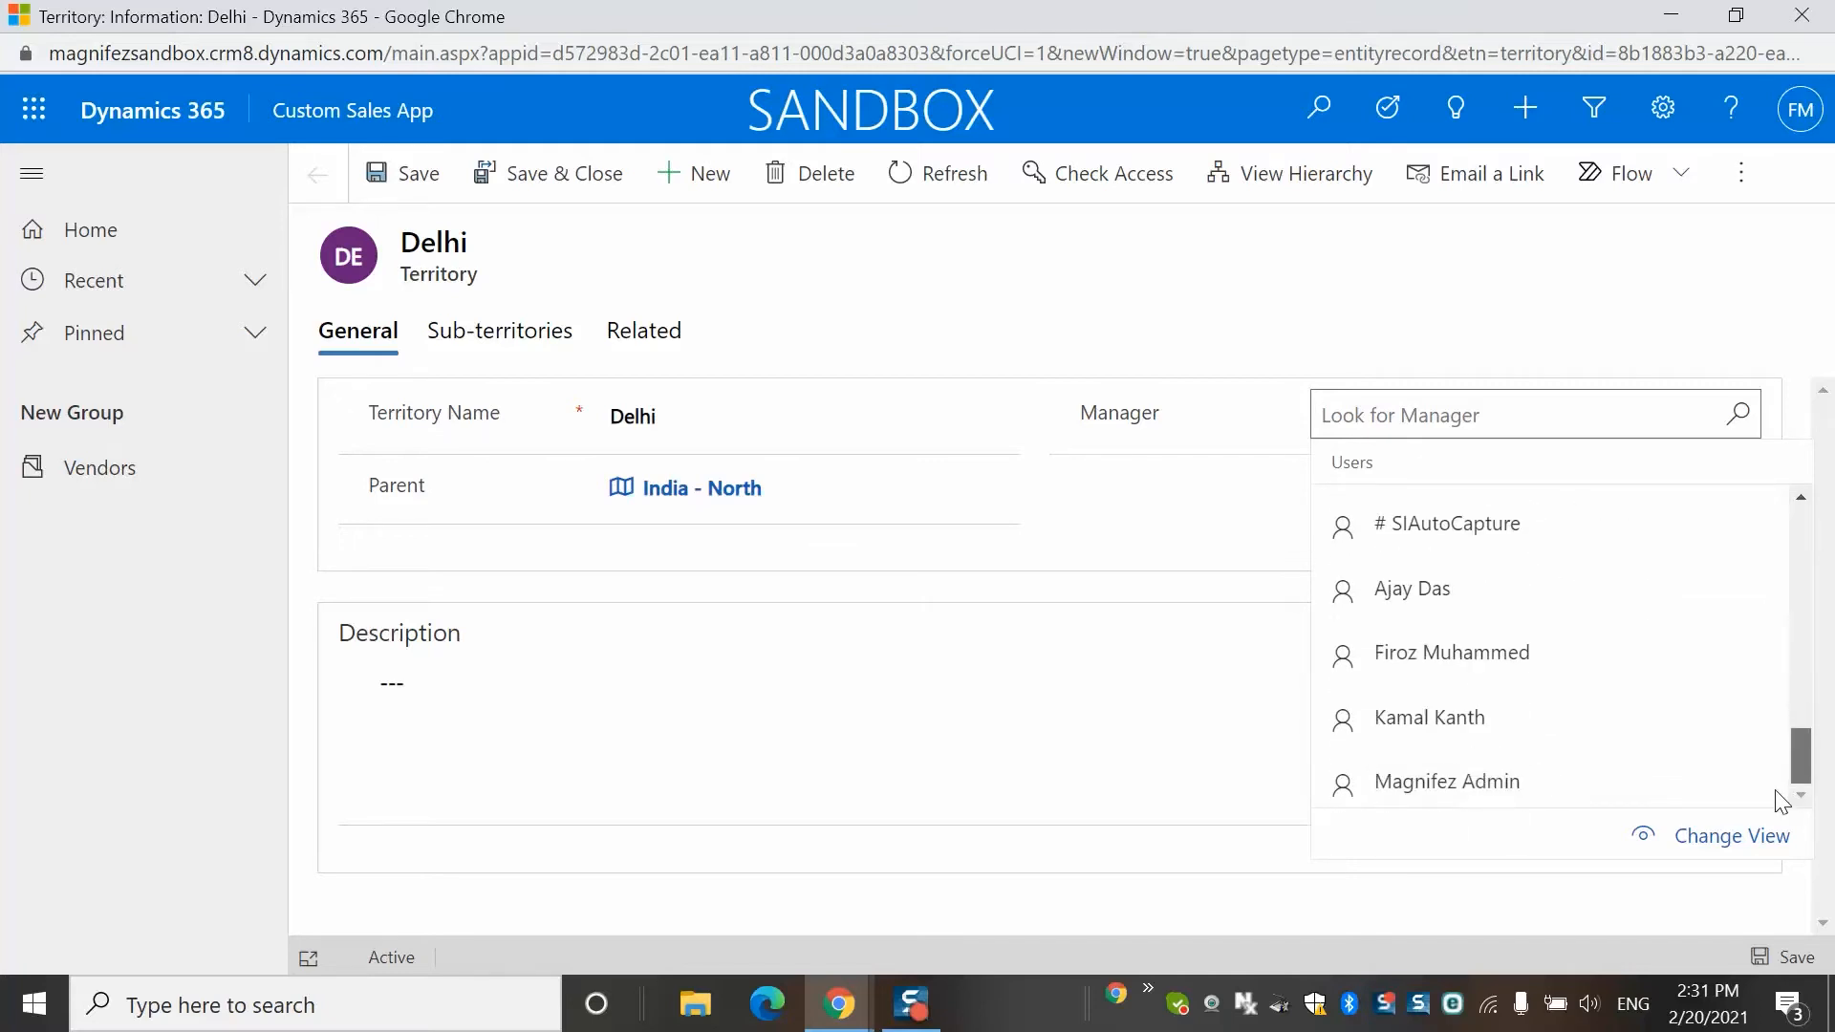
click(1413, 589)
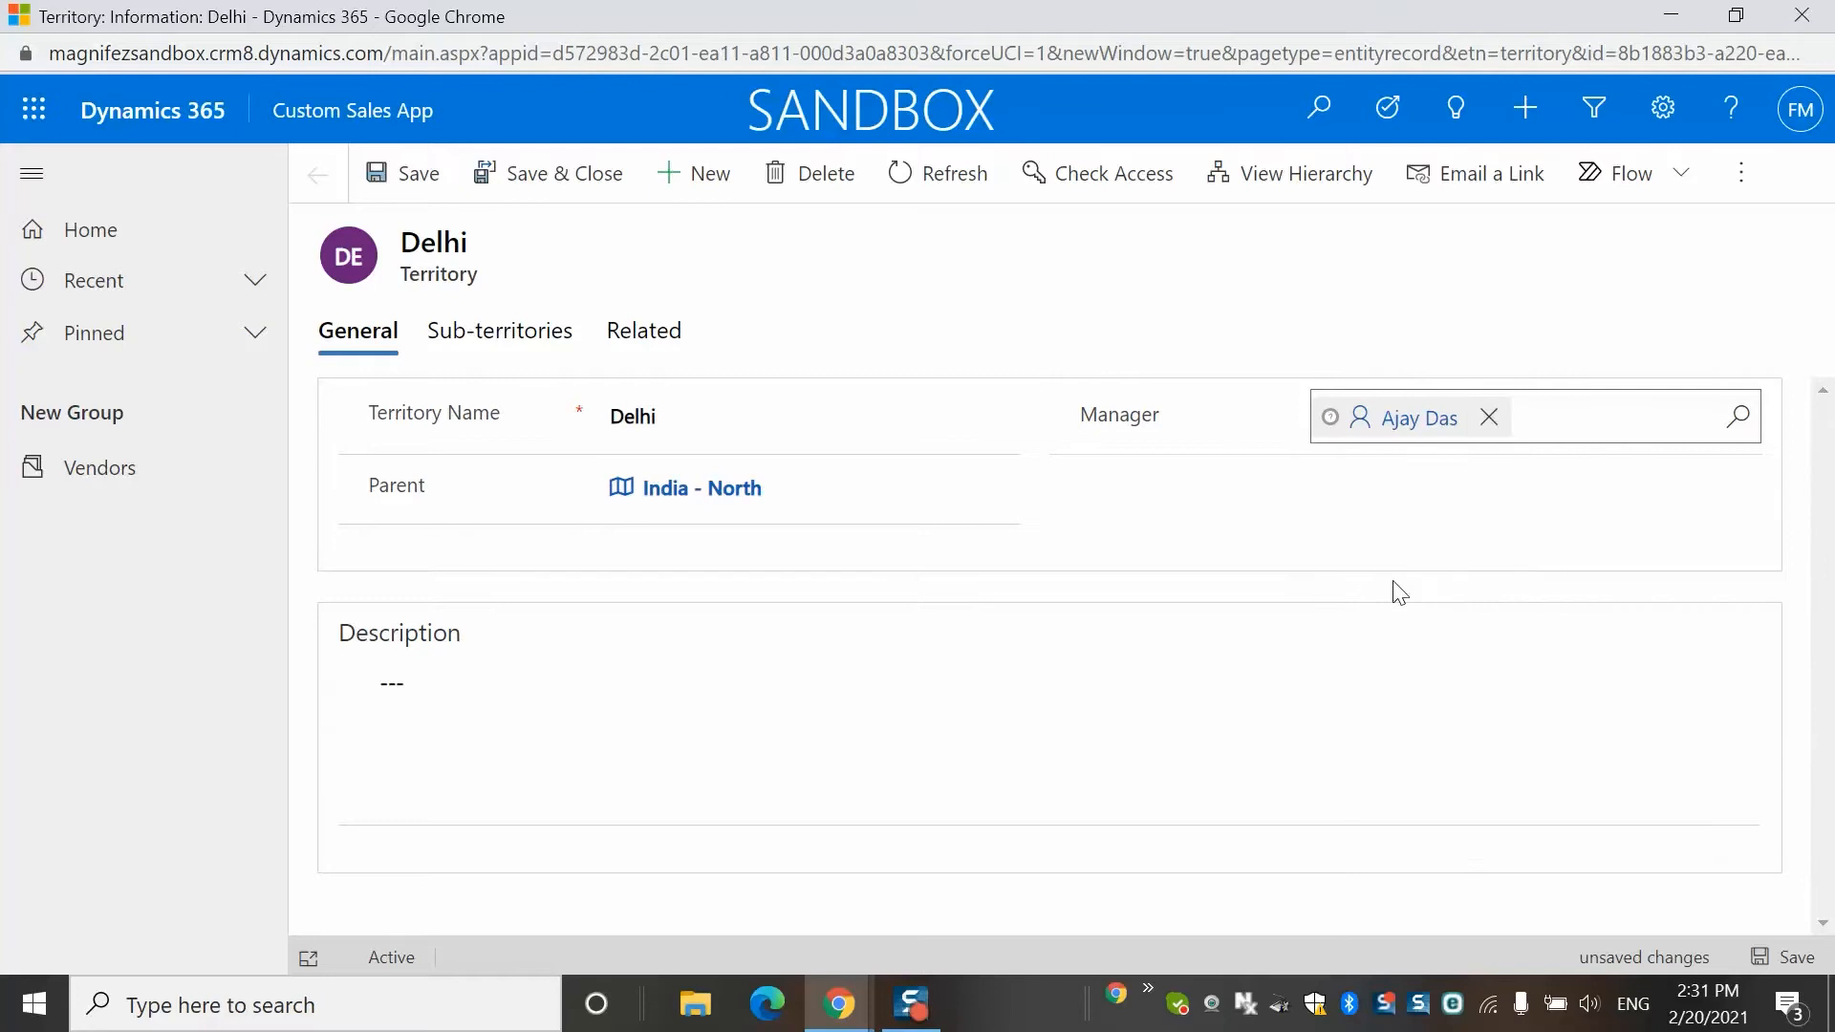
mouse_move(1788, 962)
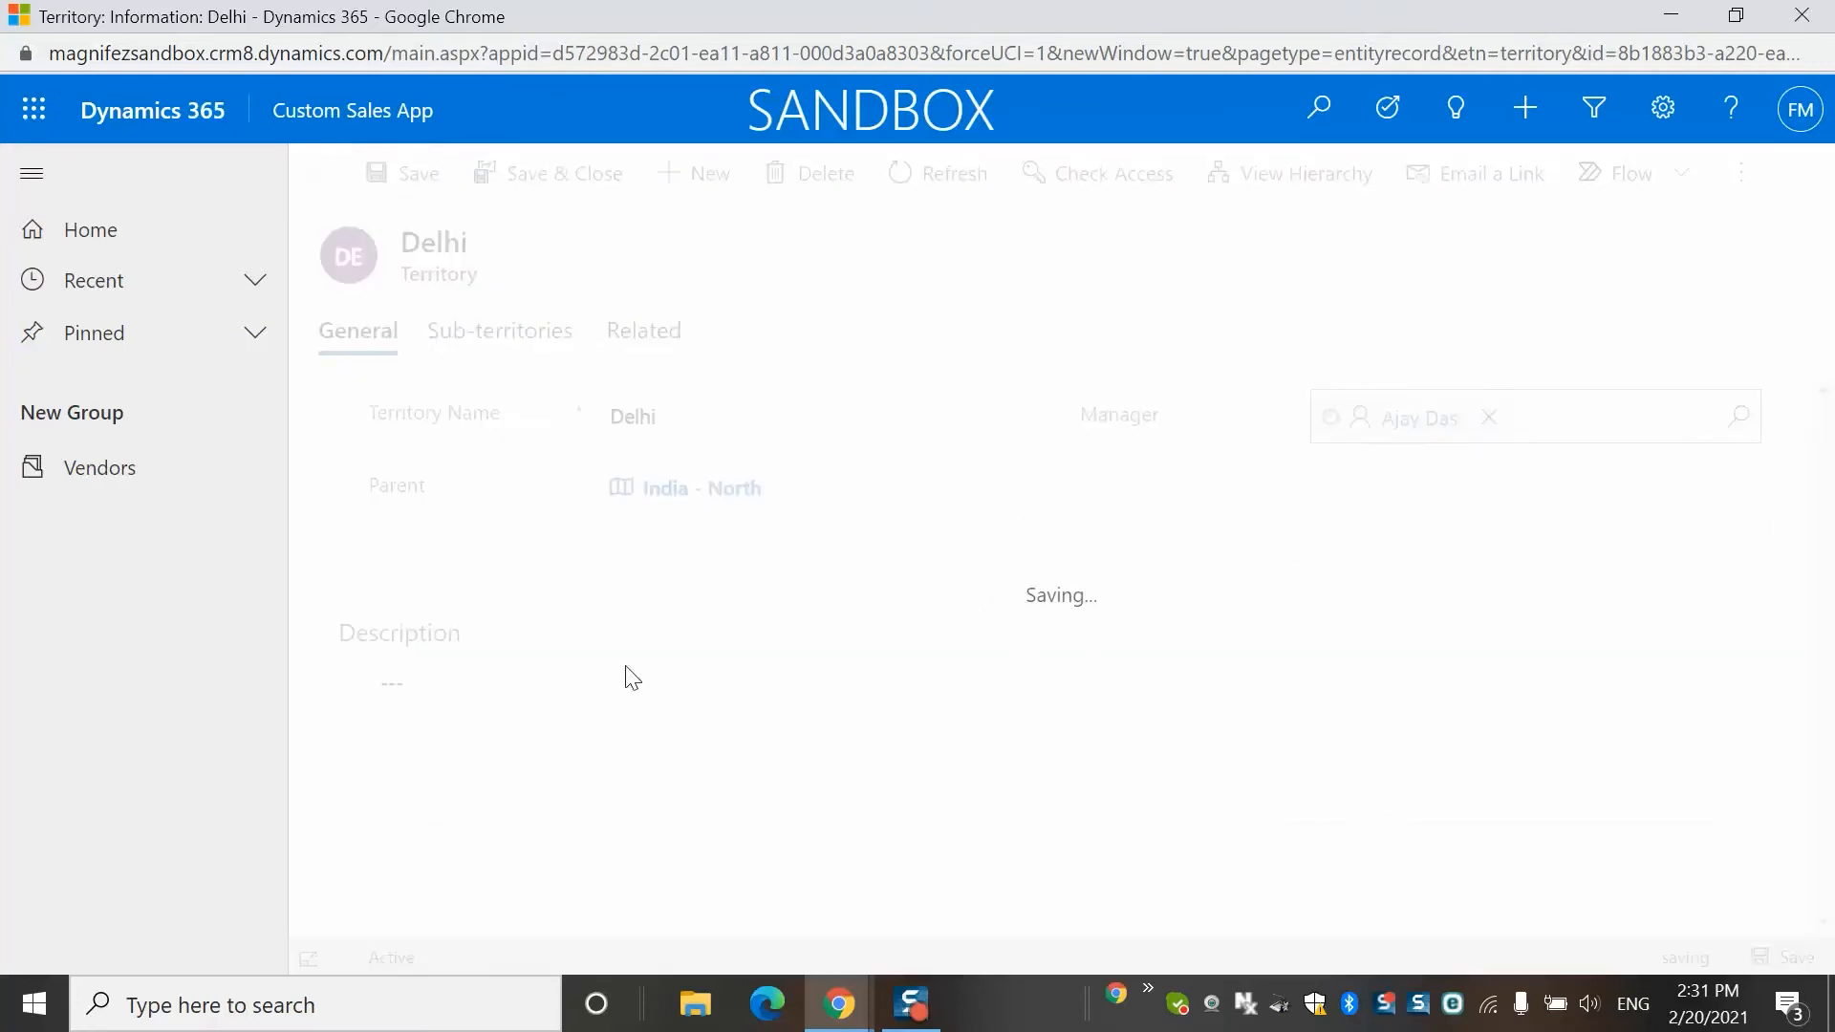
mouse_move(1039, 448)
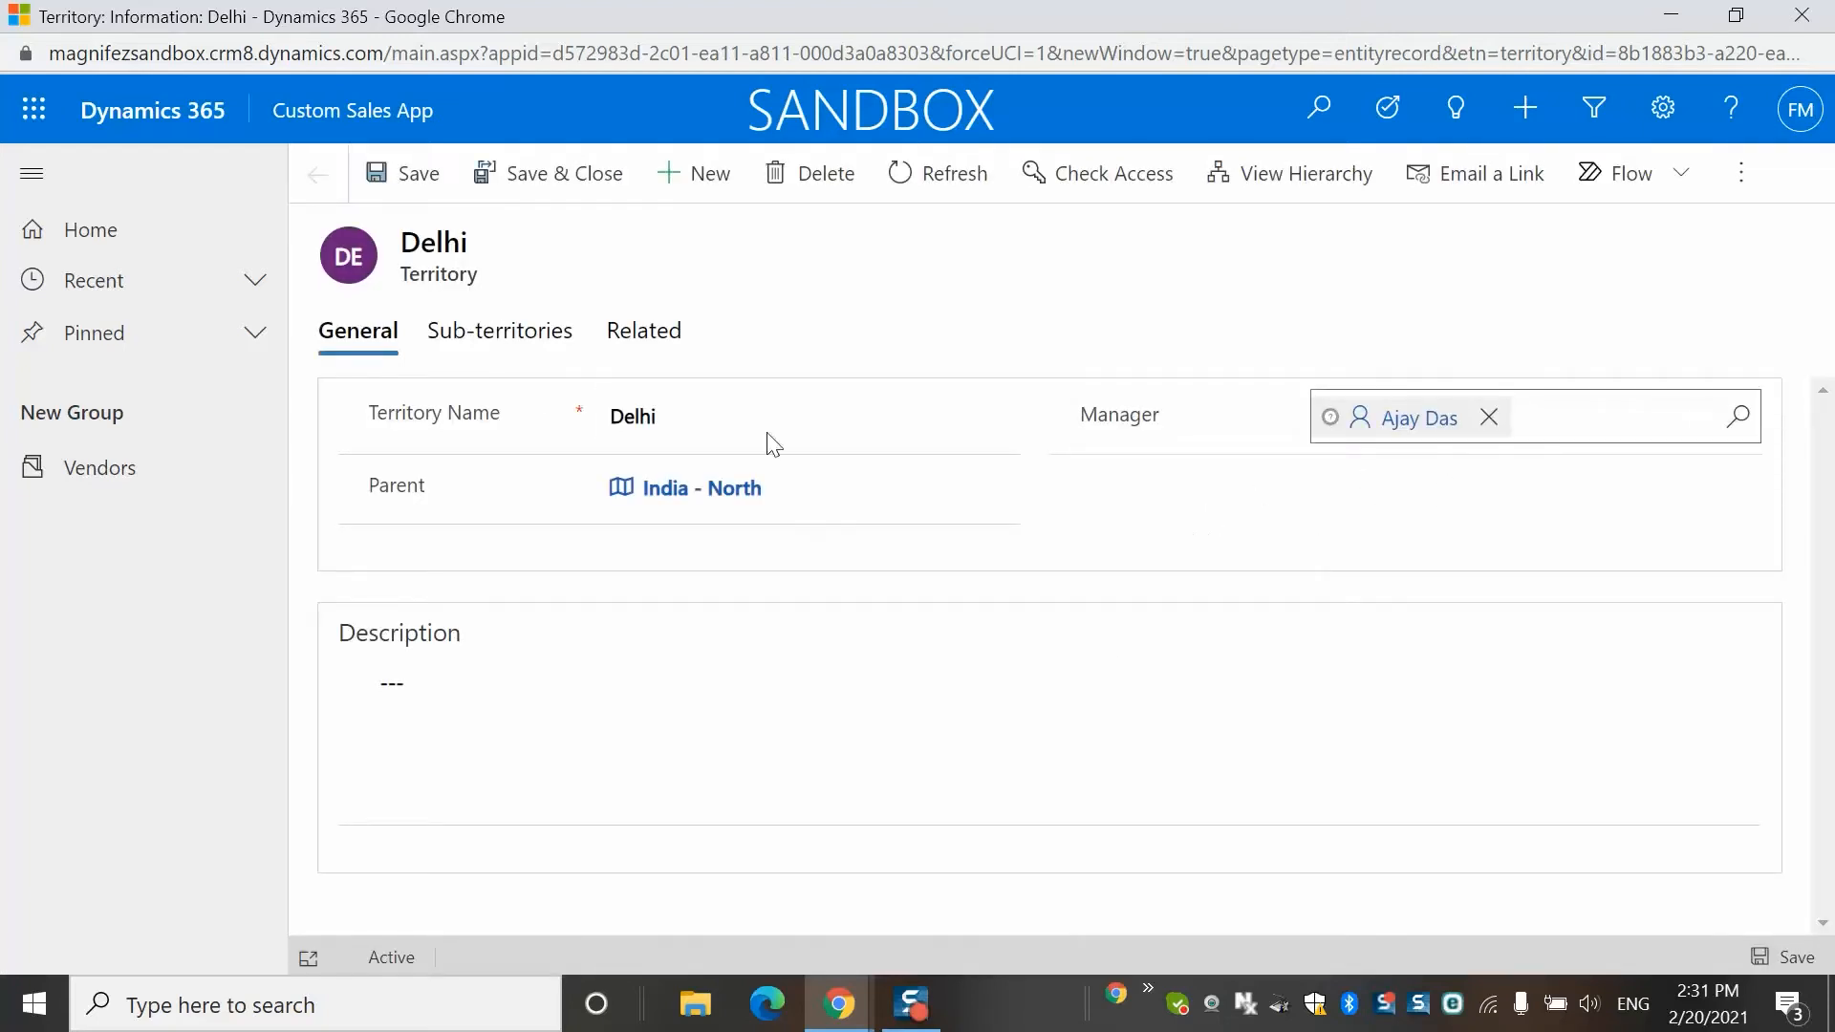
Step: Show Delhi's Sub-territories tab, which lists no entries yet
click(500, 331)
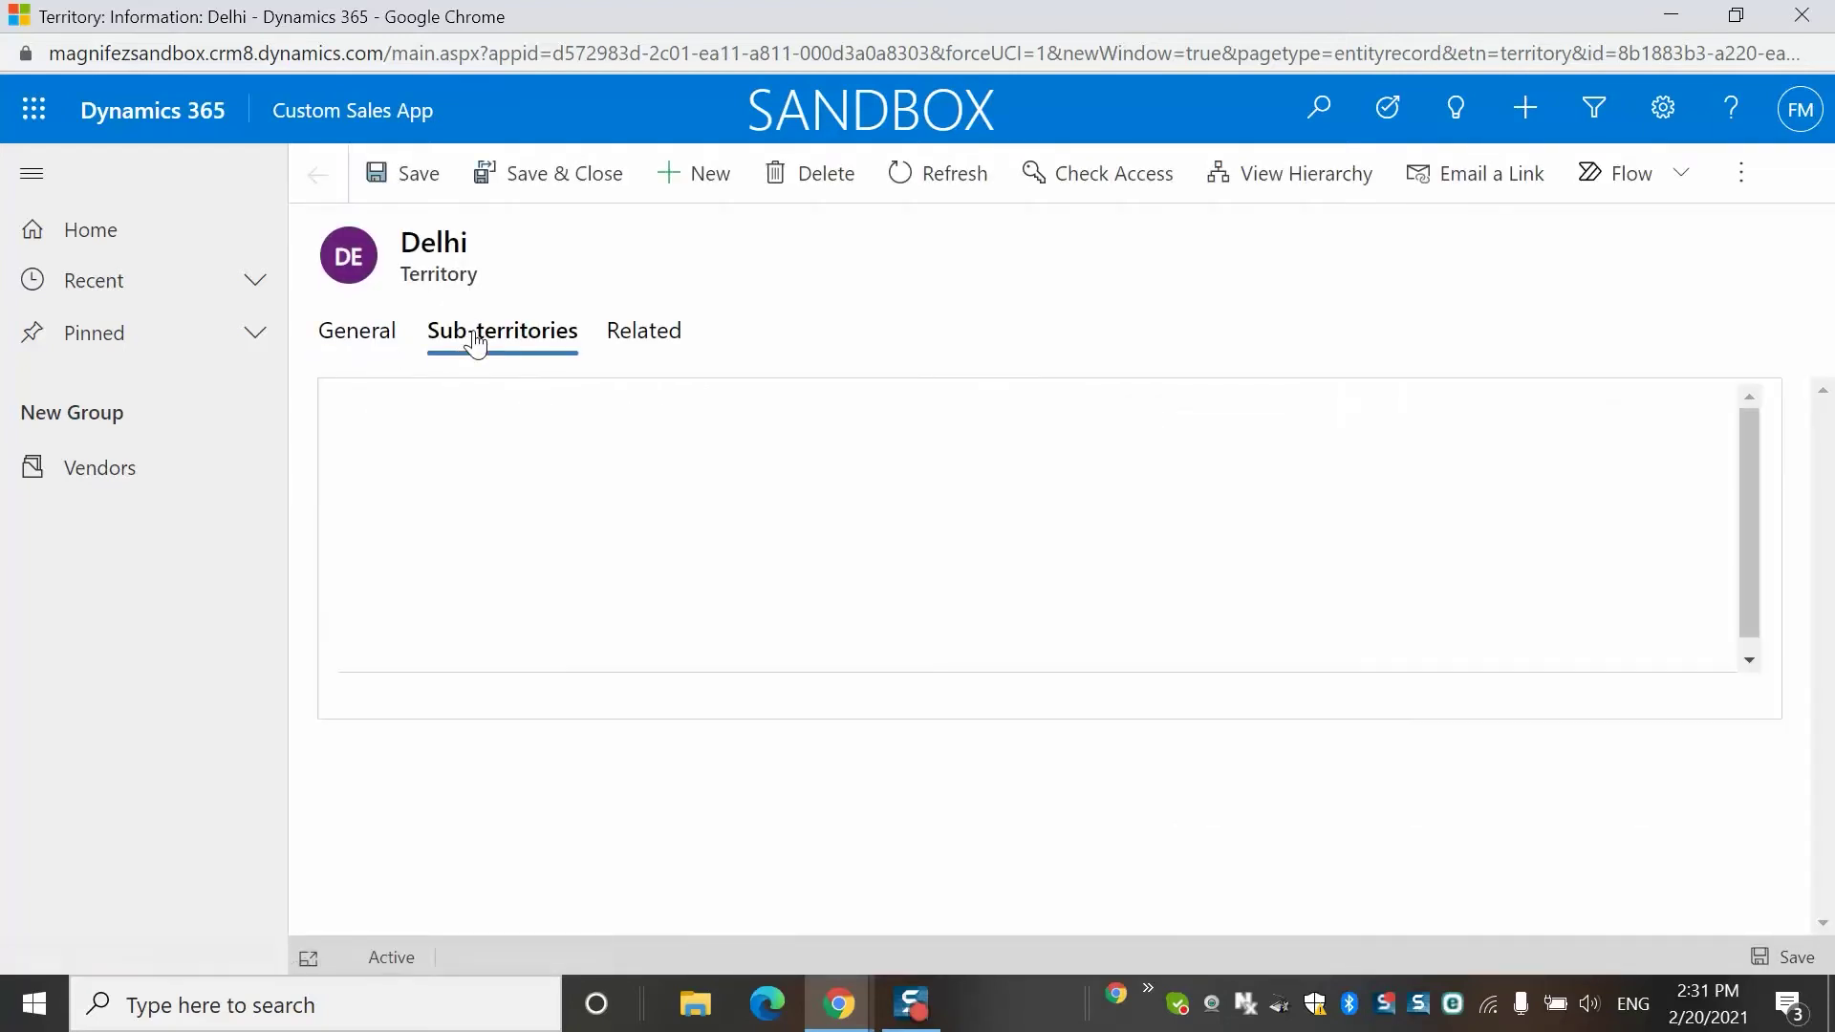
click(501, 331)
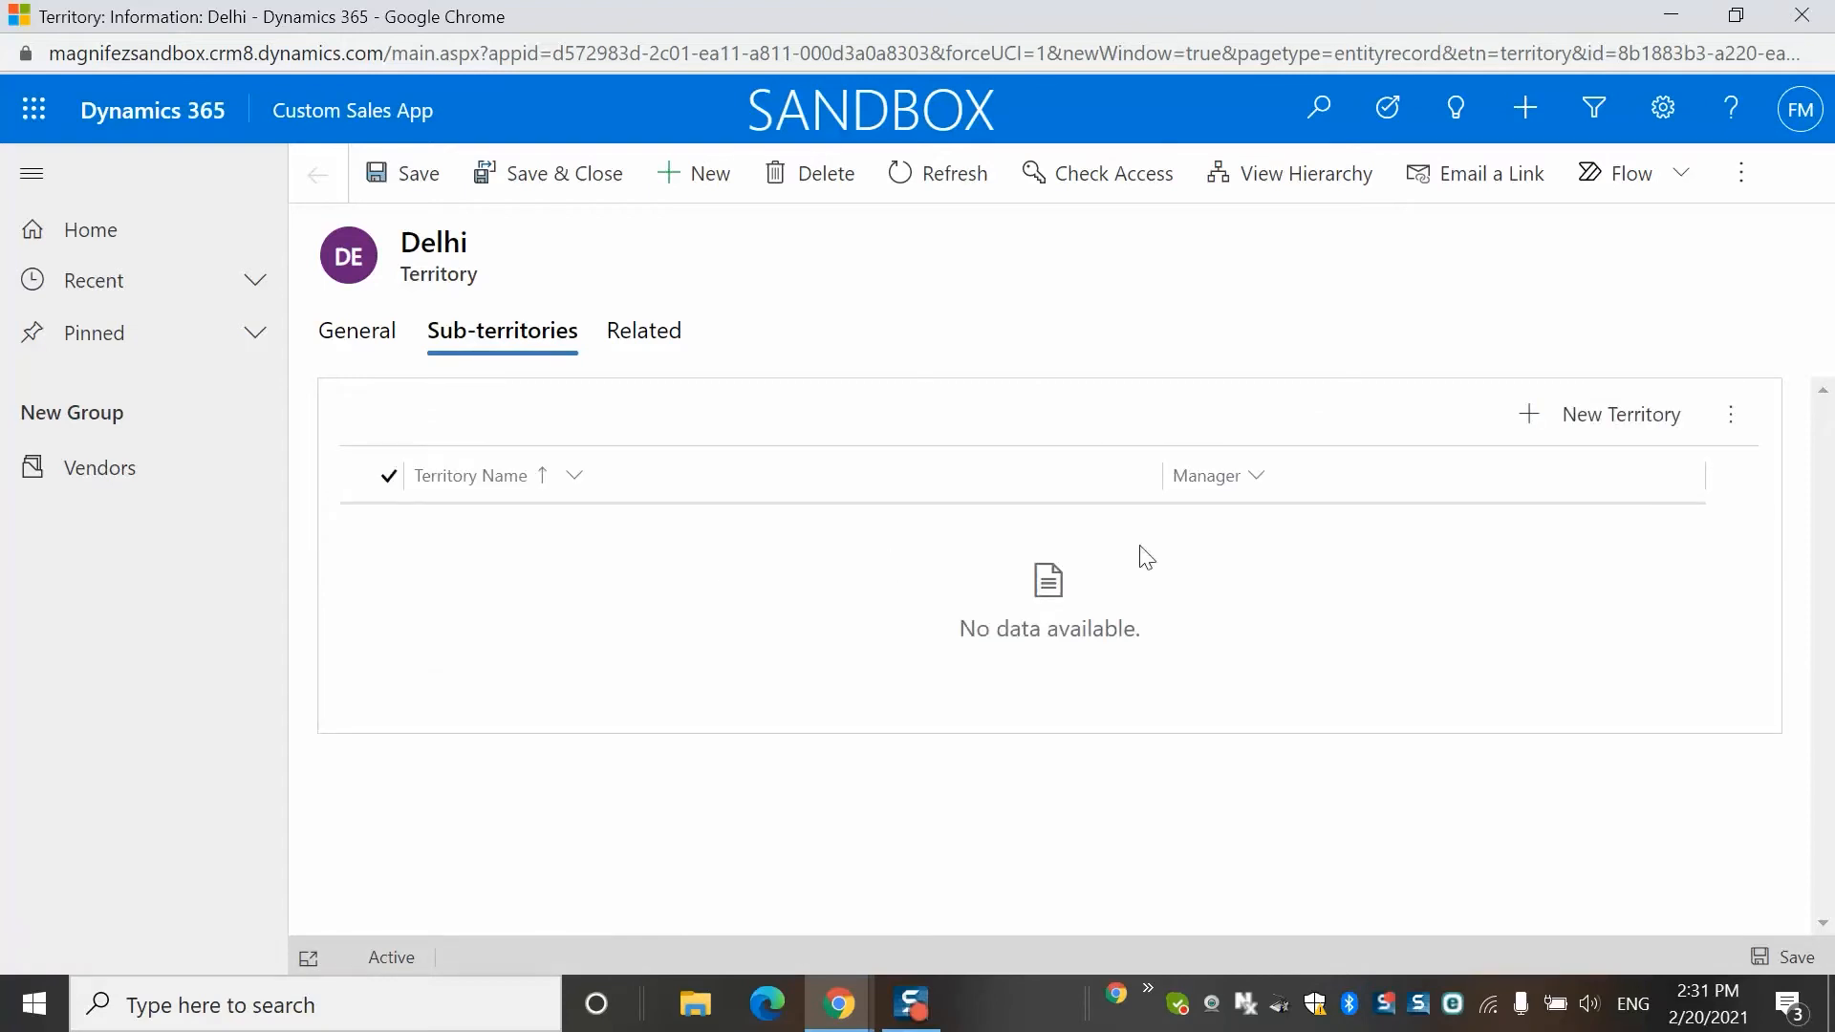
mouse_move(1731, 413)
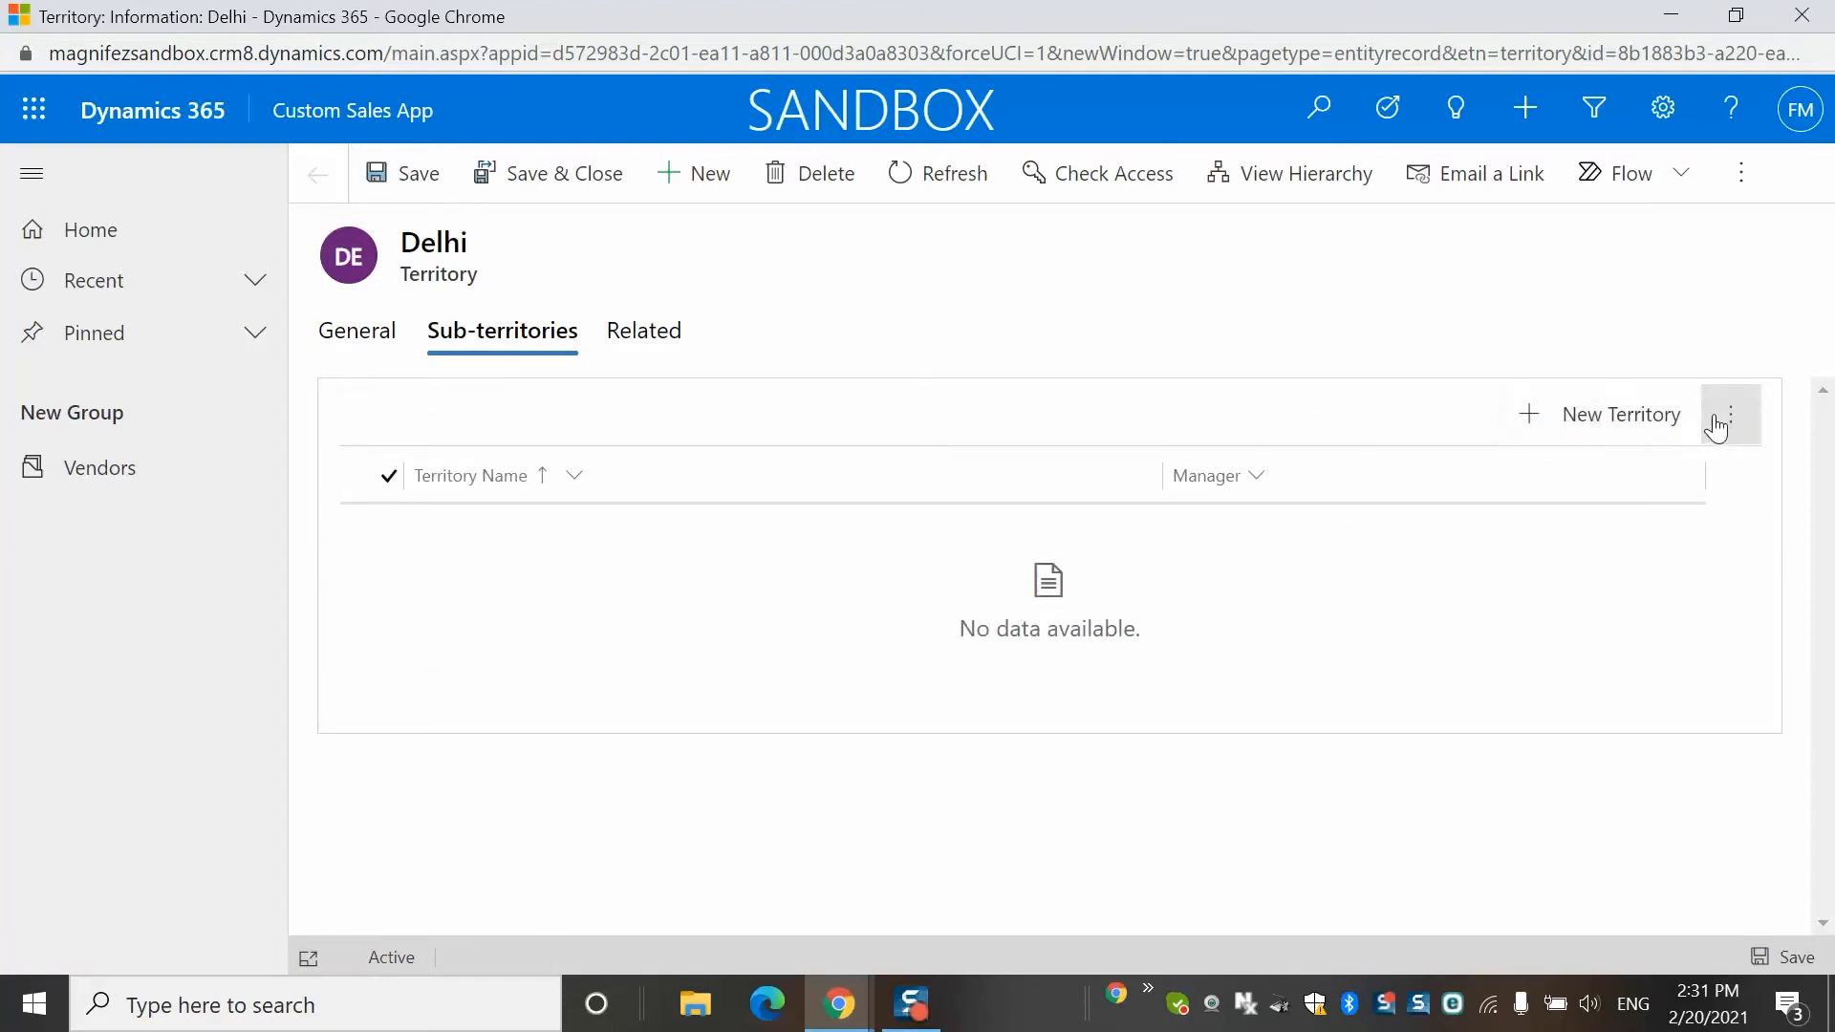
click(1731, 415)
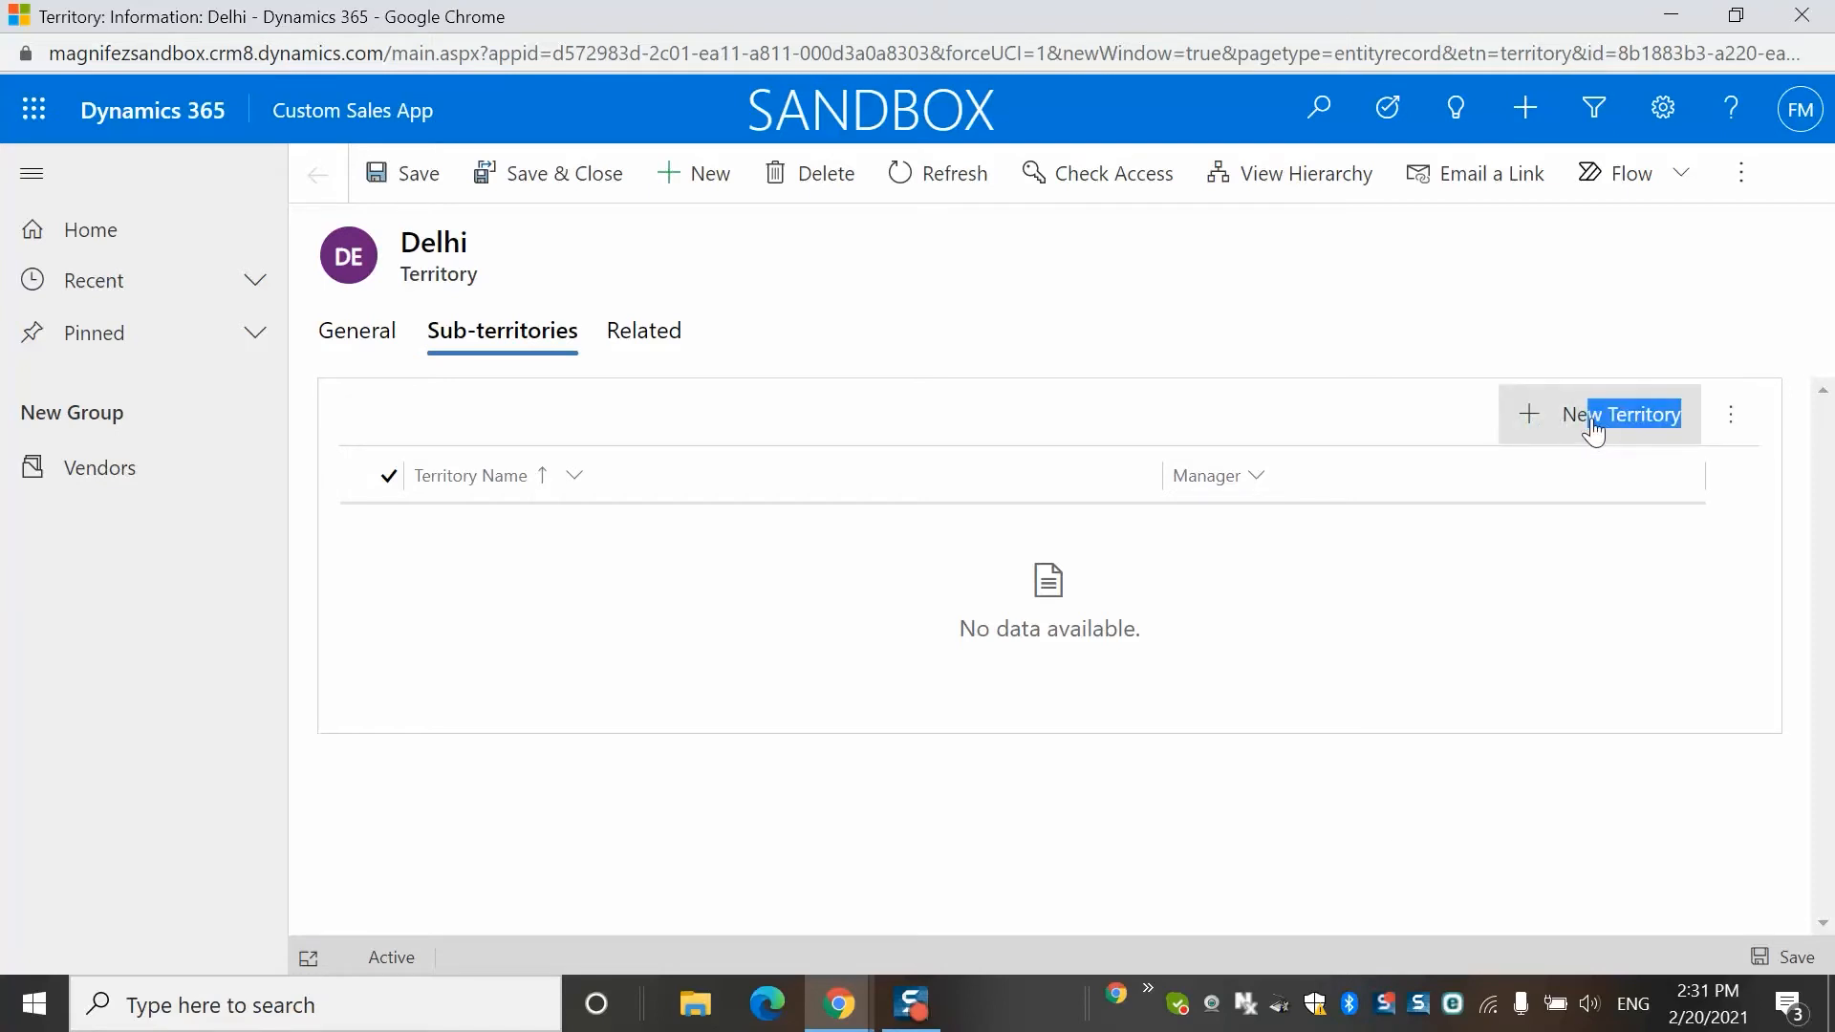
Step: Start a new sub-territory under Delhi named 'Haryana'
click(1619, 414)
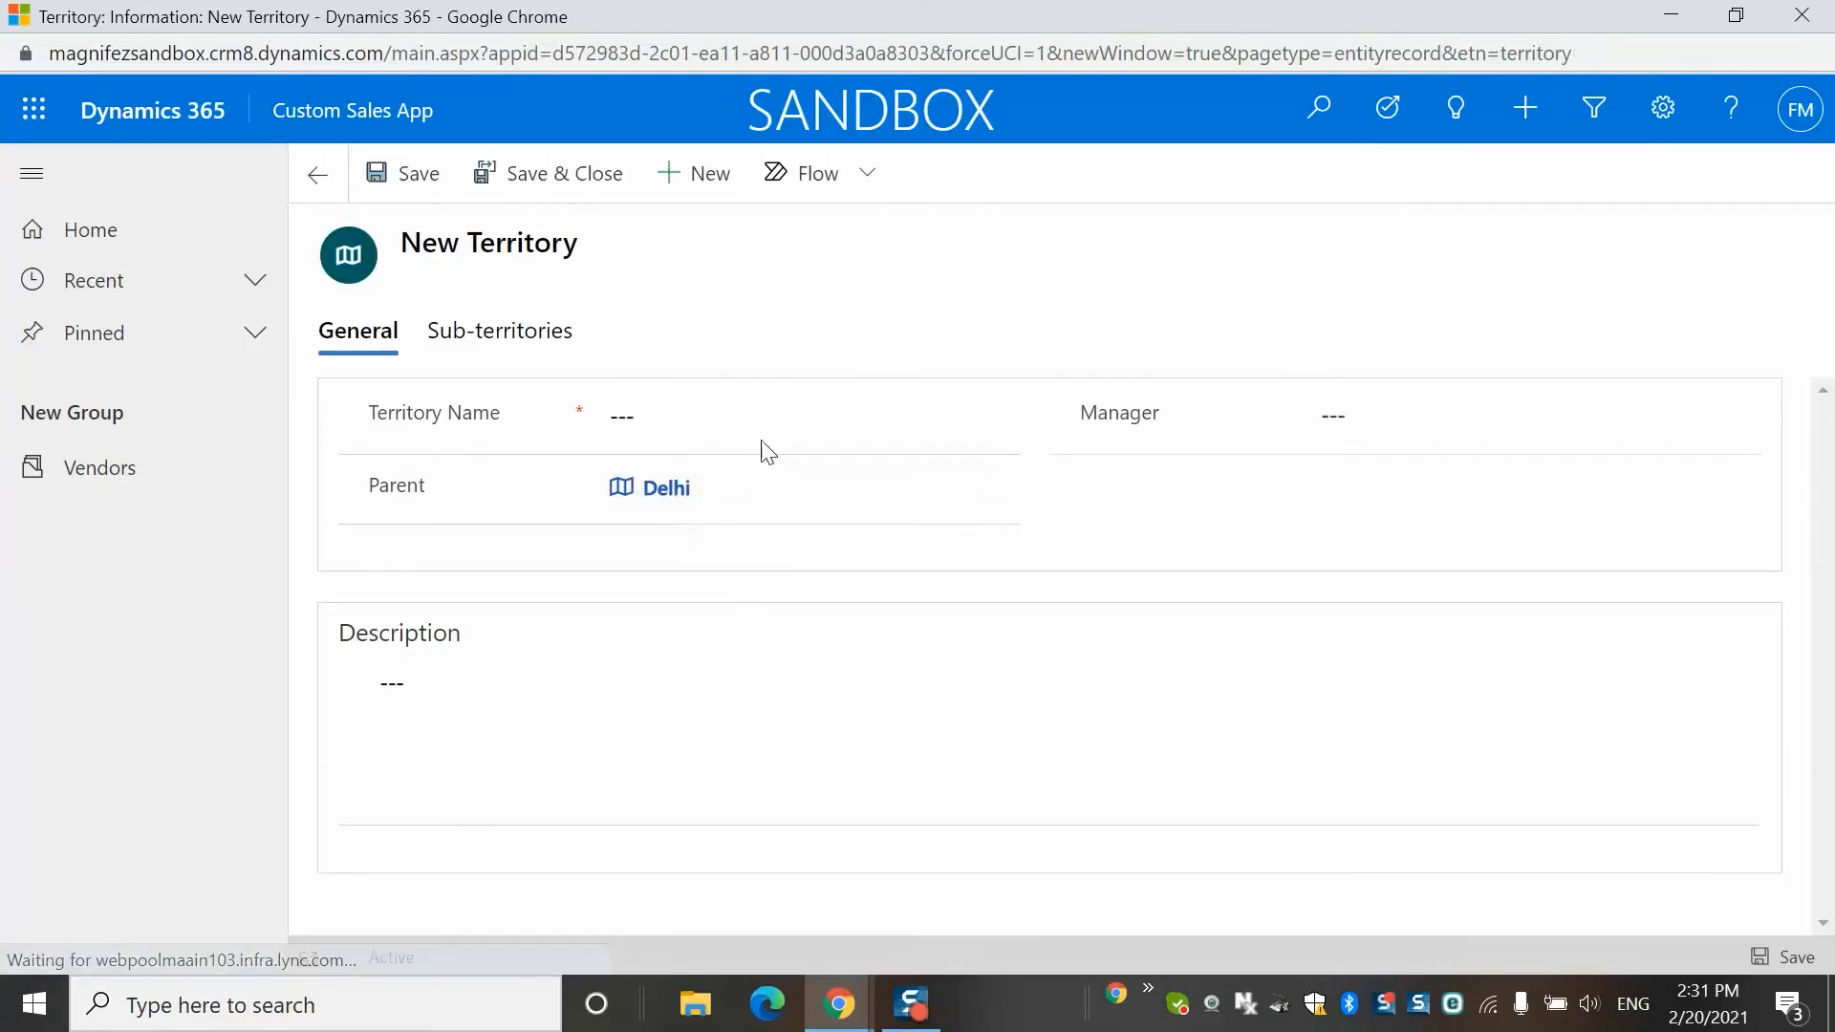
text(H)
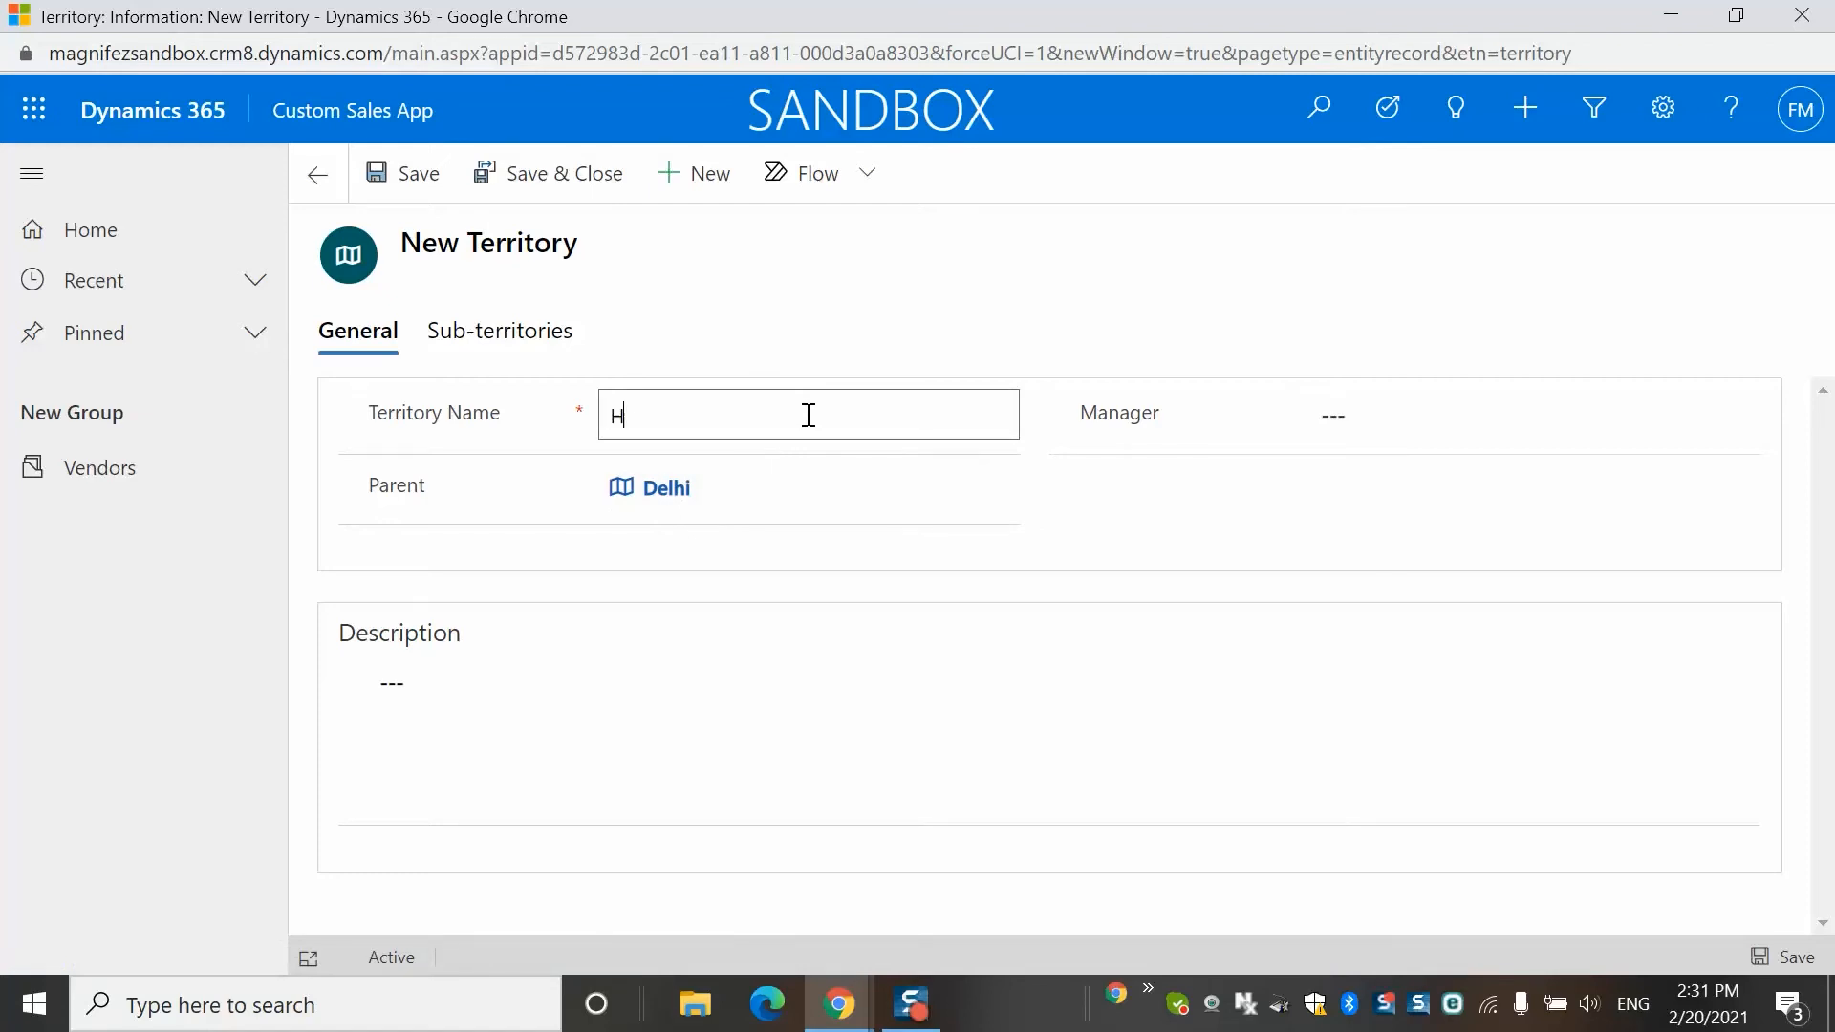
text(aryana)
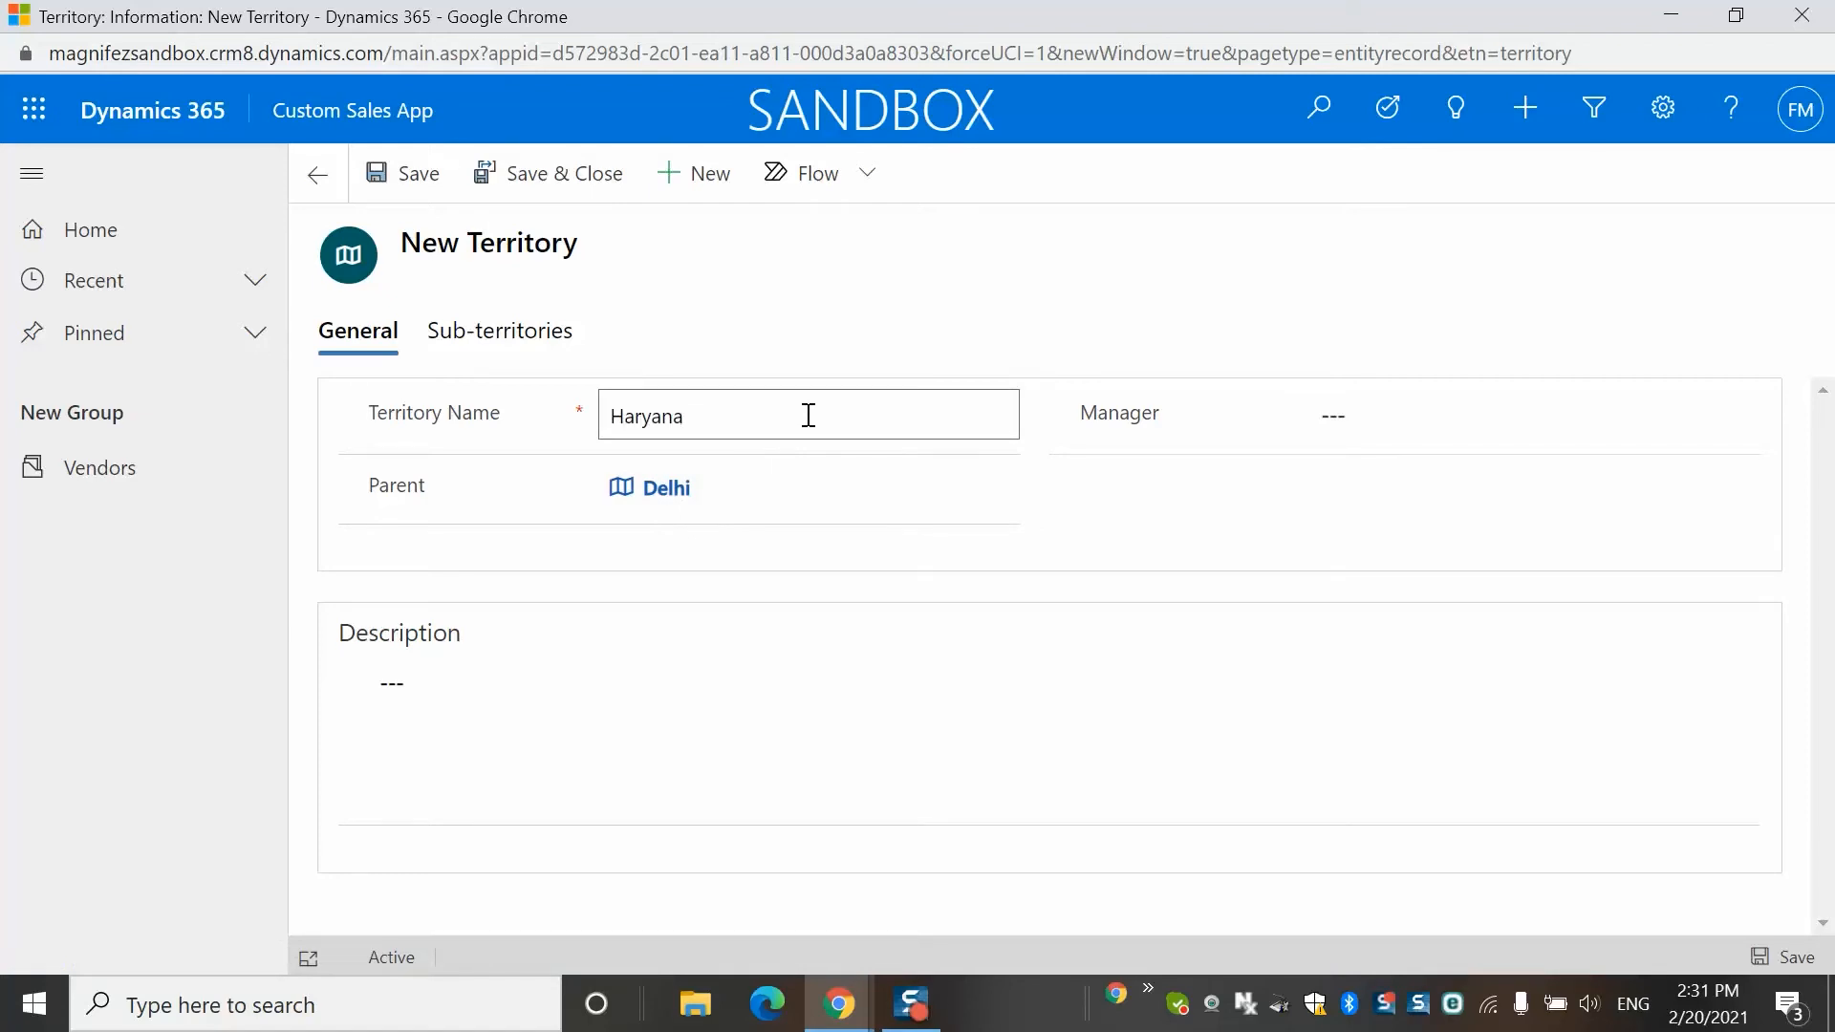
mouse_move(1024, 375)
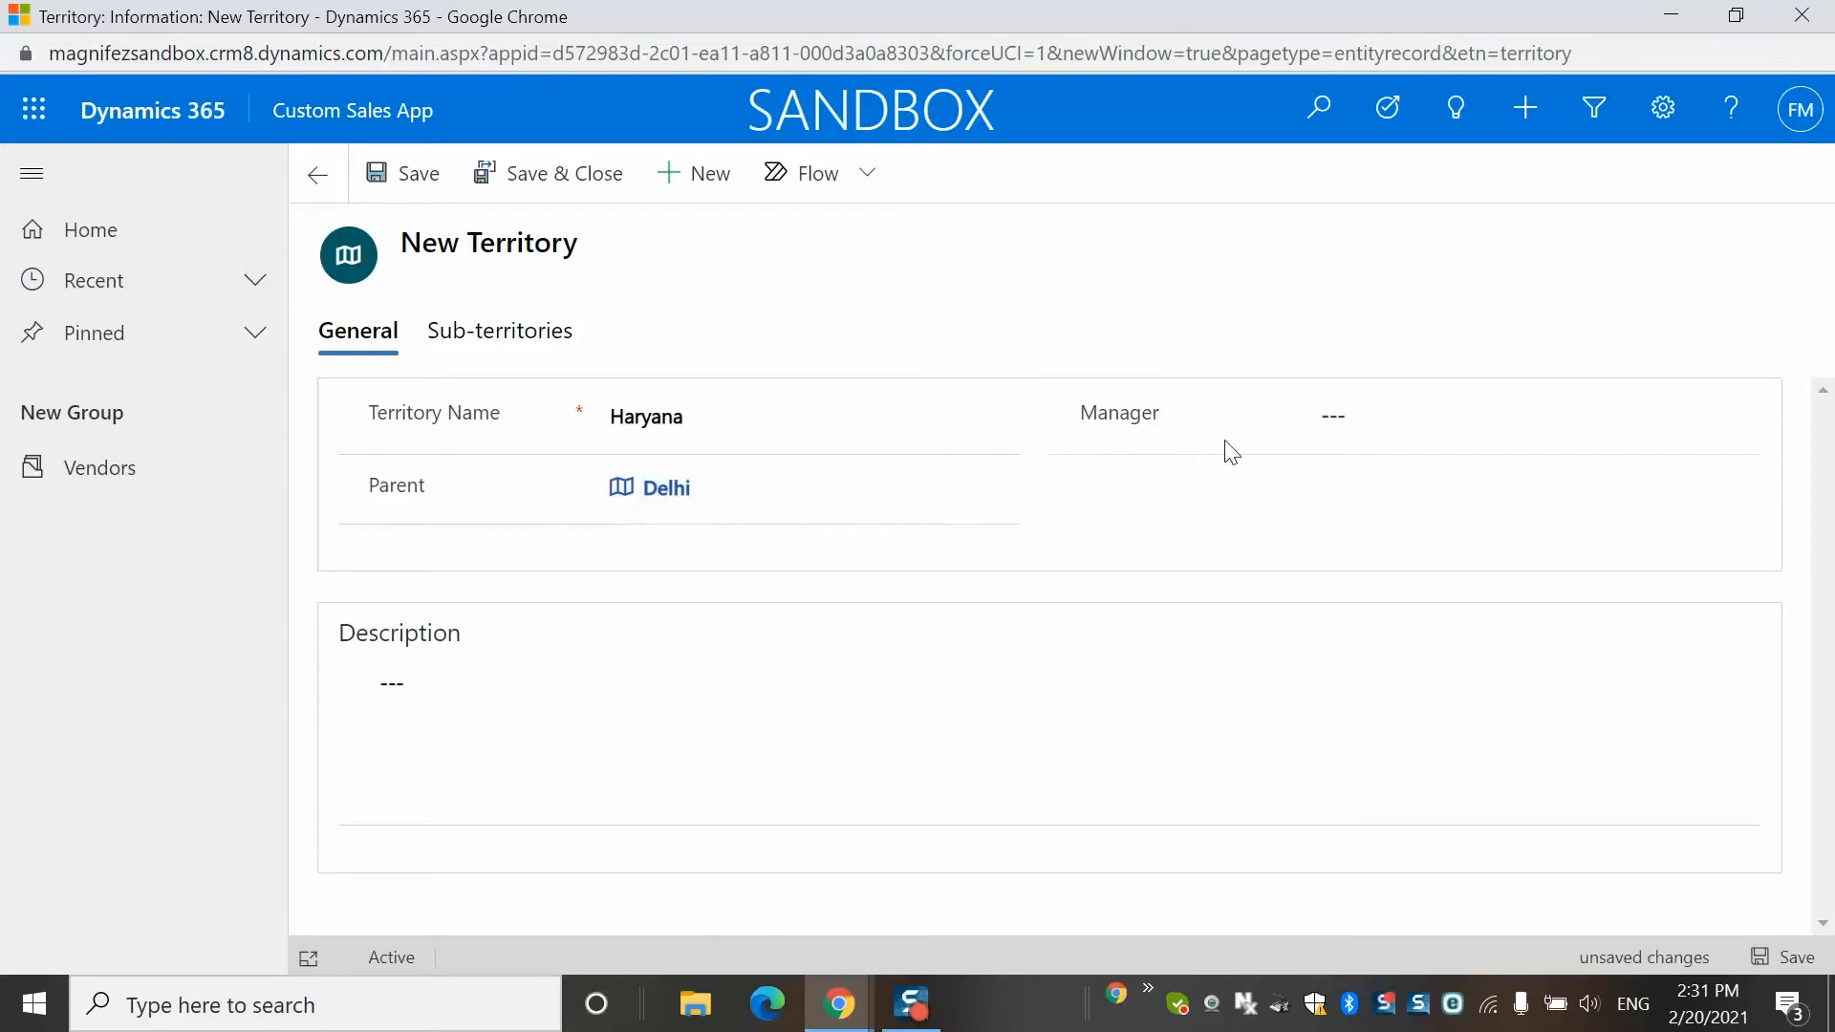
Step: Leave the Haryana manager empty and save the territory
click(1369, 415)
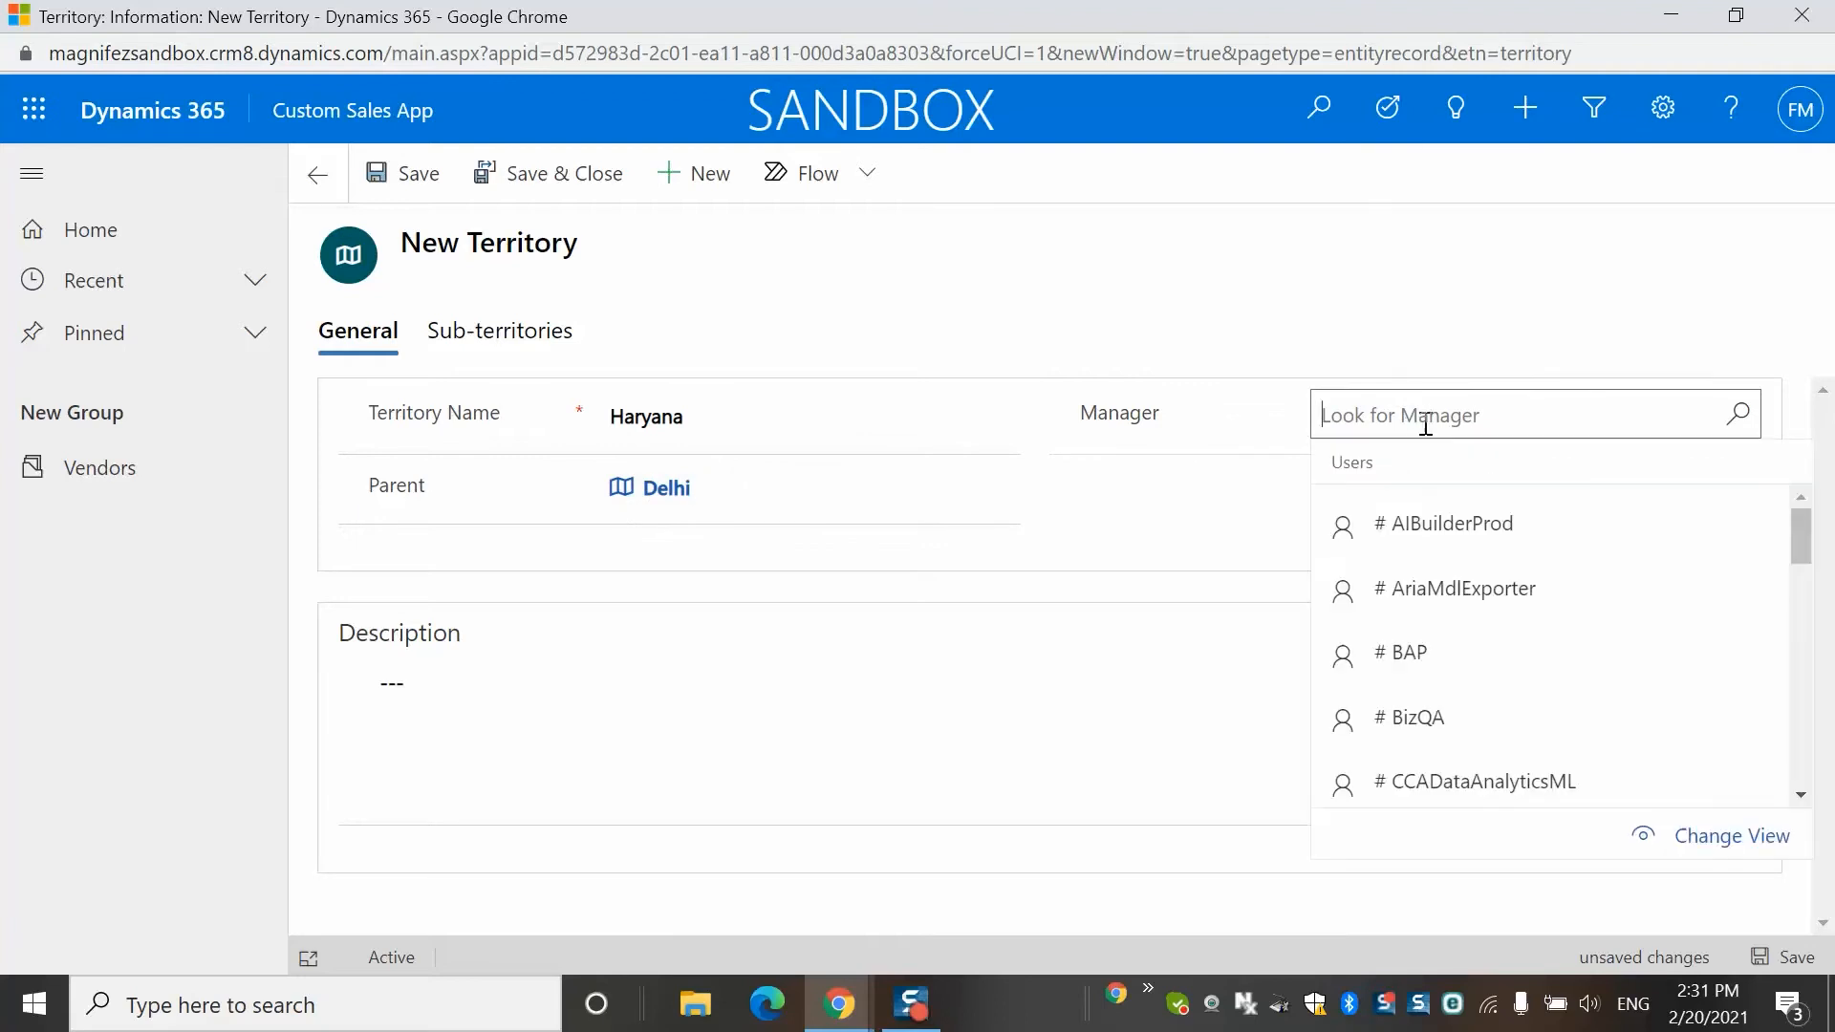
text(aj)
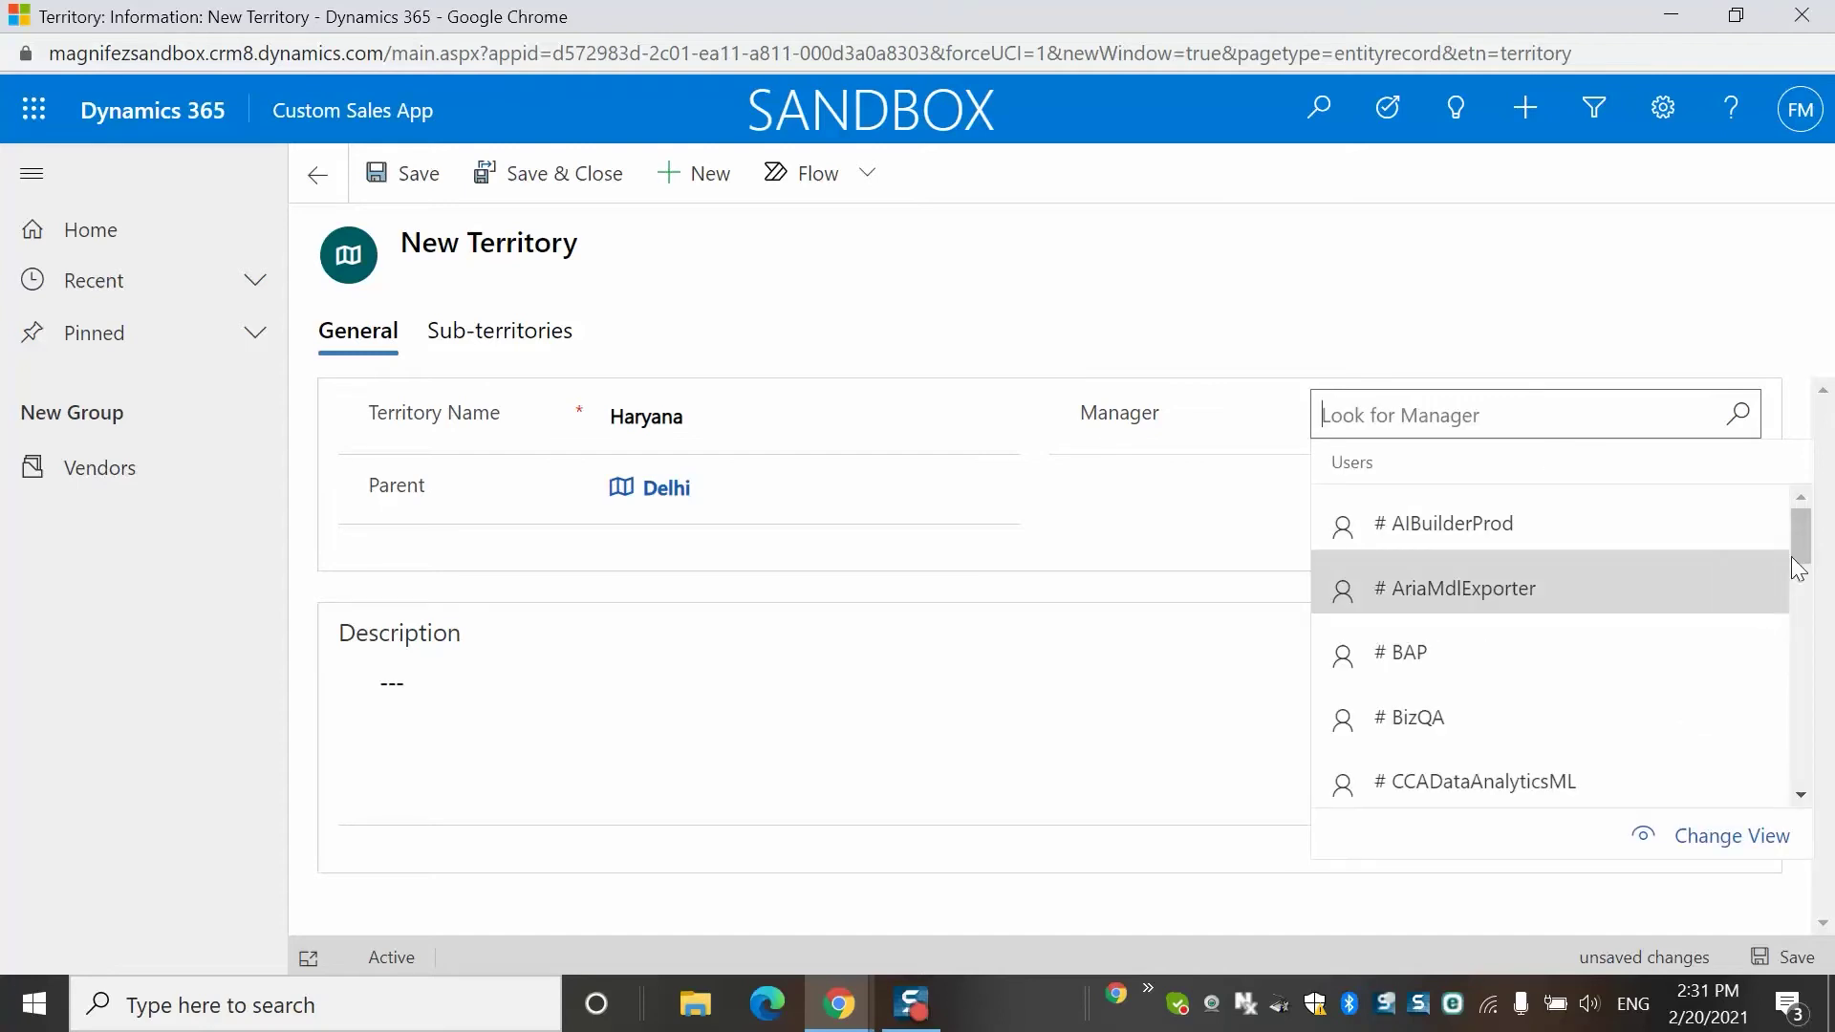
scroll(down, 3)
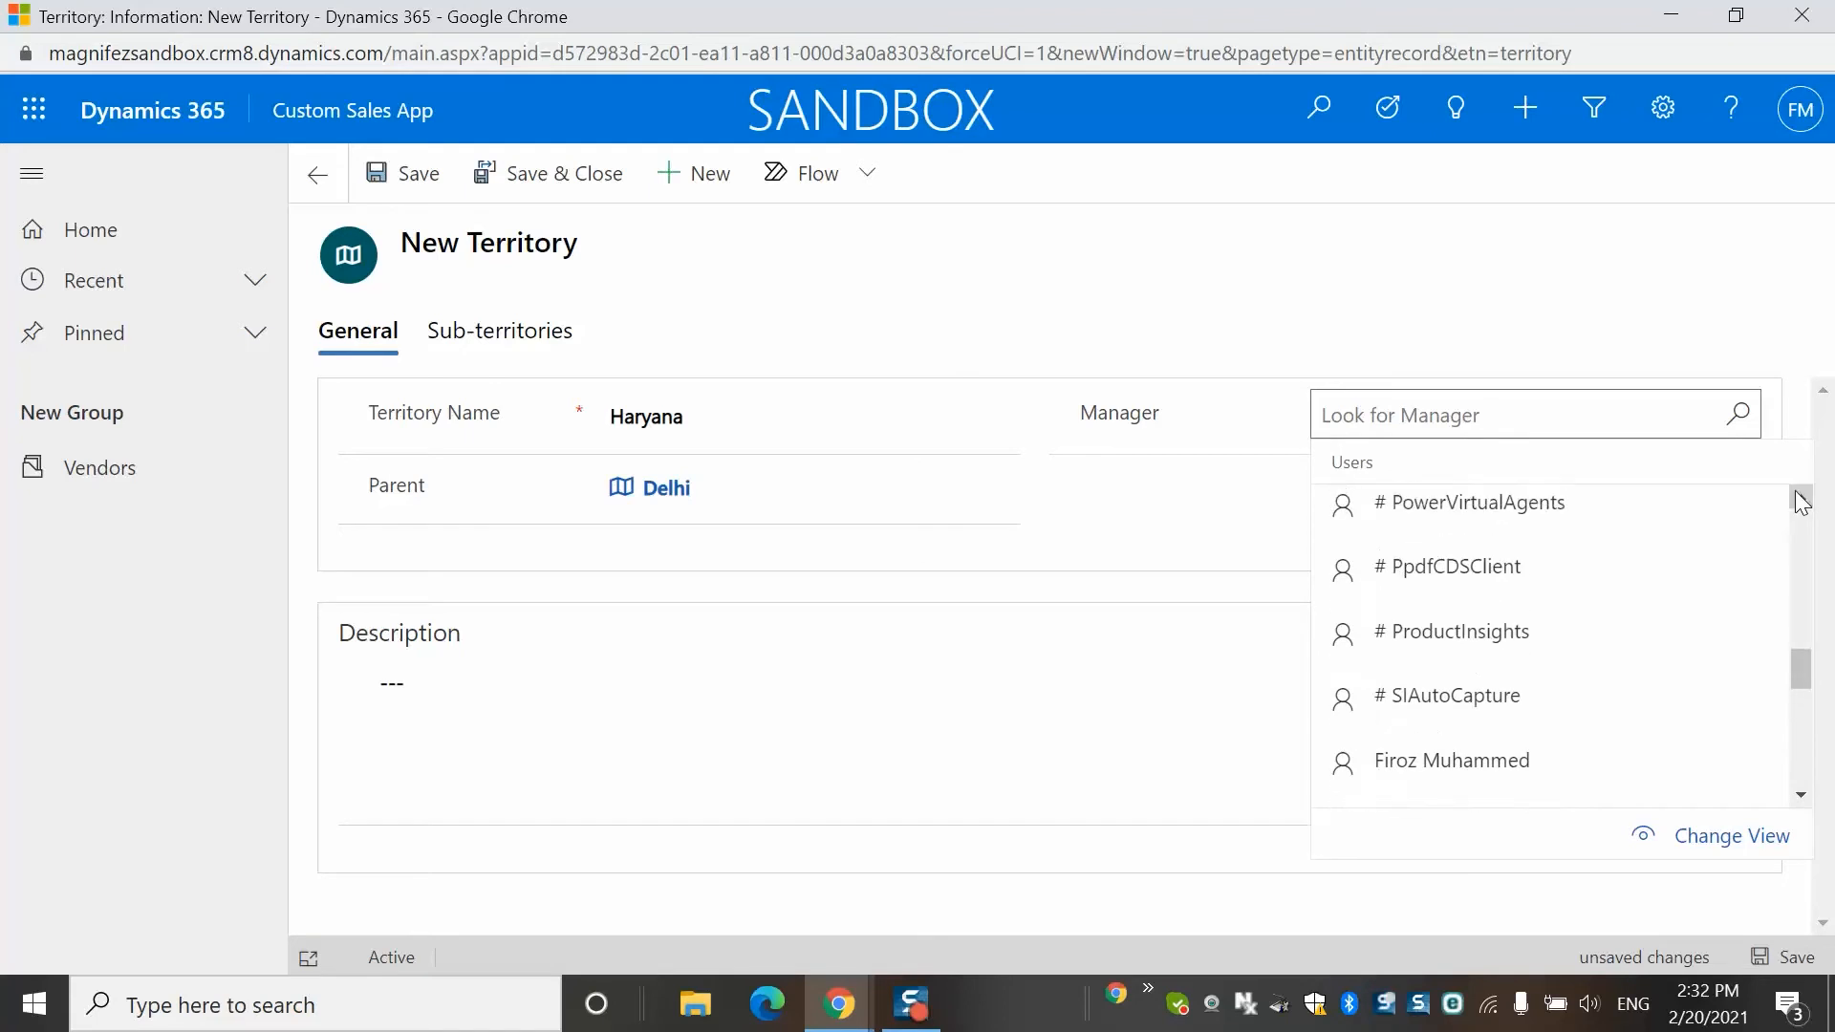
scroll(down, 3)
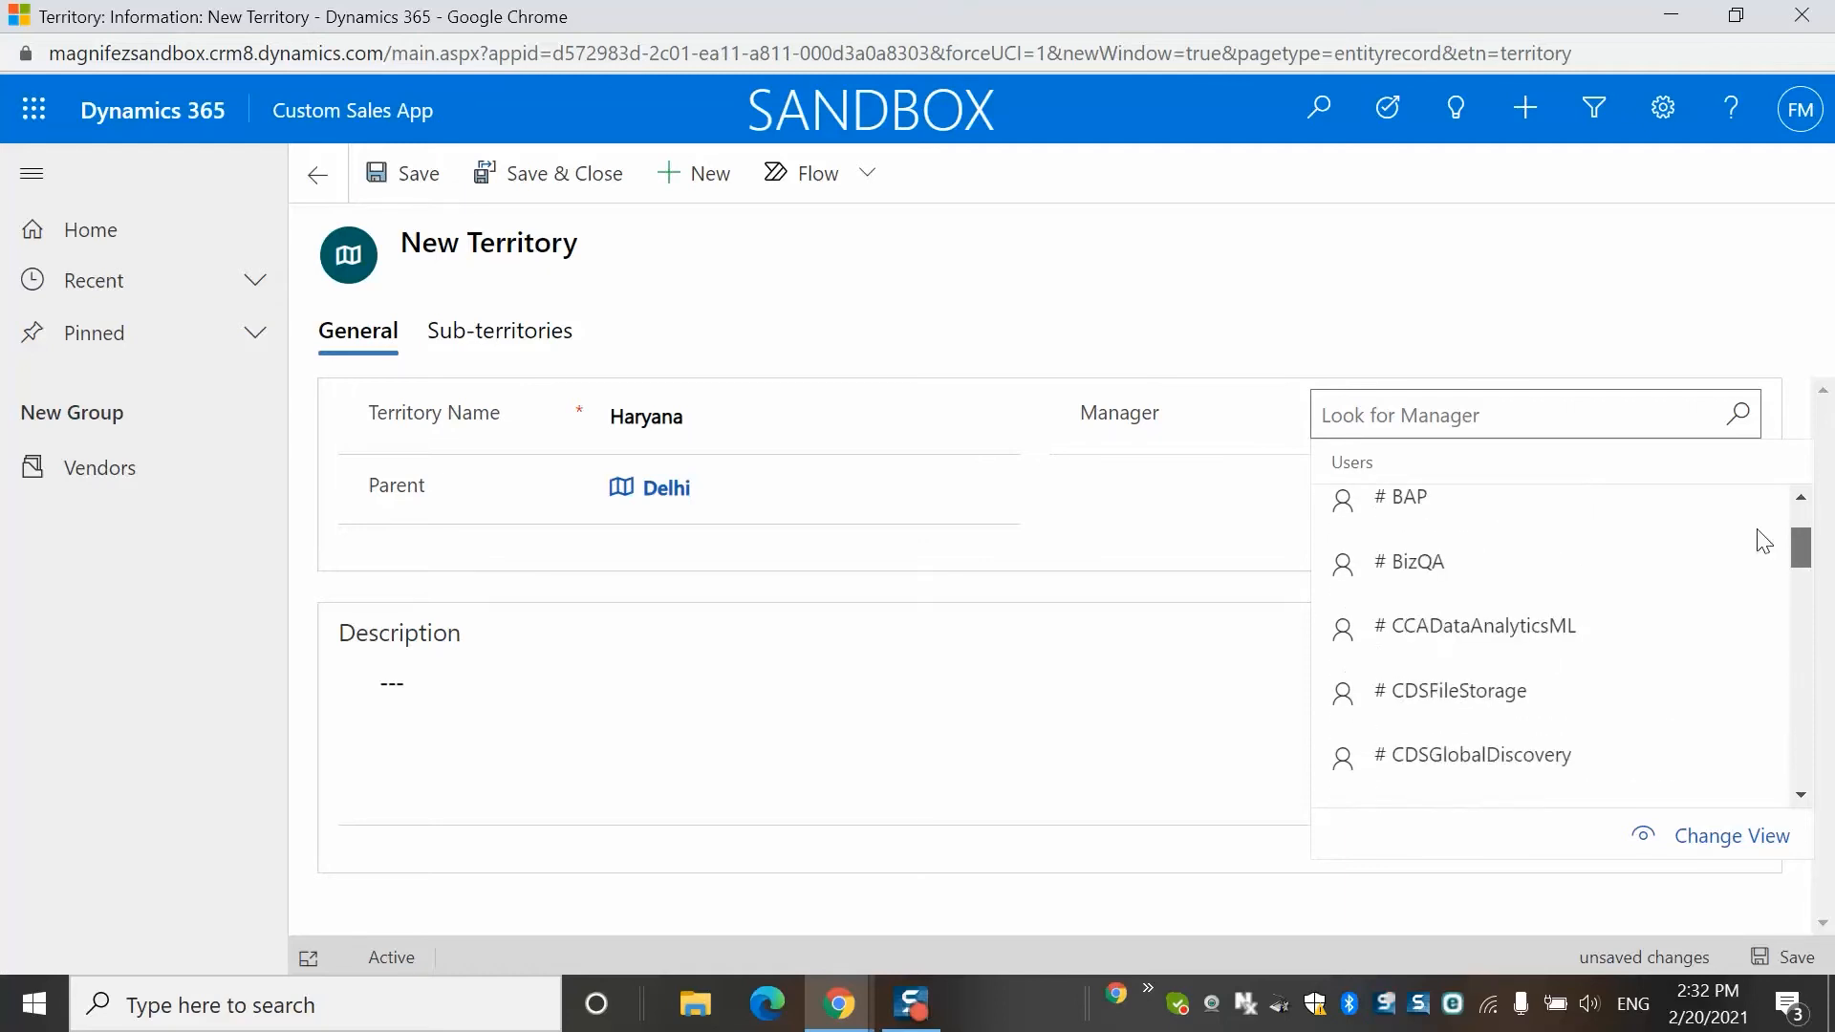
scroll(down, 3)
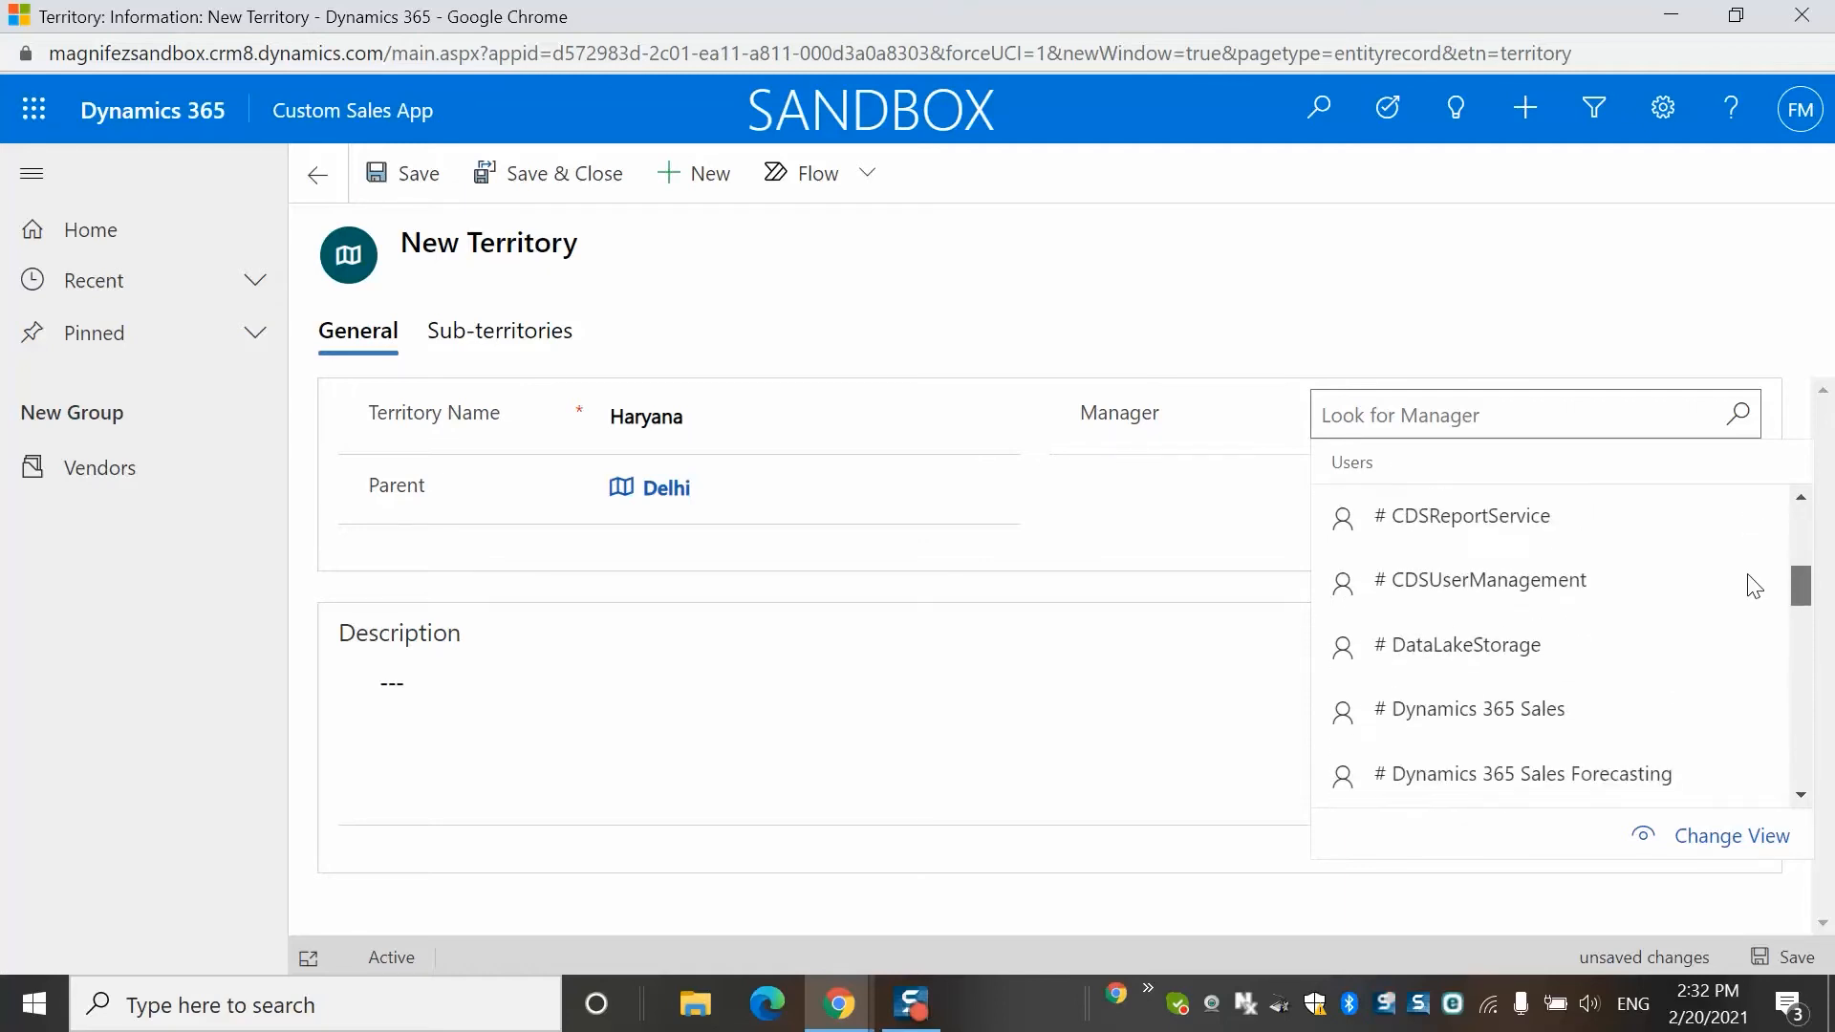
click(1512, 884)
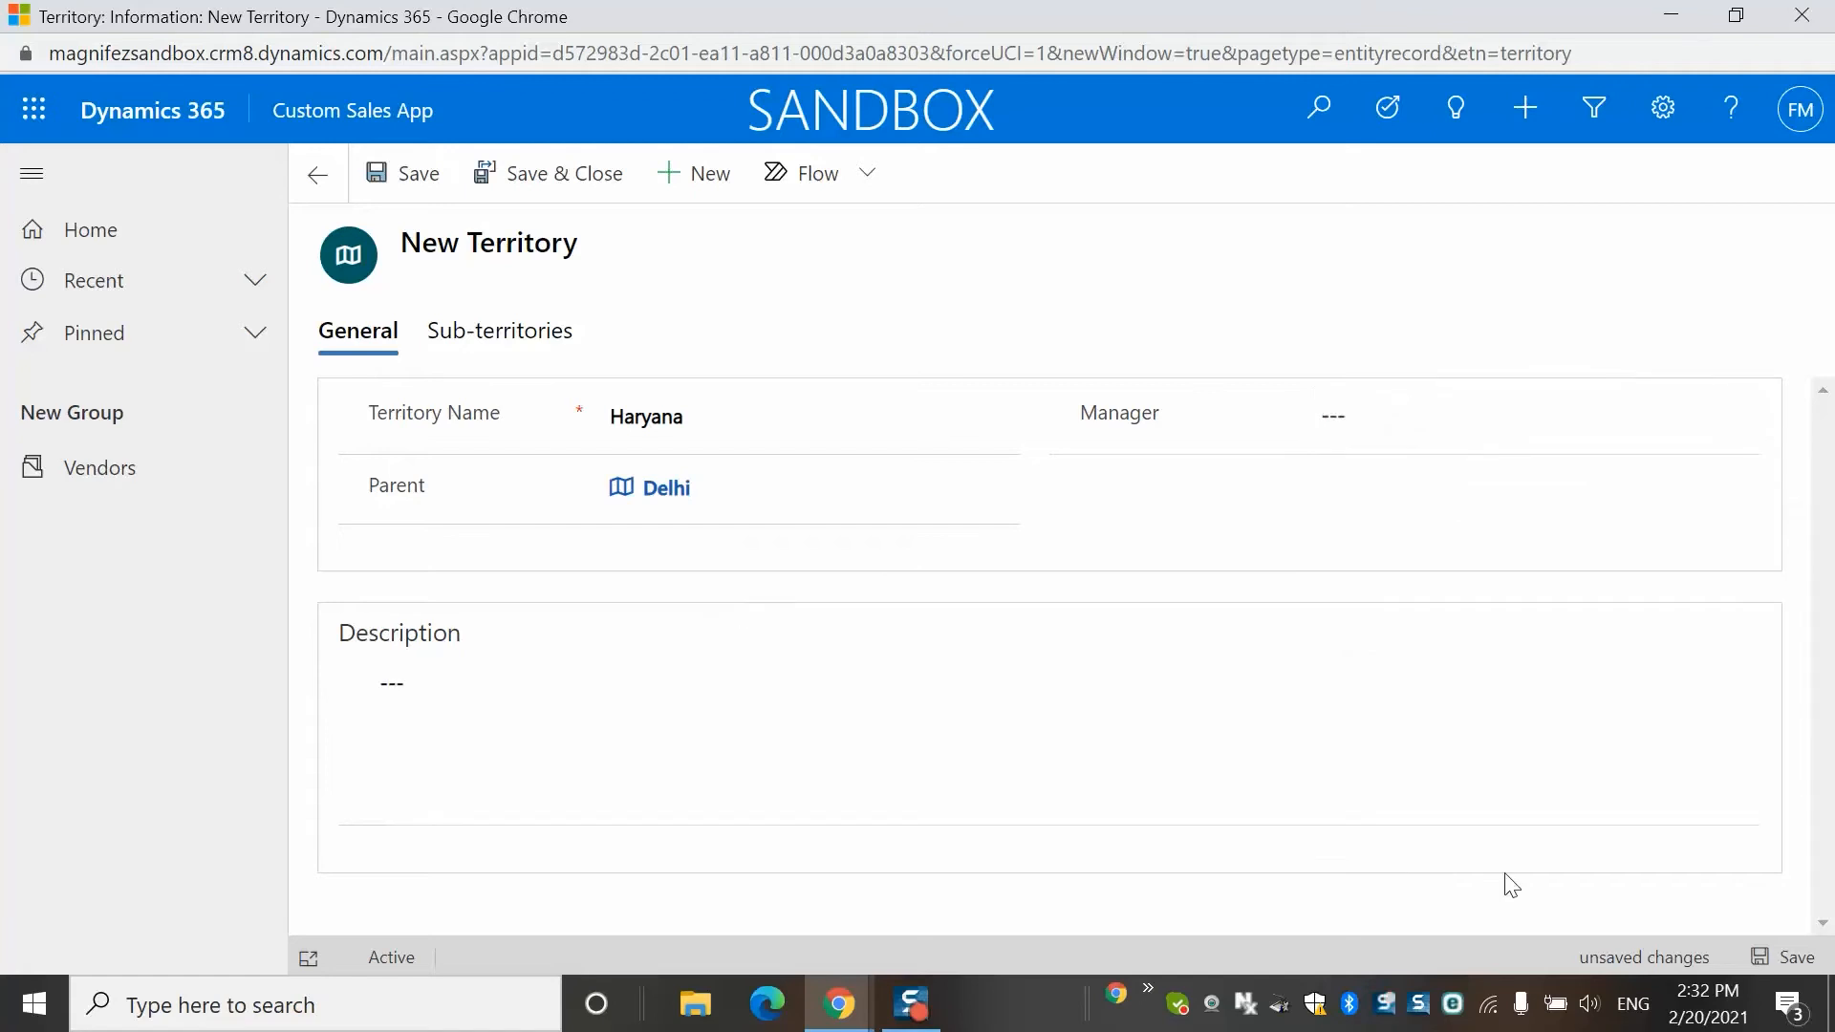
mouse_move(1776, 943)
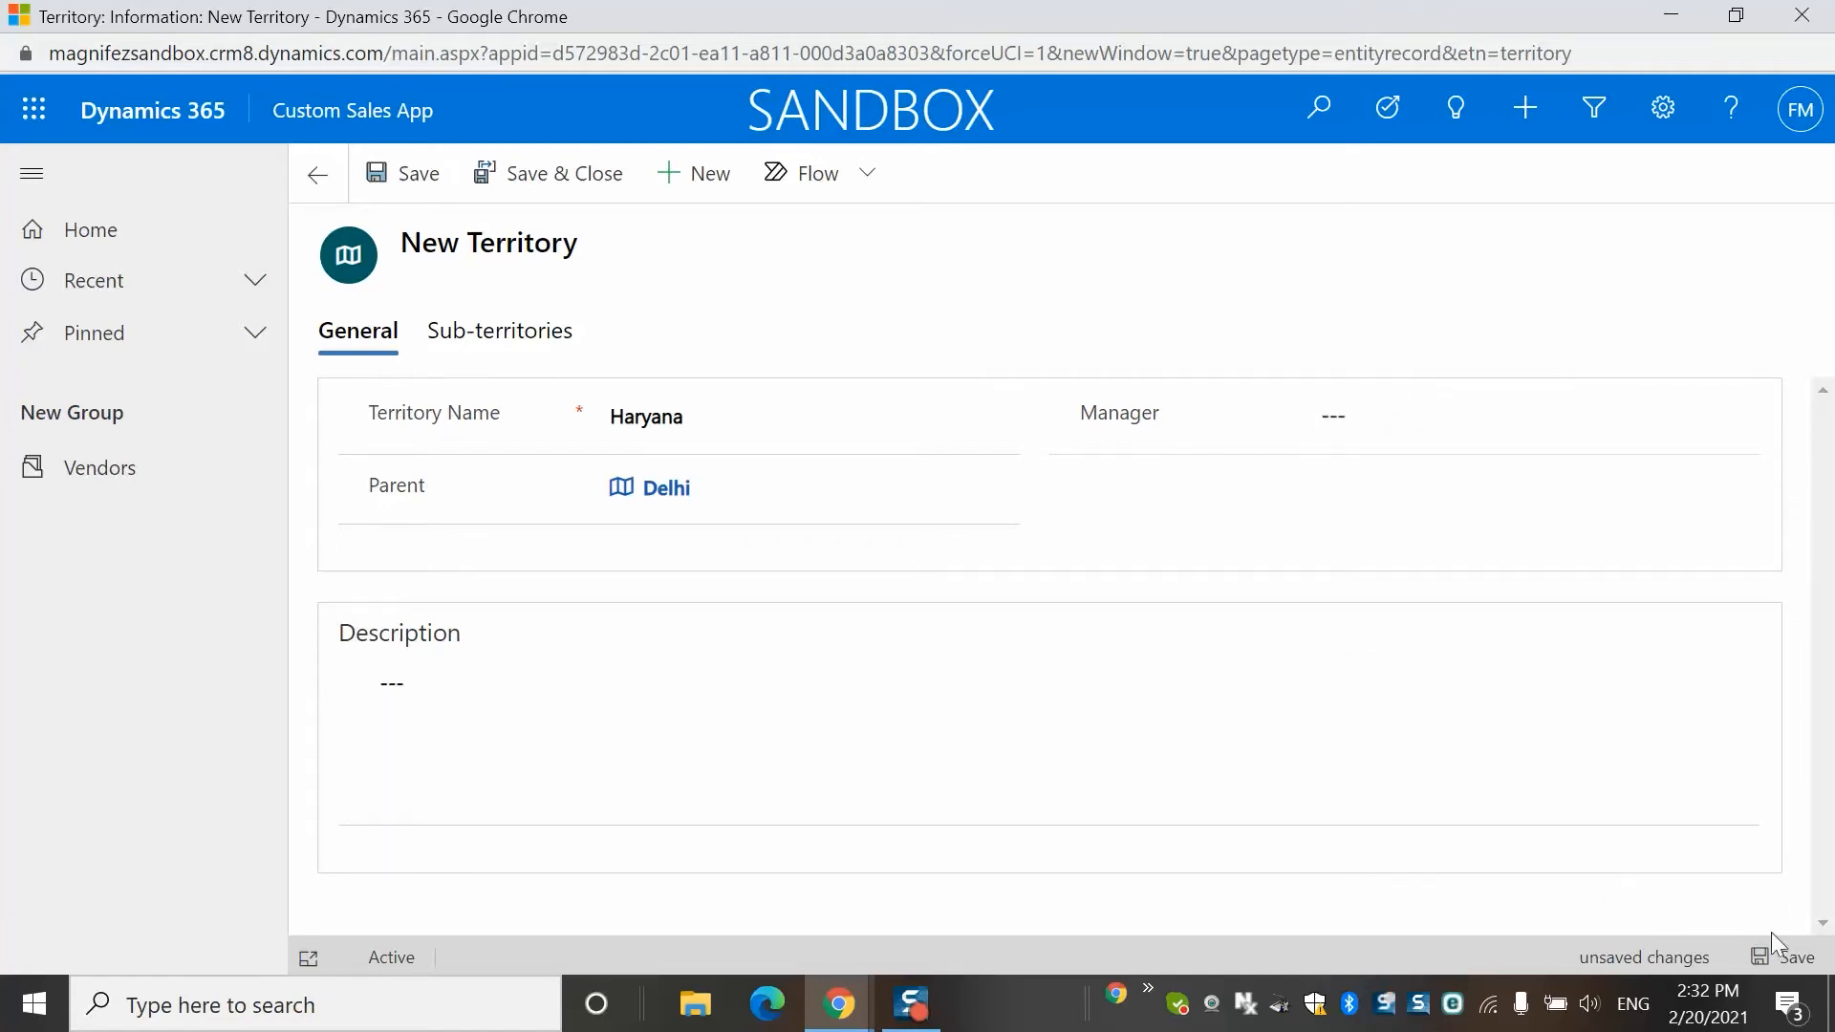
click(401, 173)
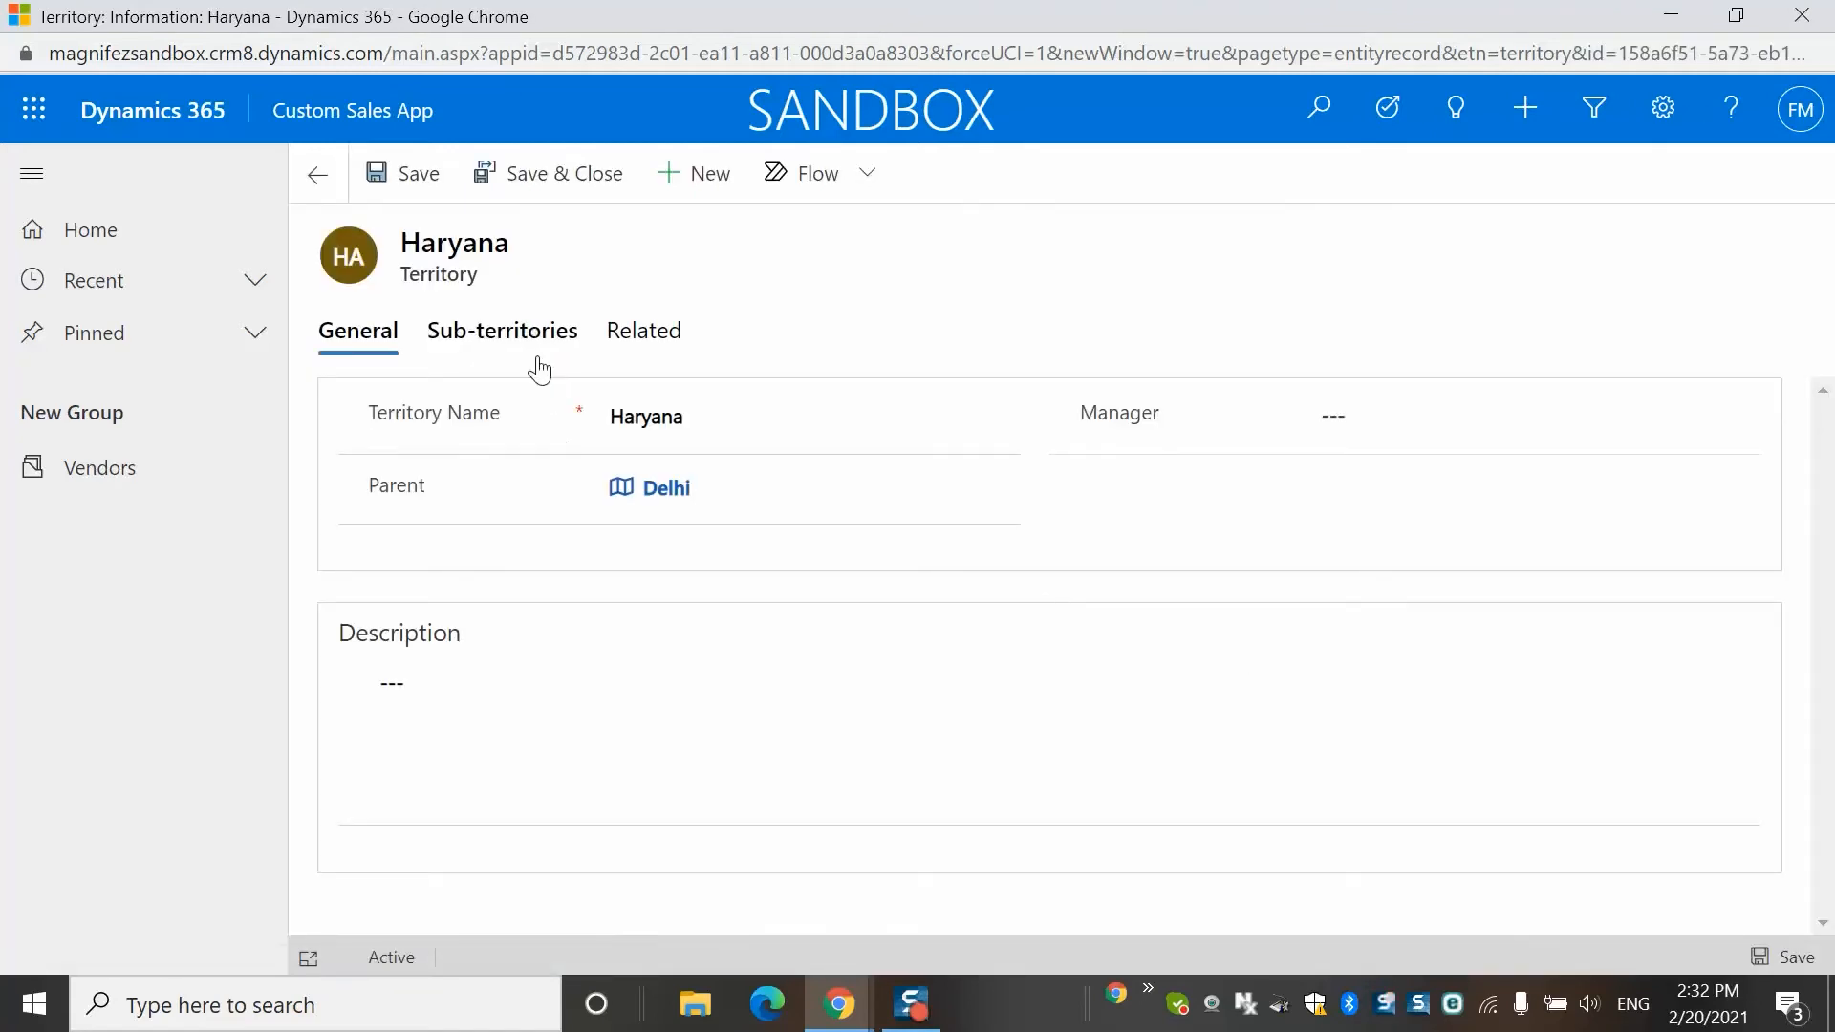
Step: Confirm Haryana sits under Delhi, then reopen Haryana from All Territories
click(502, 331)
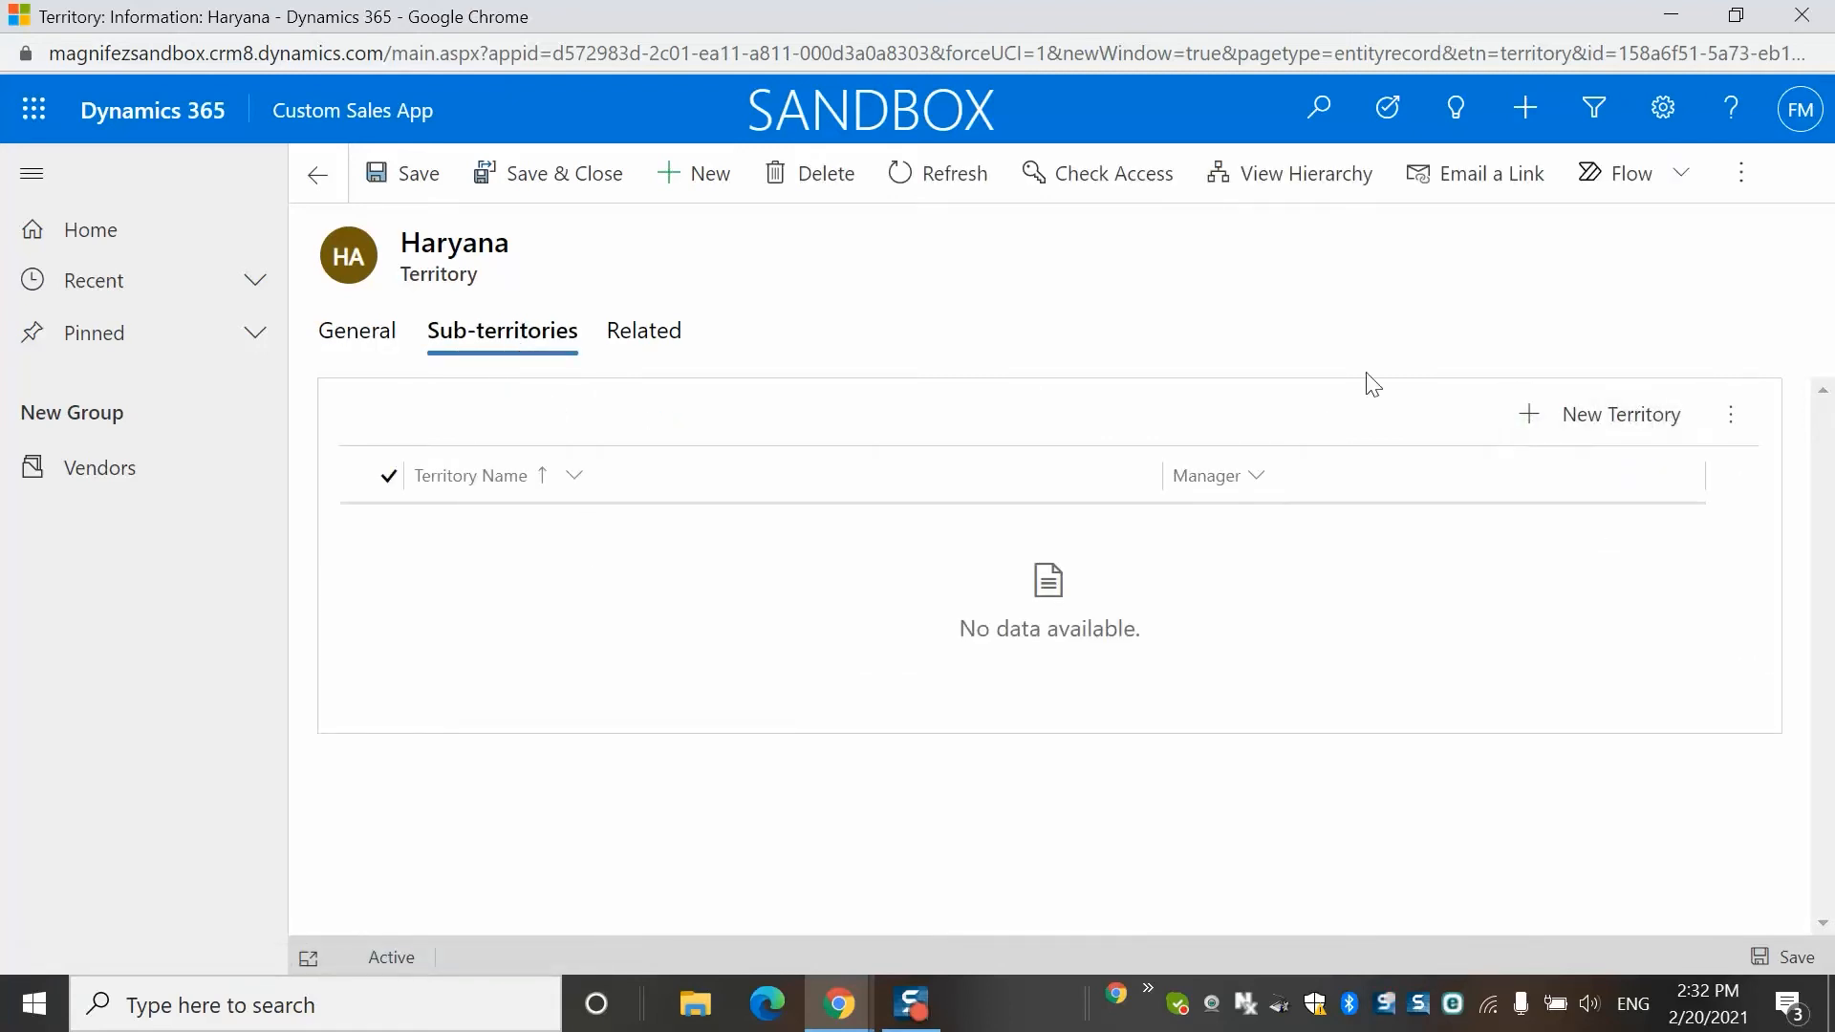
click(358, 331)
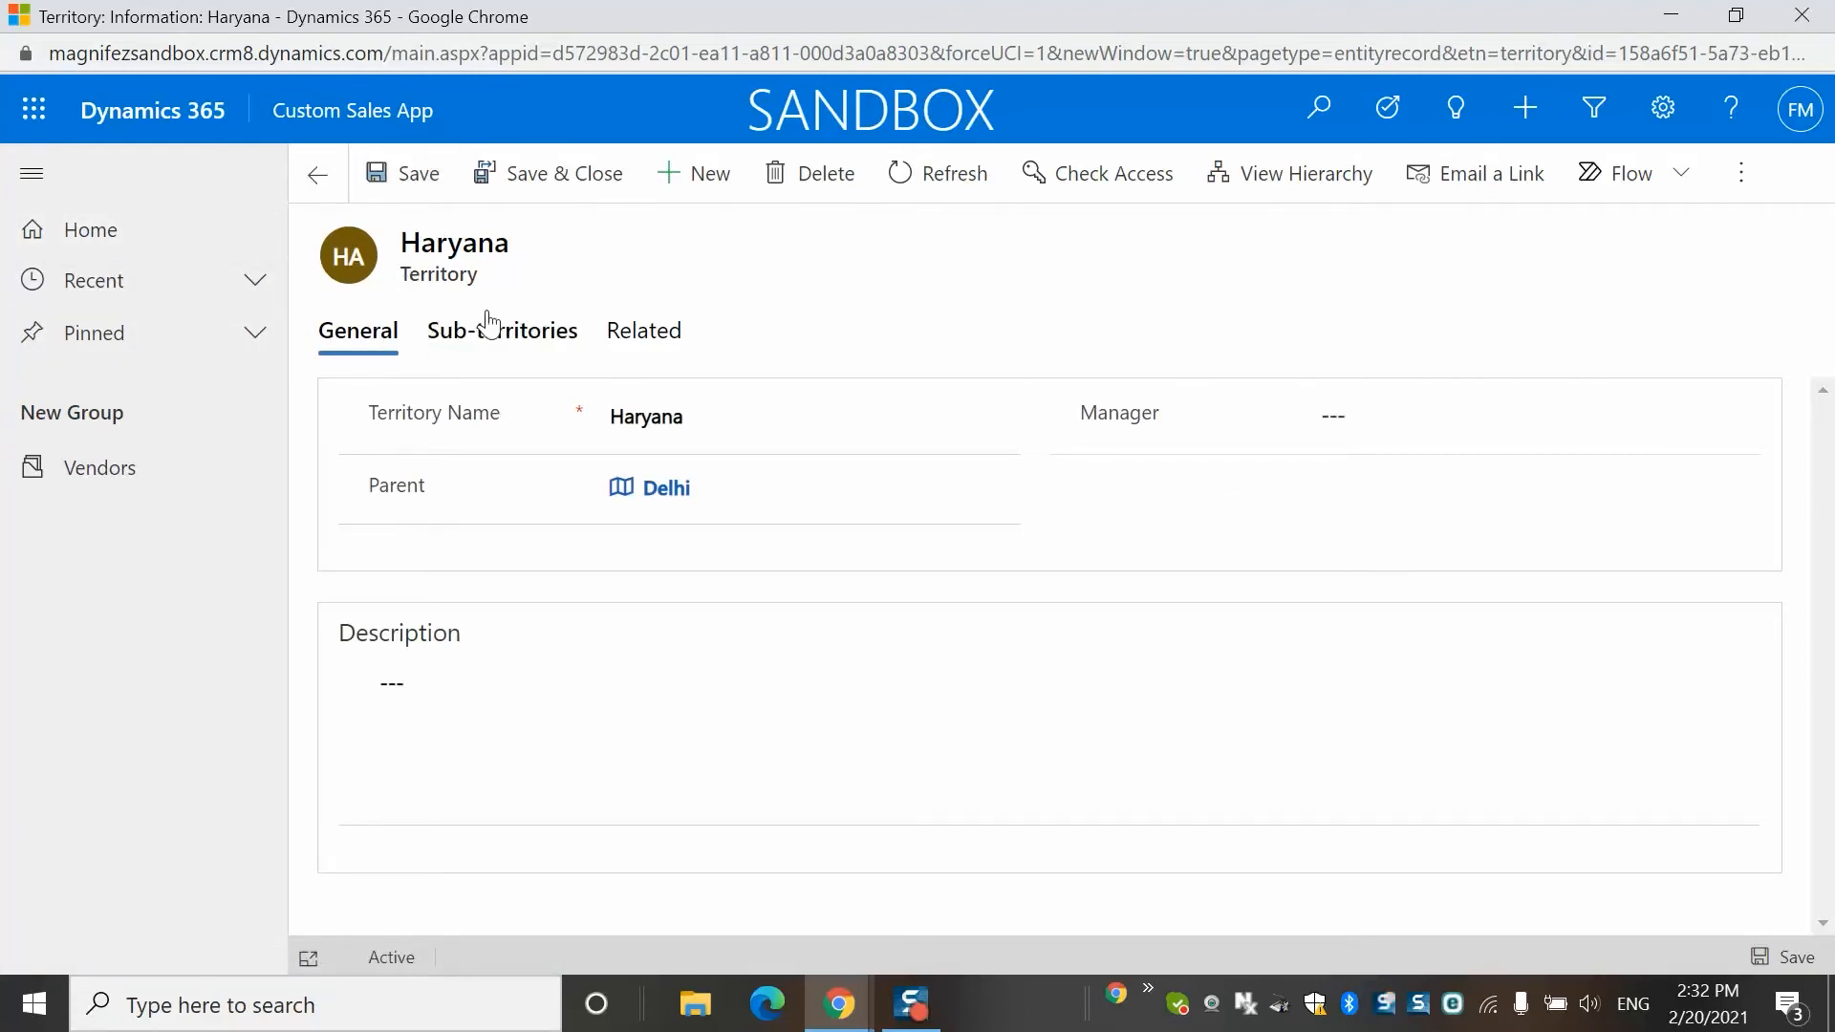
click(666, 488)
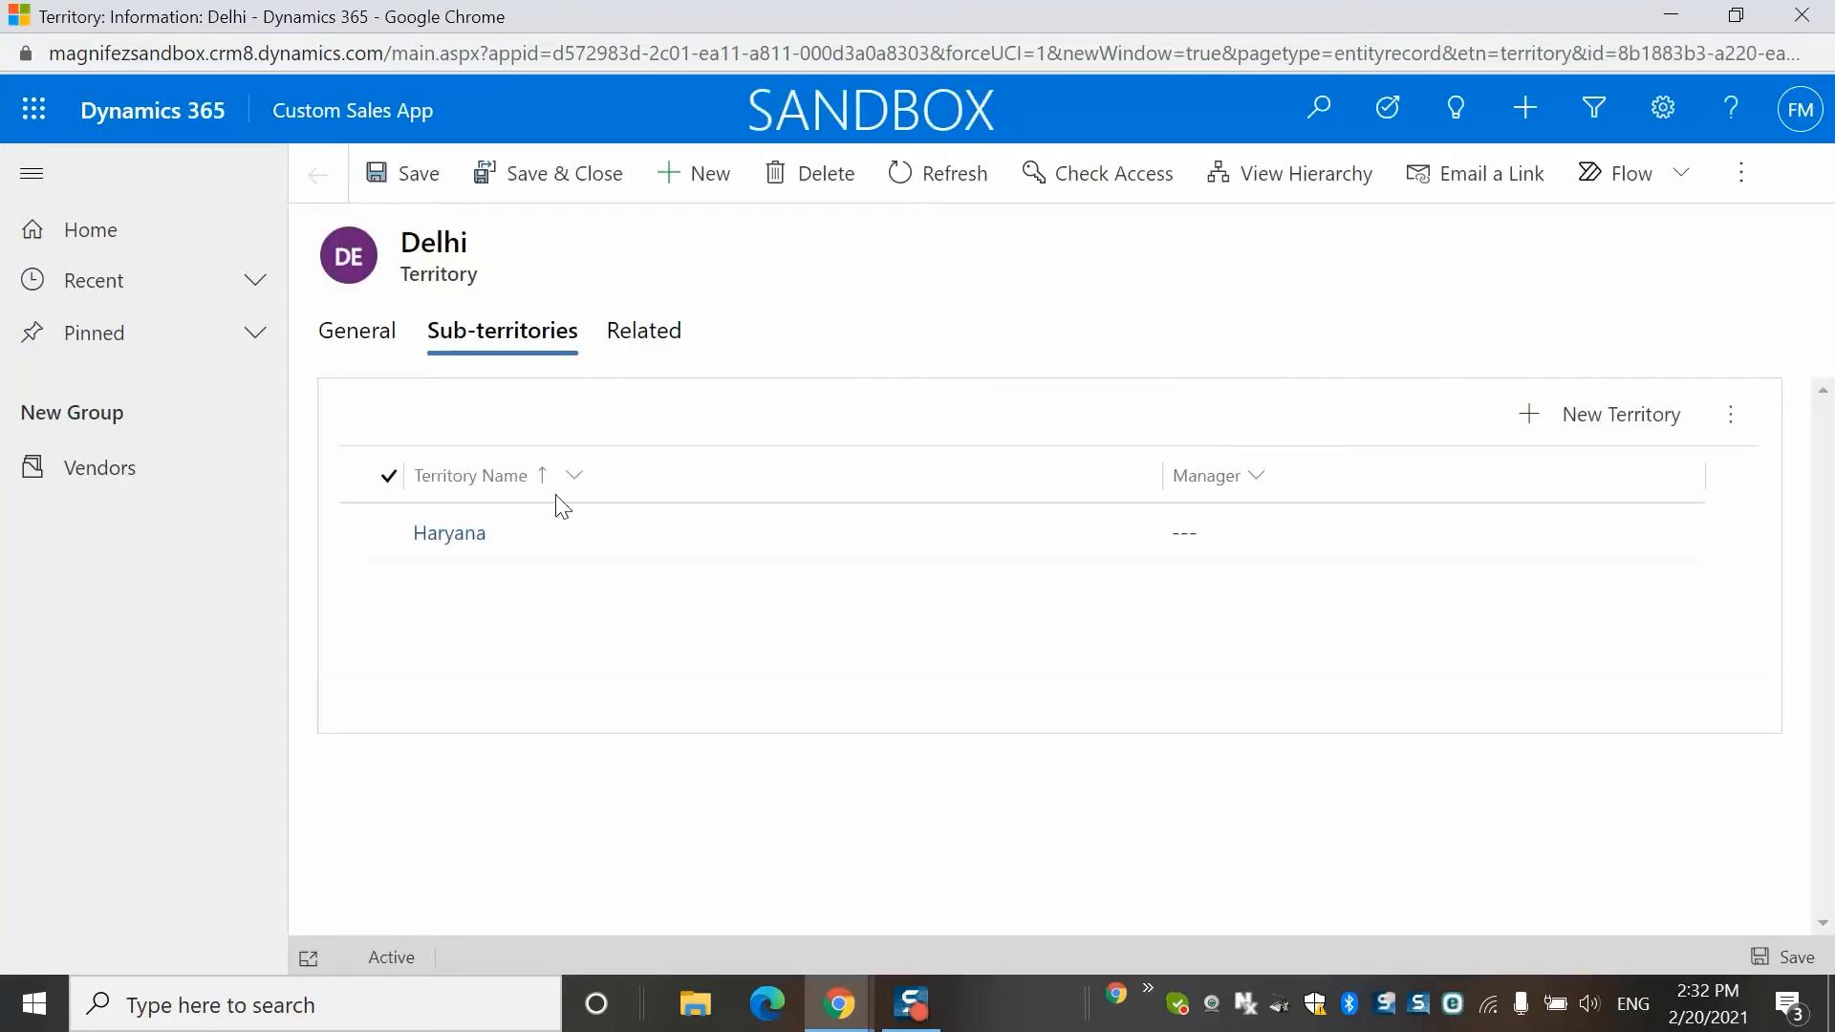
click(357, 331)
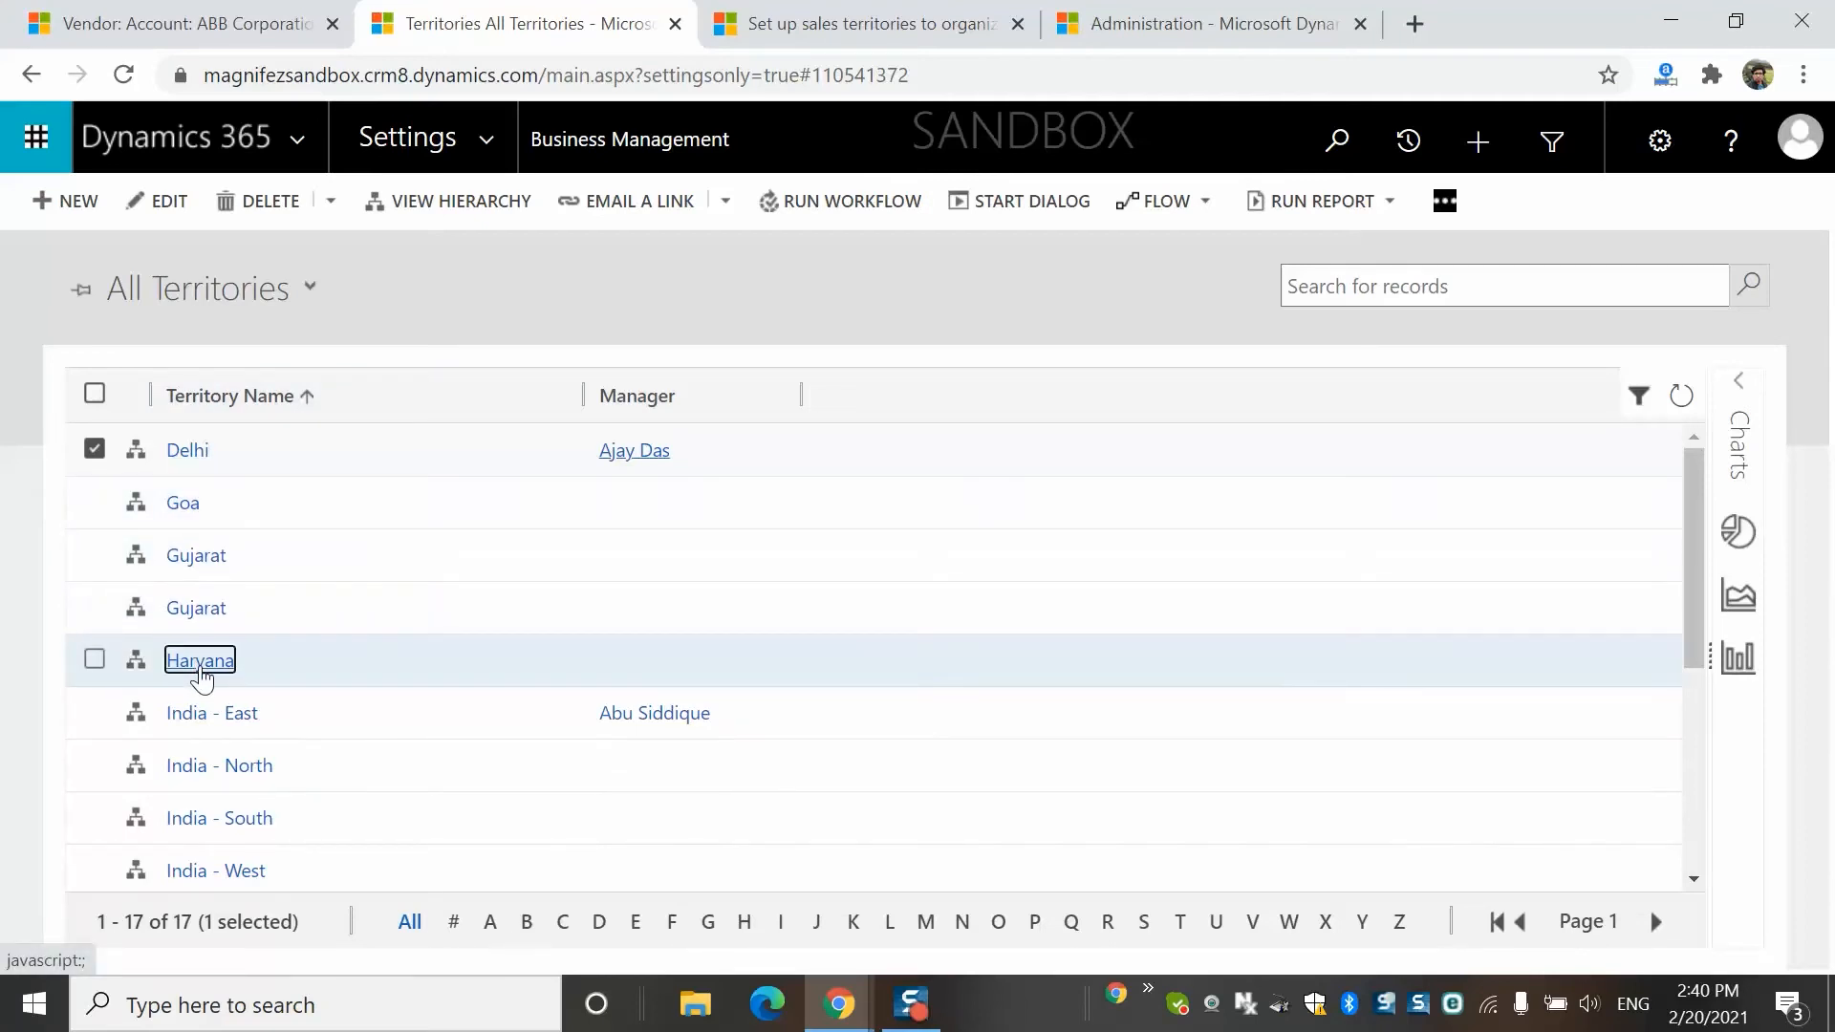
click(200, 660)
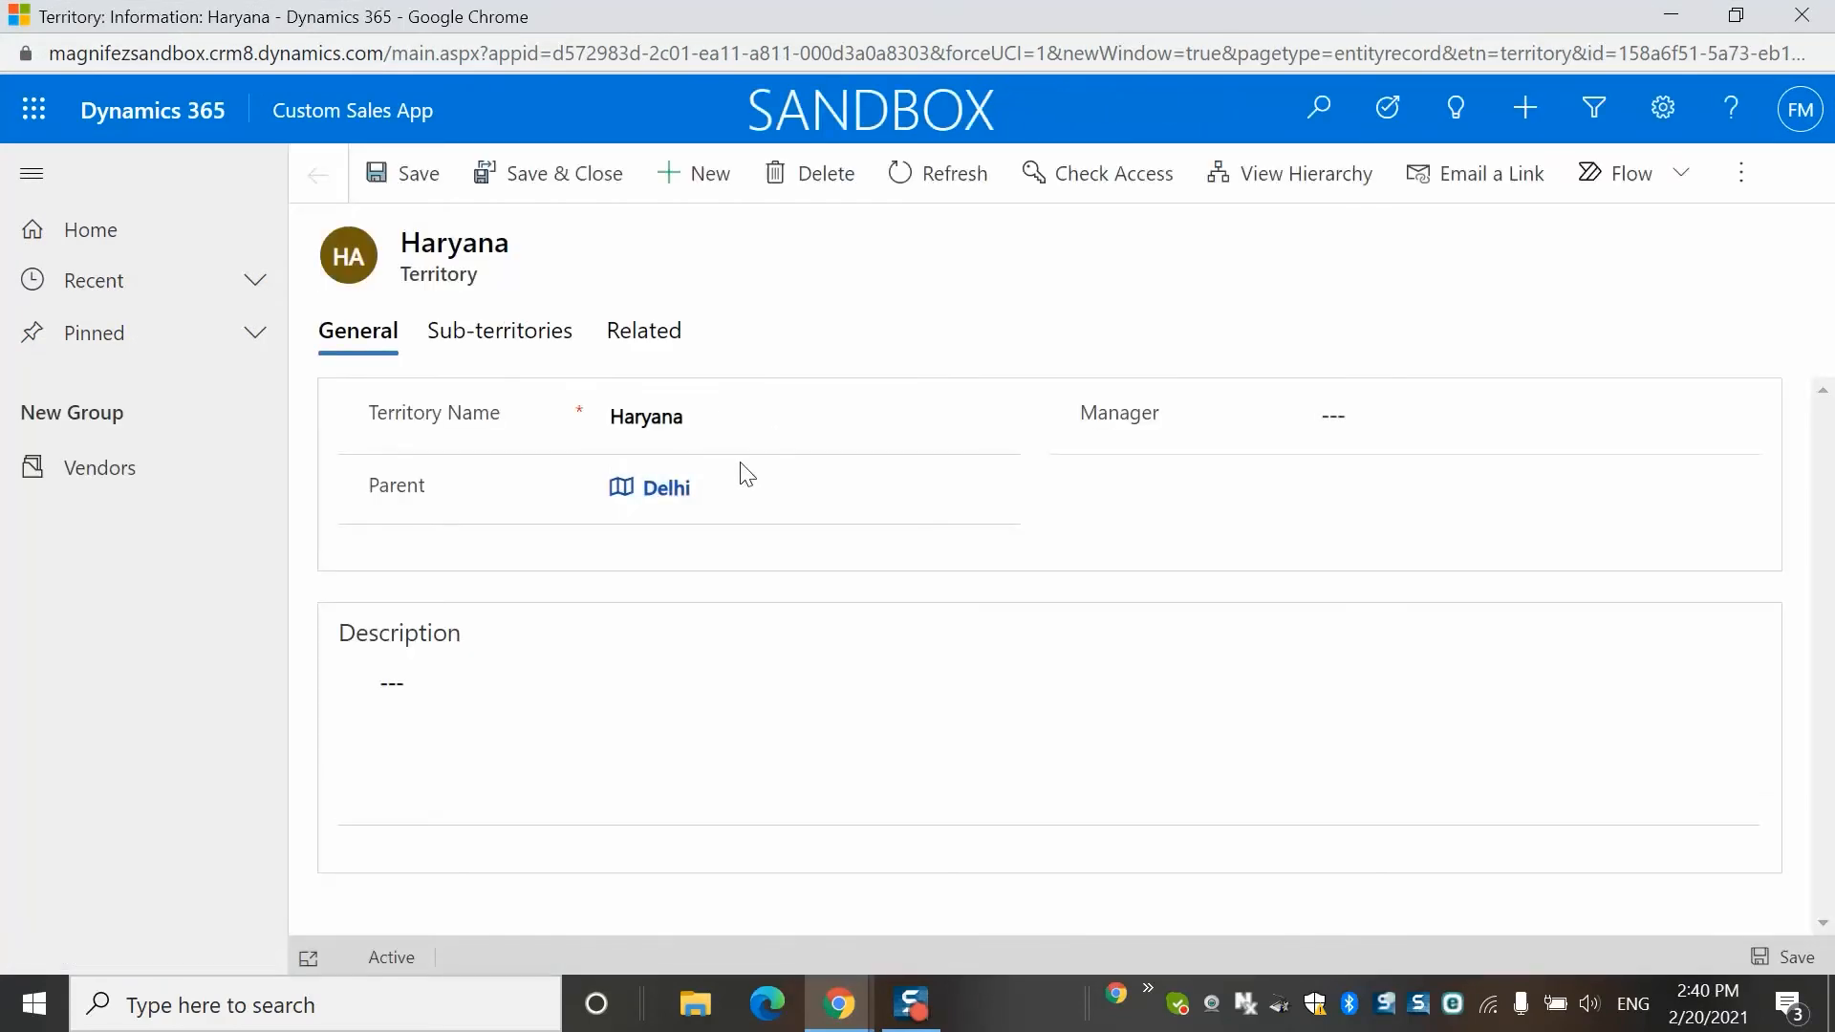
Step: Show Haryana's empty sub-territories, then its Members list from the Related menu
click(500, 331)
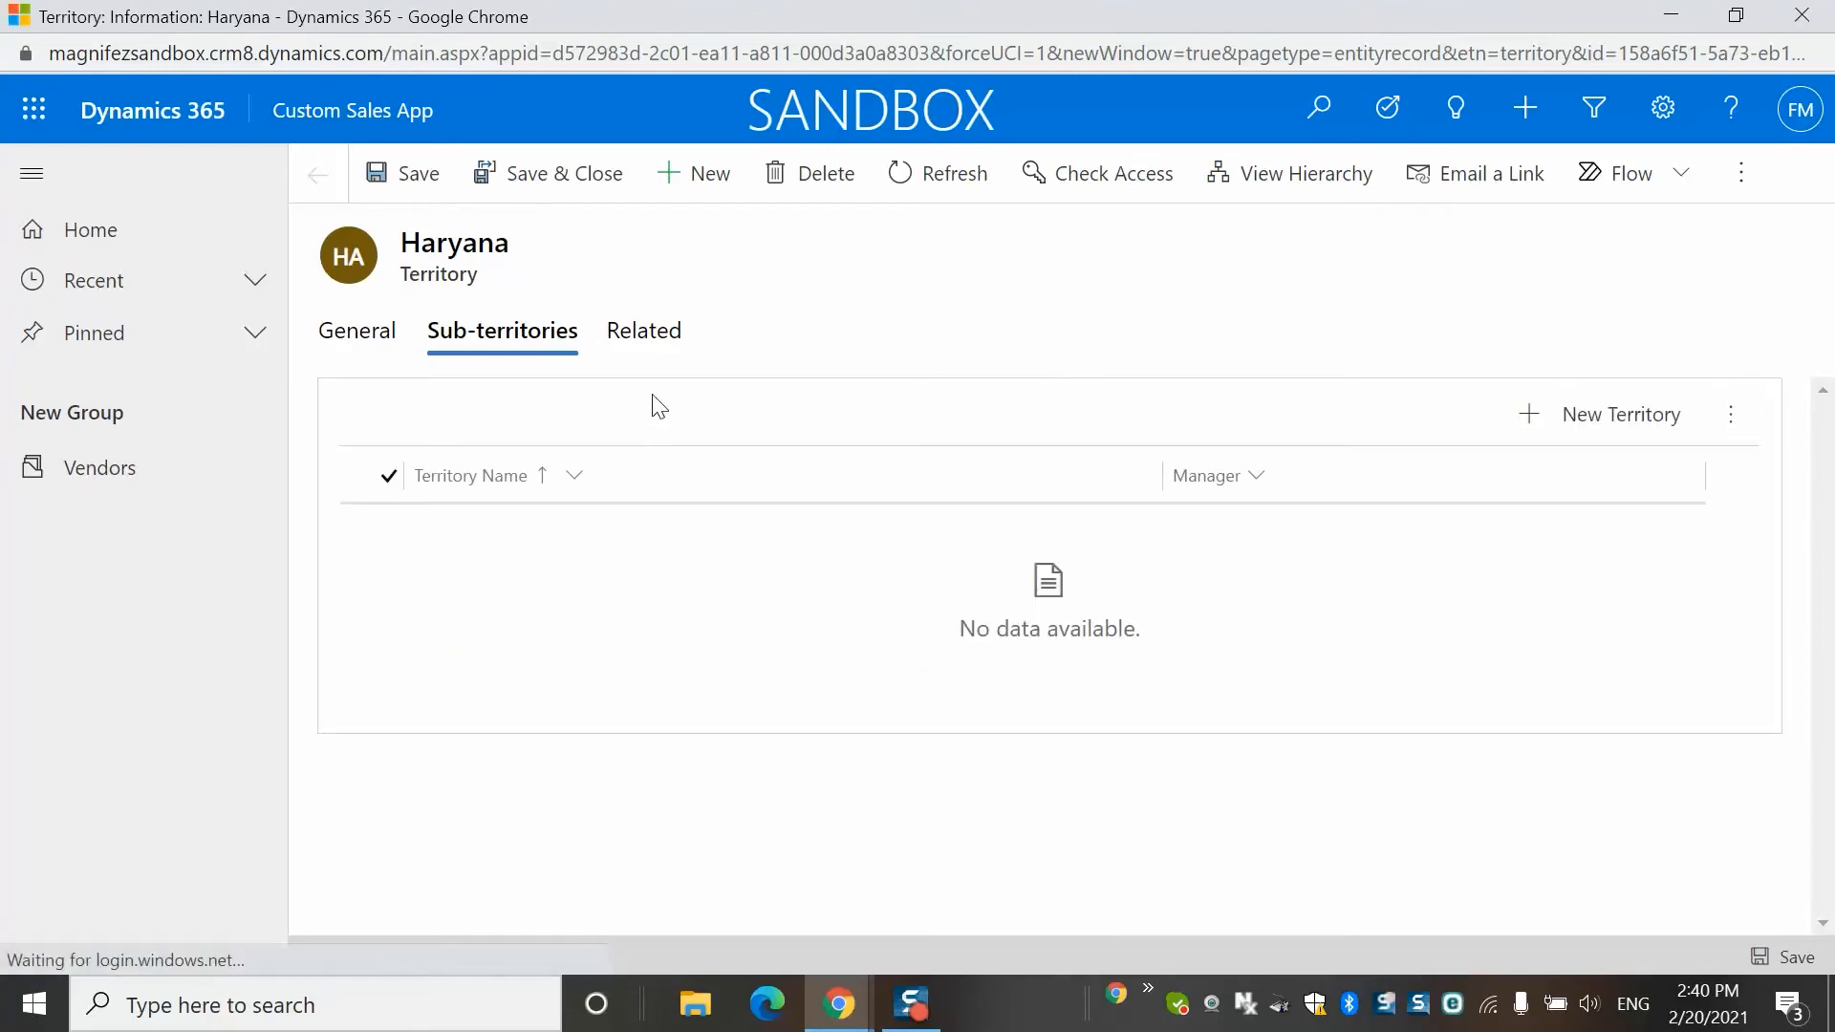
click(643, 331)
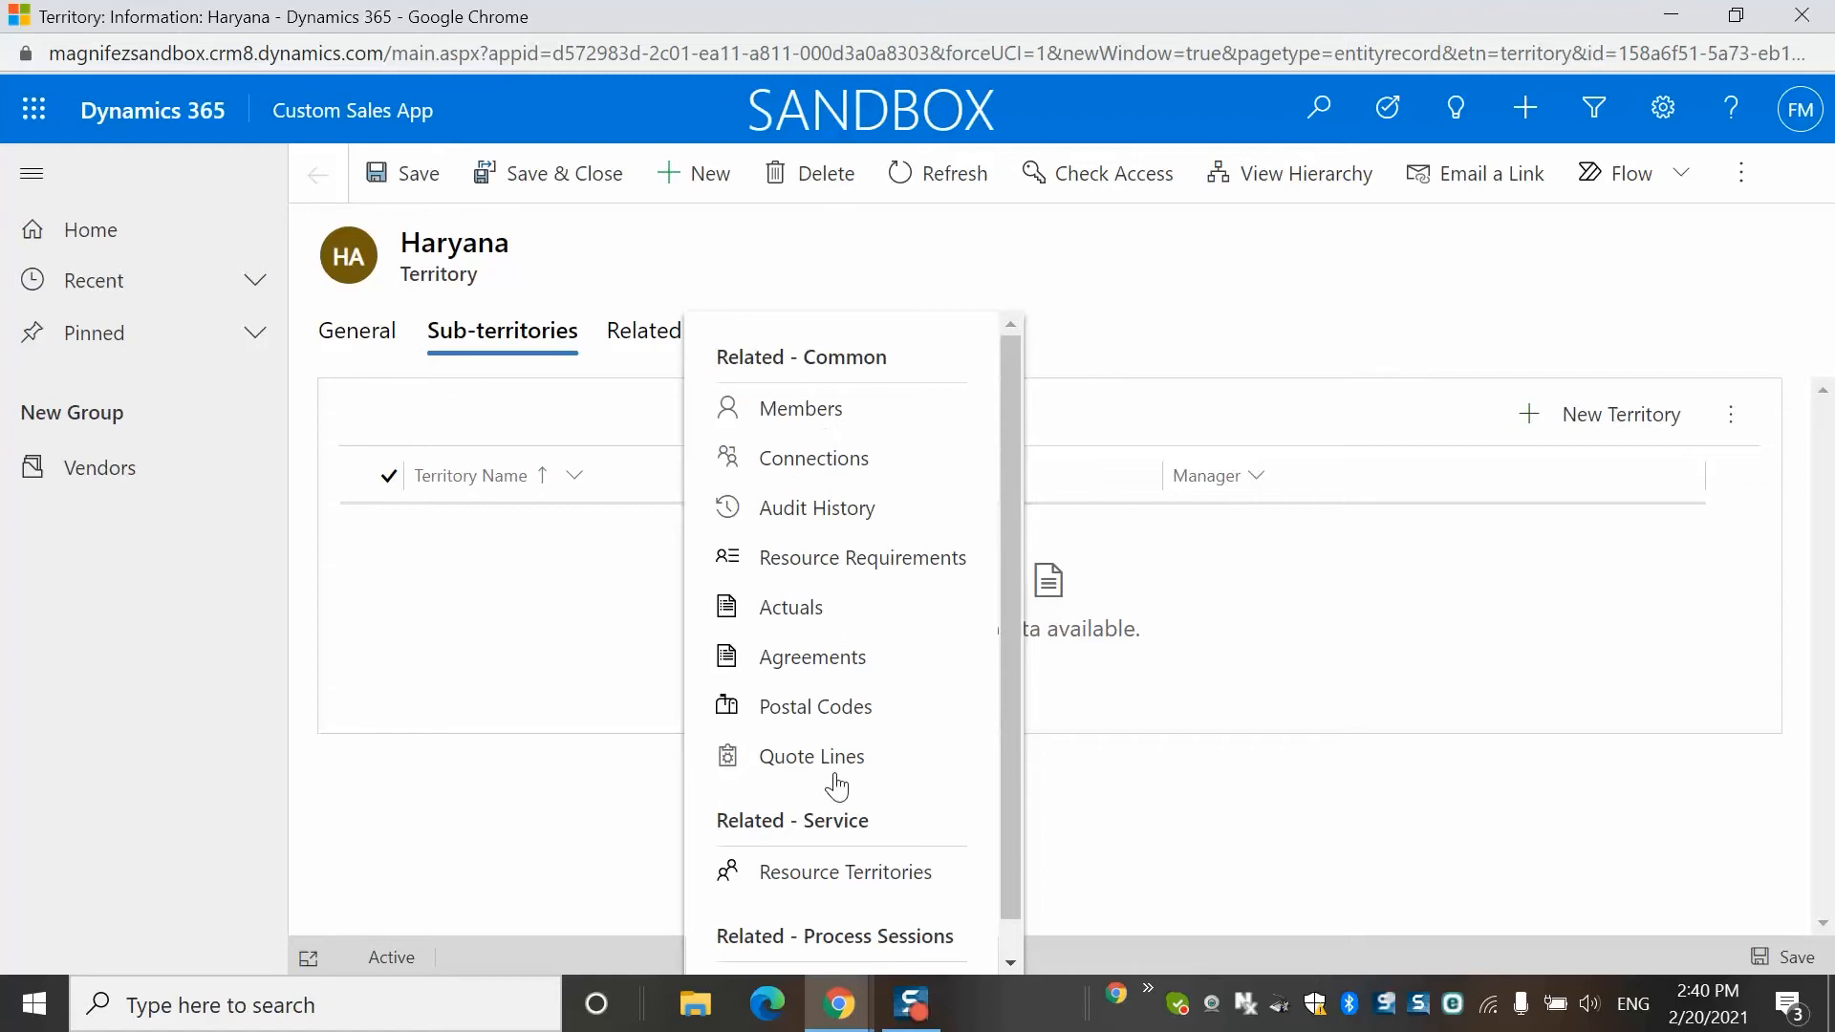
mouse_move(770, 428)
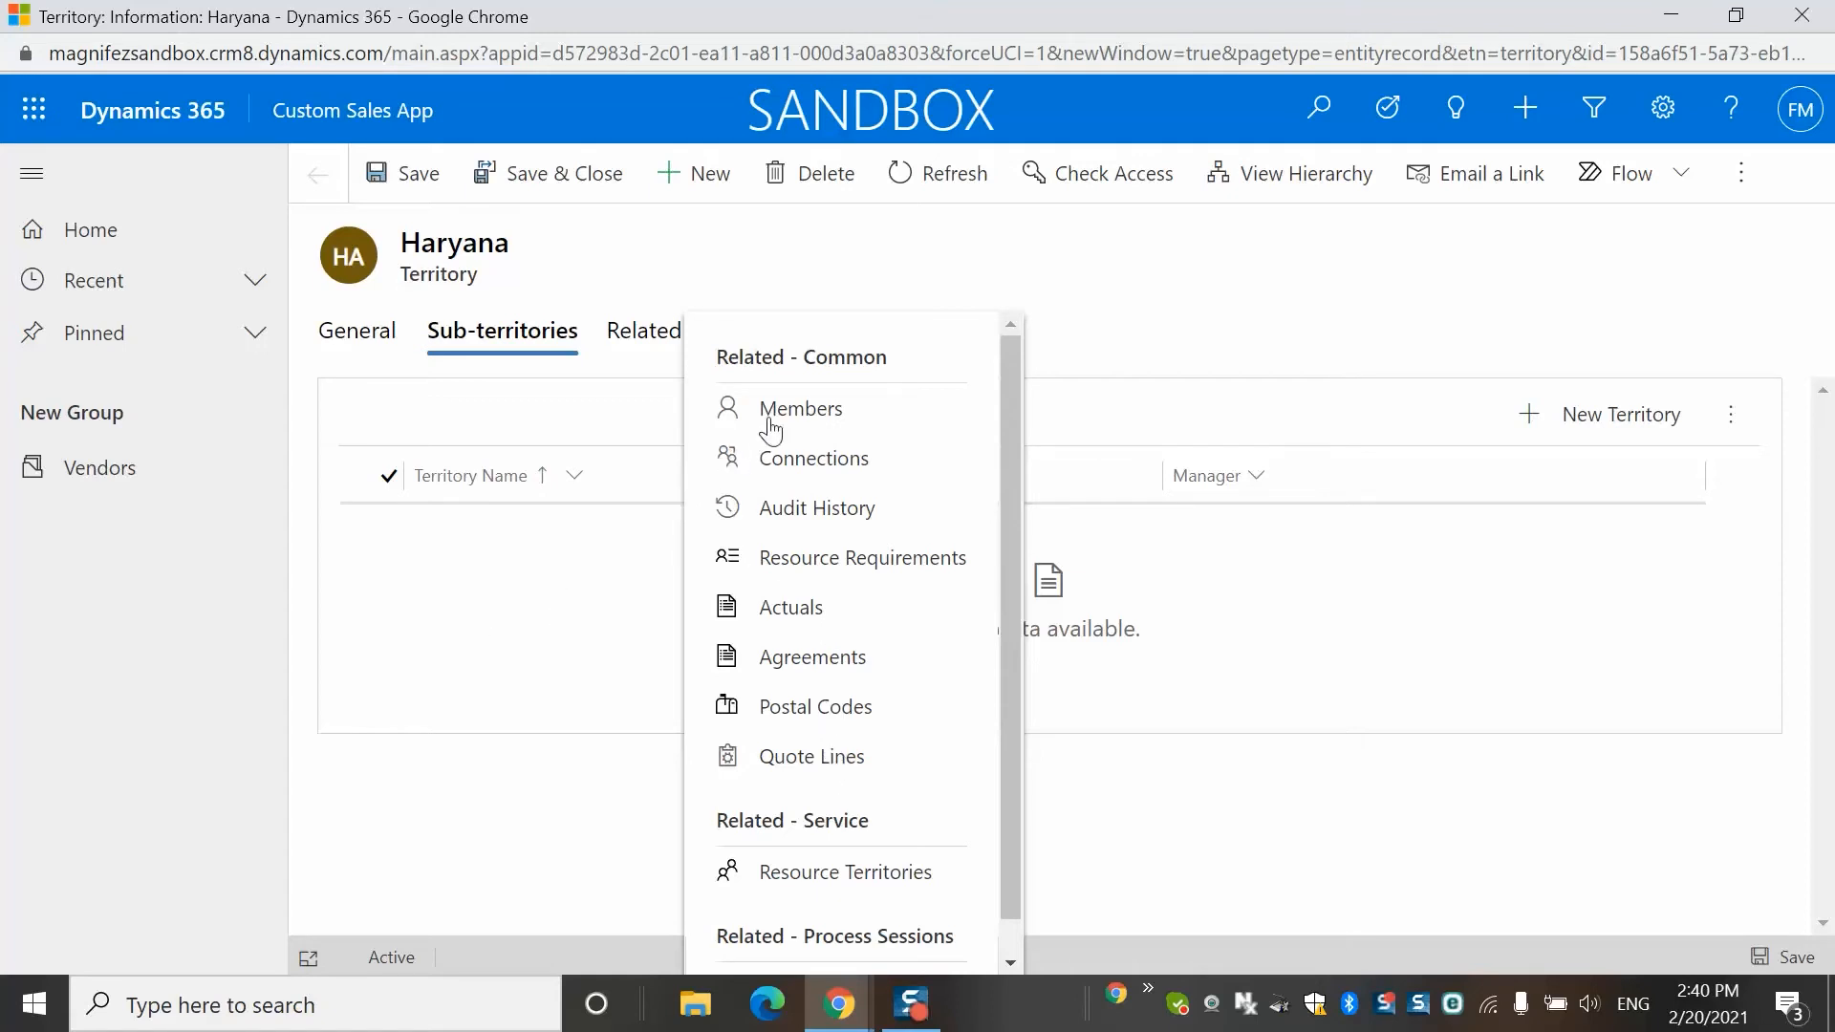
click(800, 409)
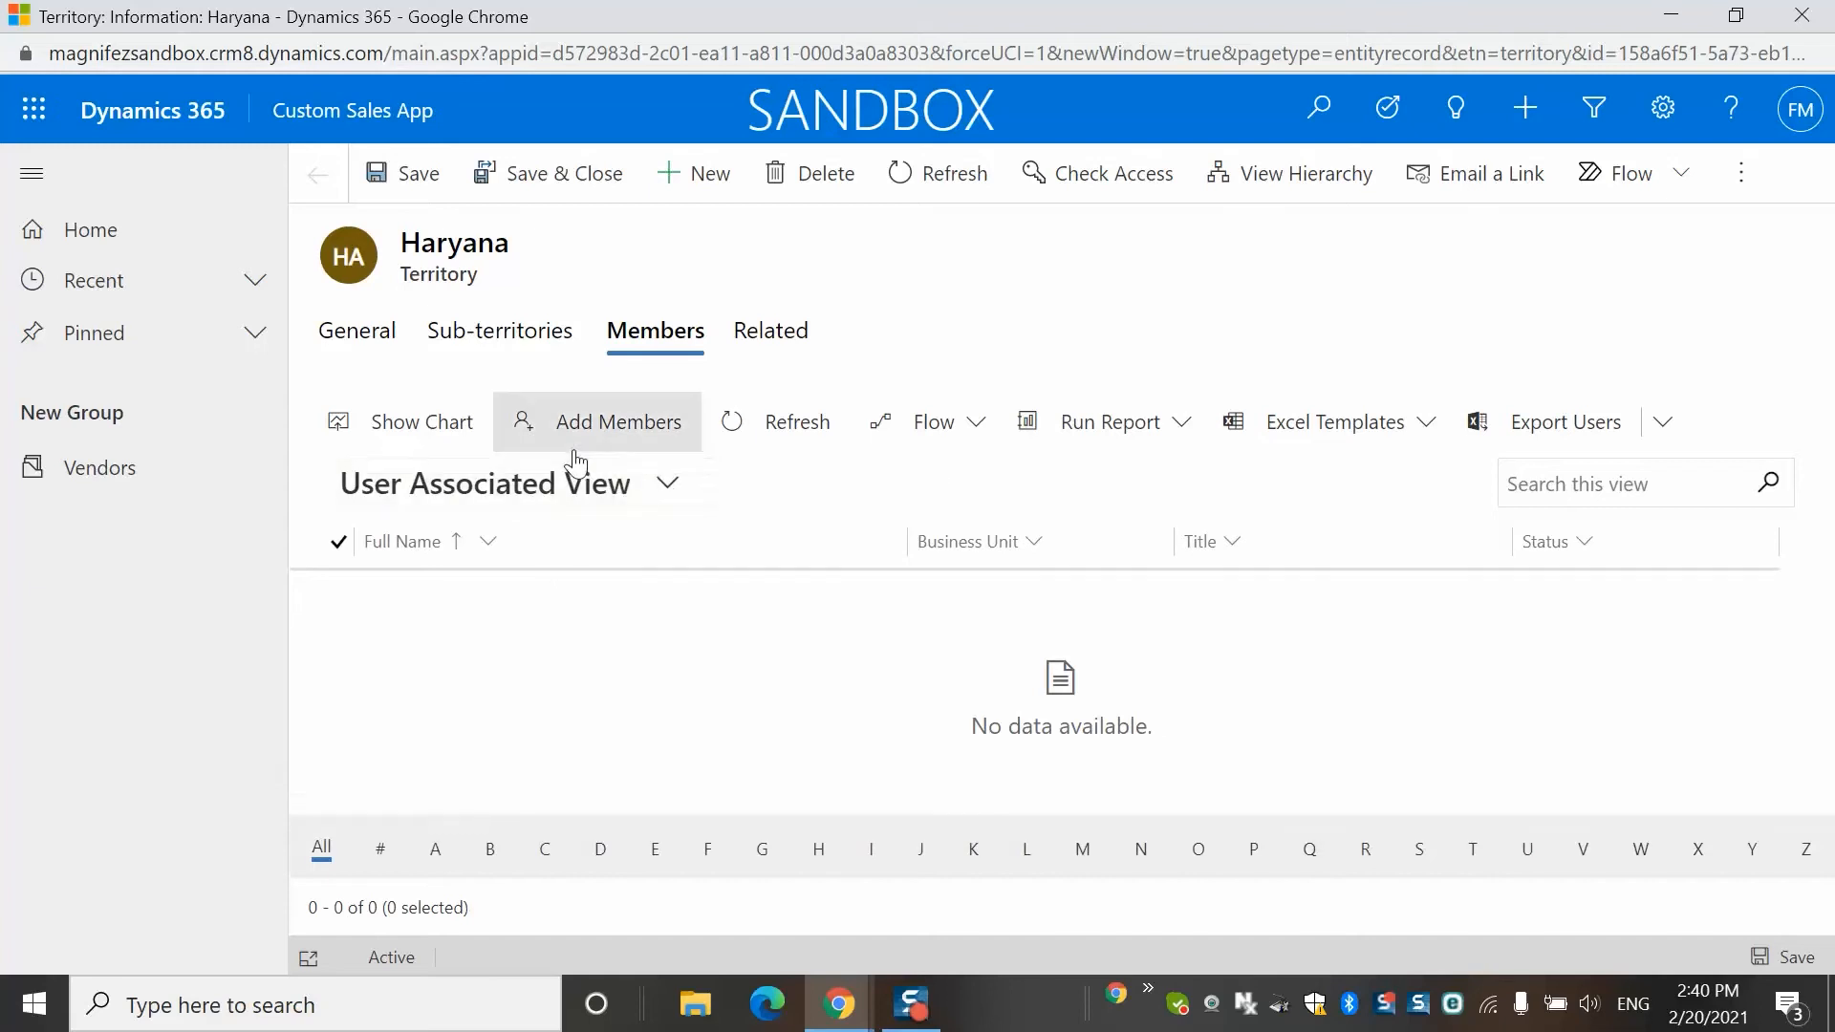
mouse_move(625, 423)
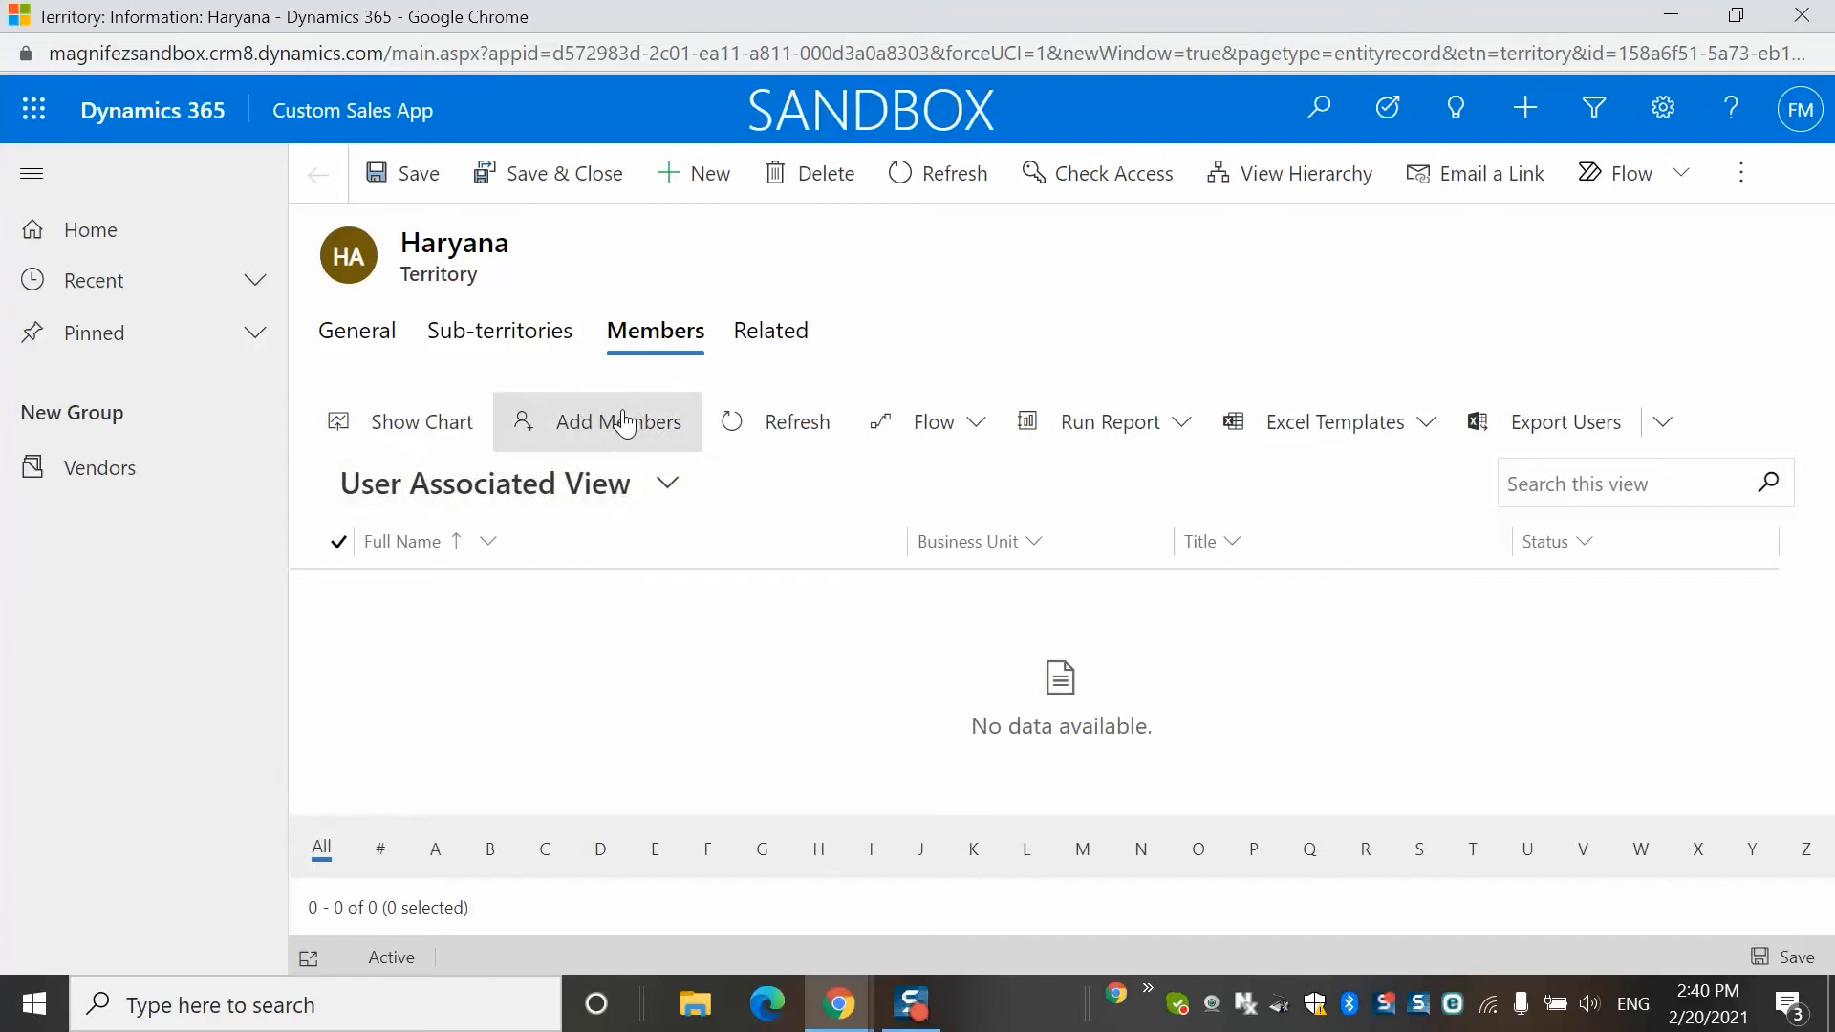
click(618, 421)
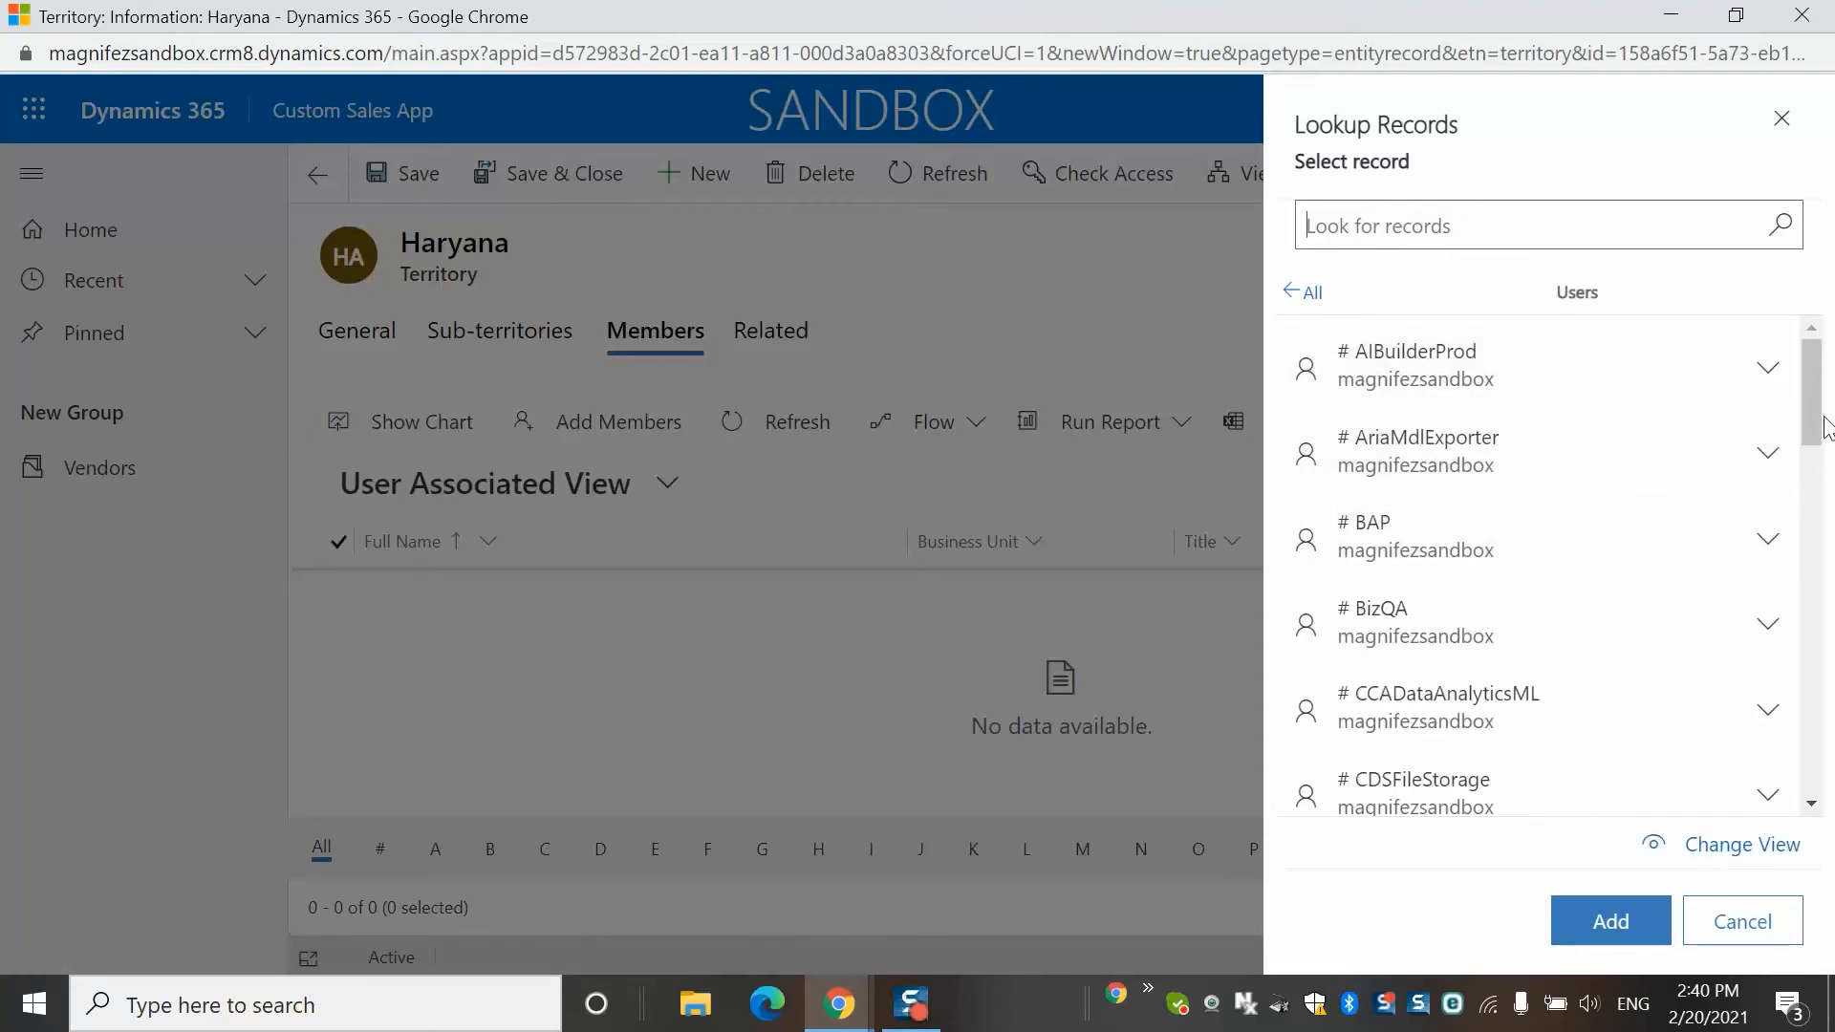
scroll(down, 3)
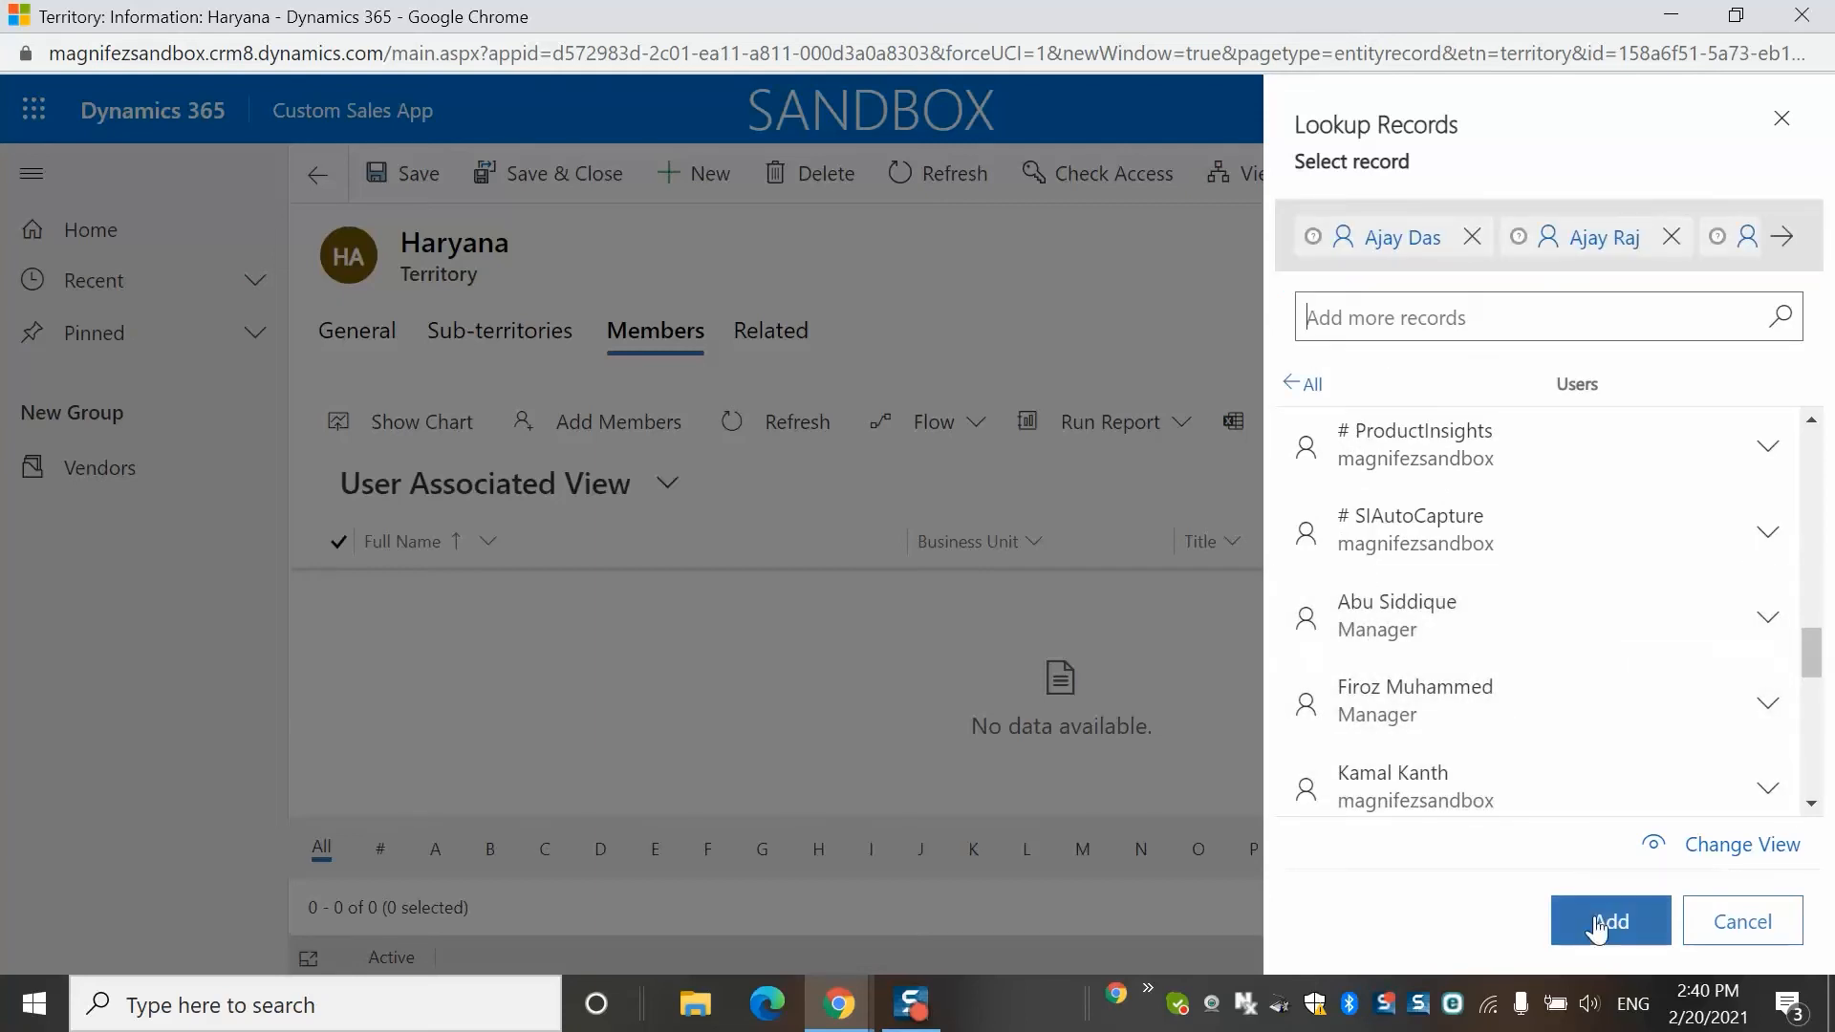
click(1611, 920)
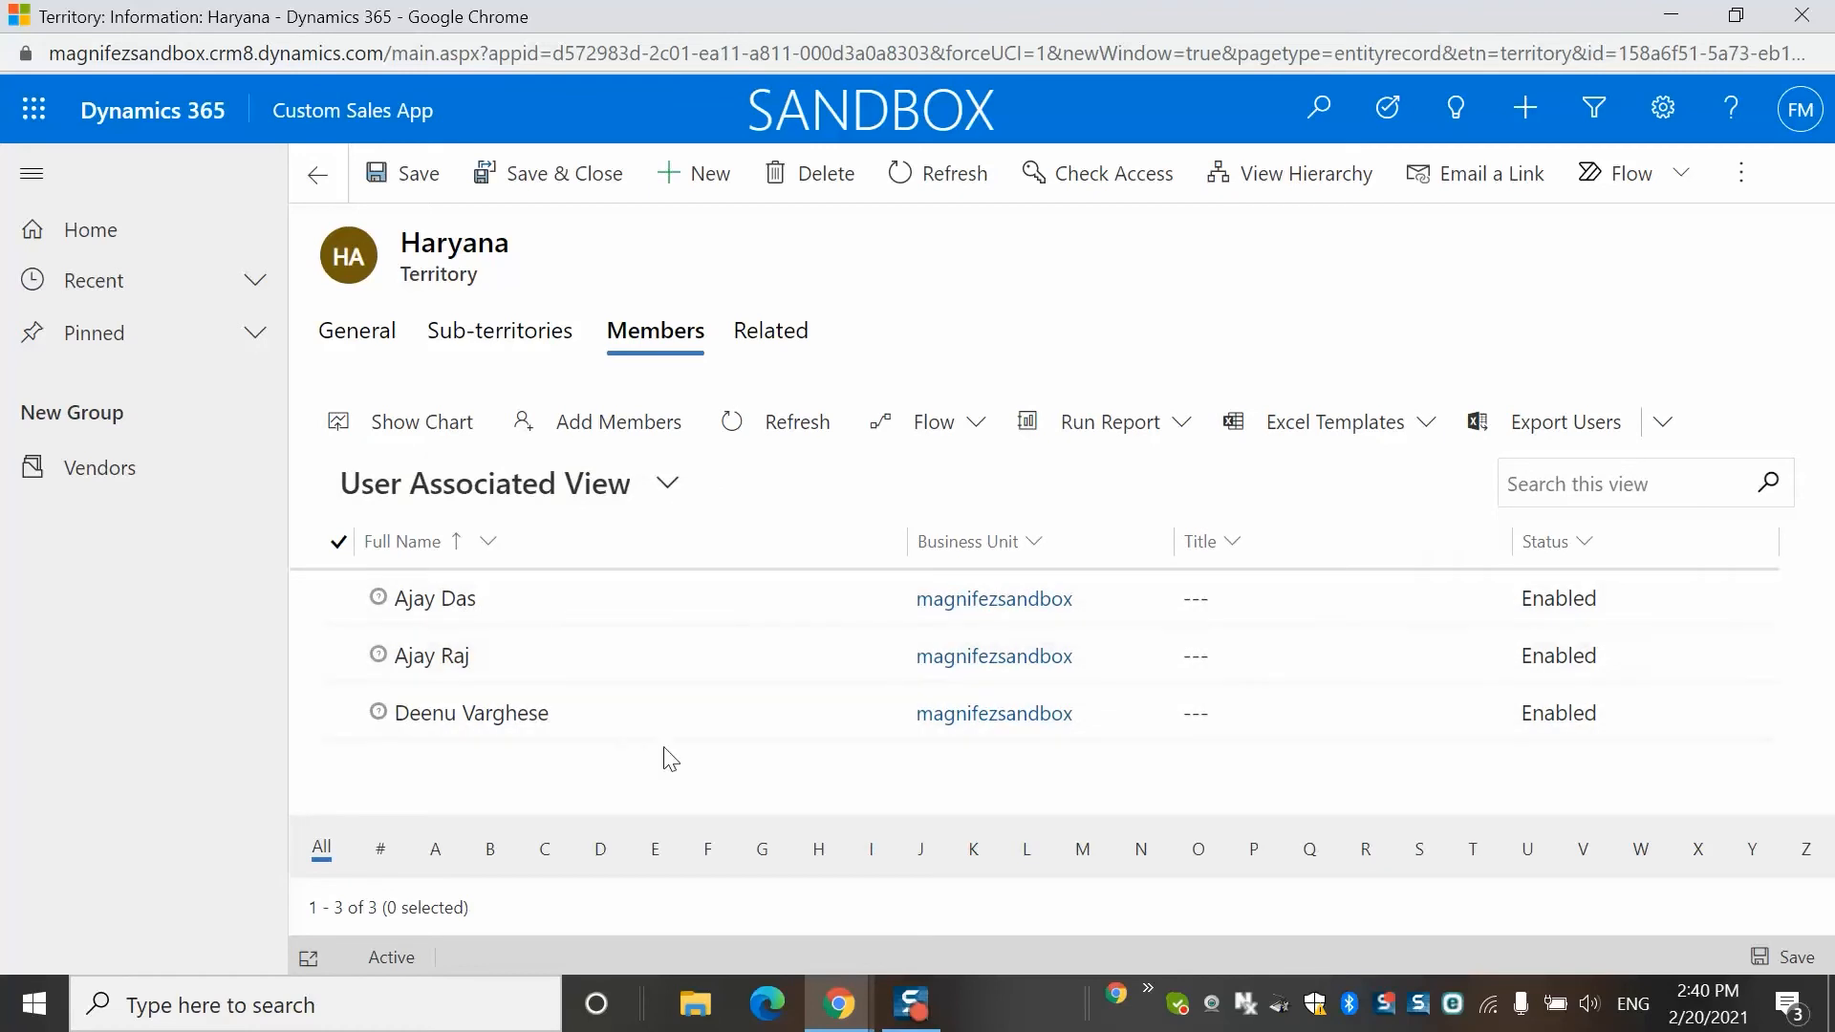
mouse_move(602, 393)
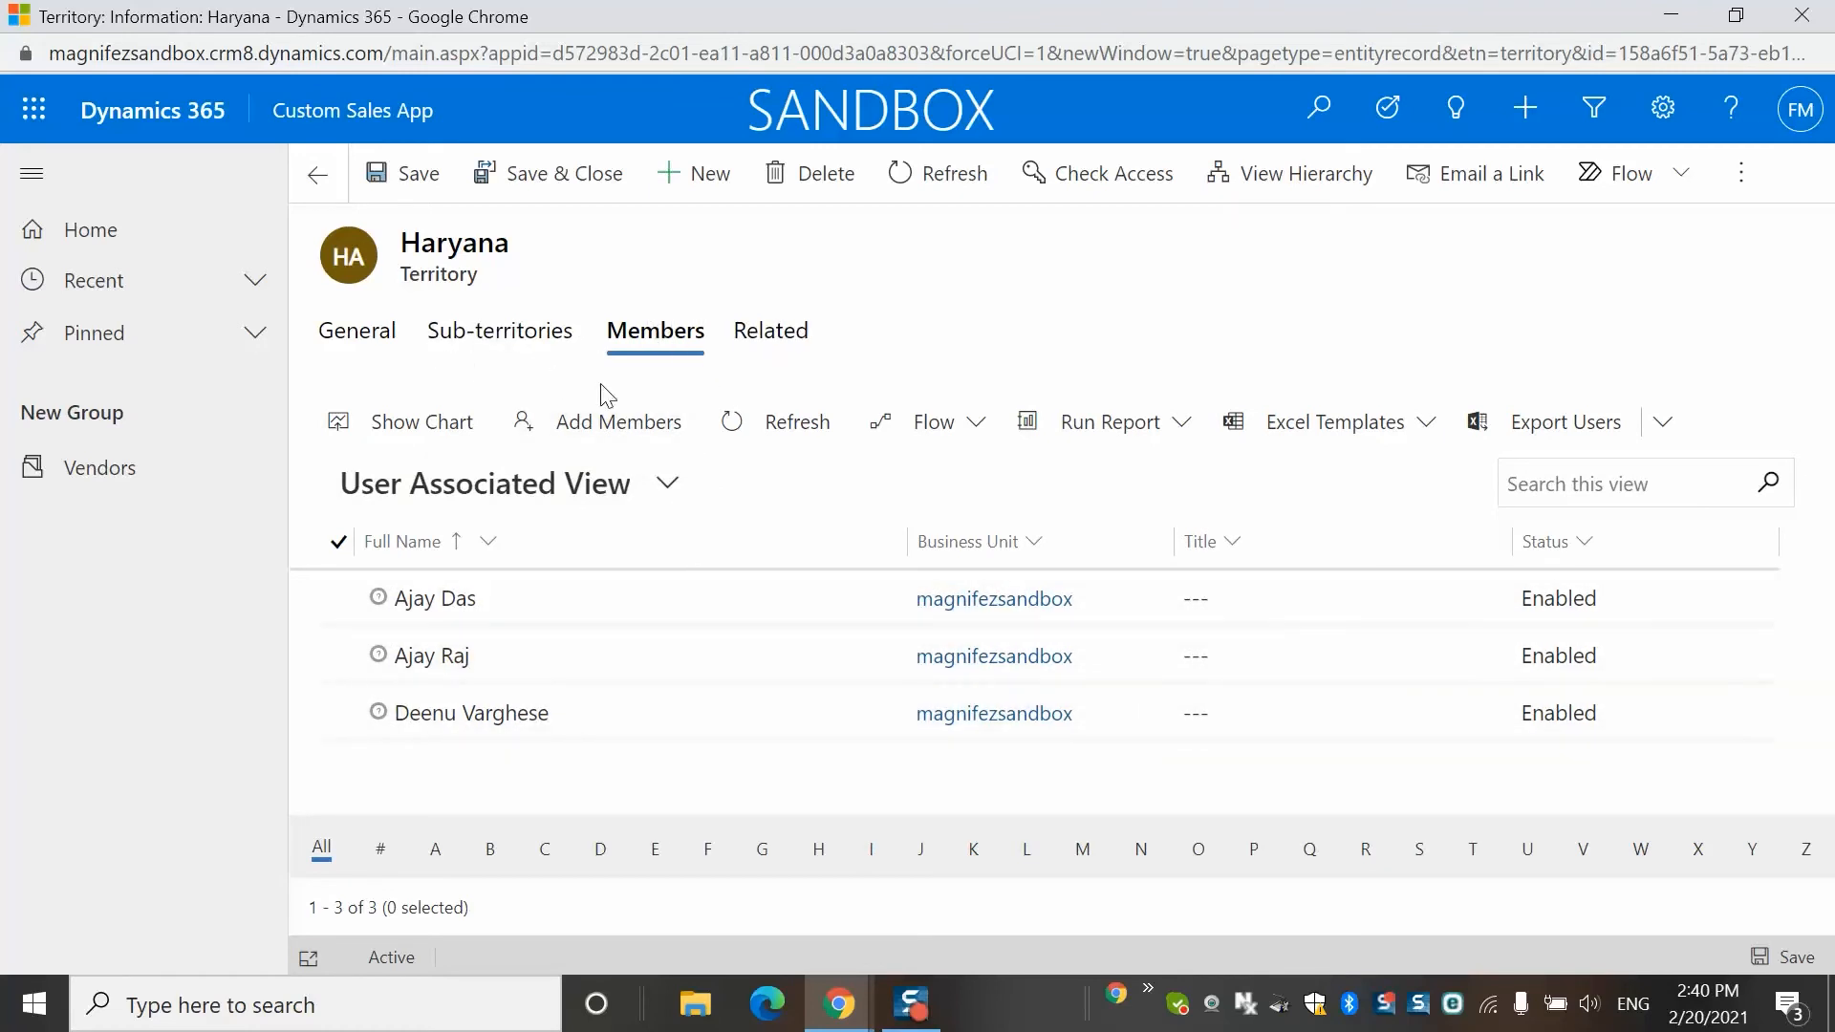
mouse_move(655, 573)
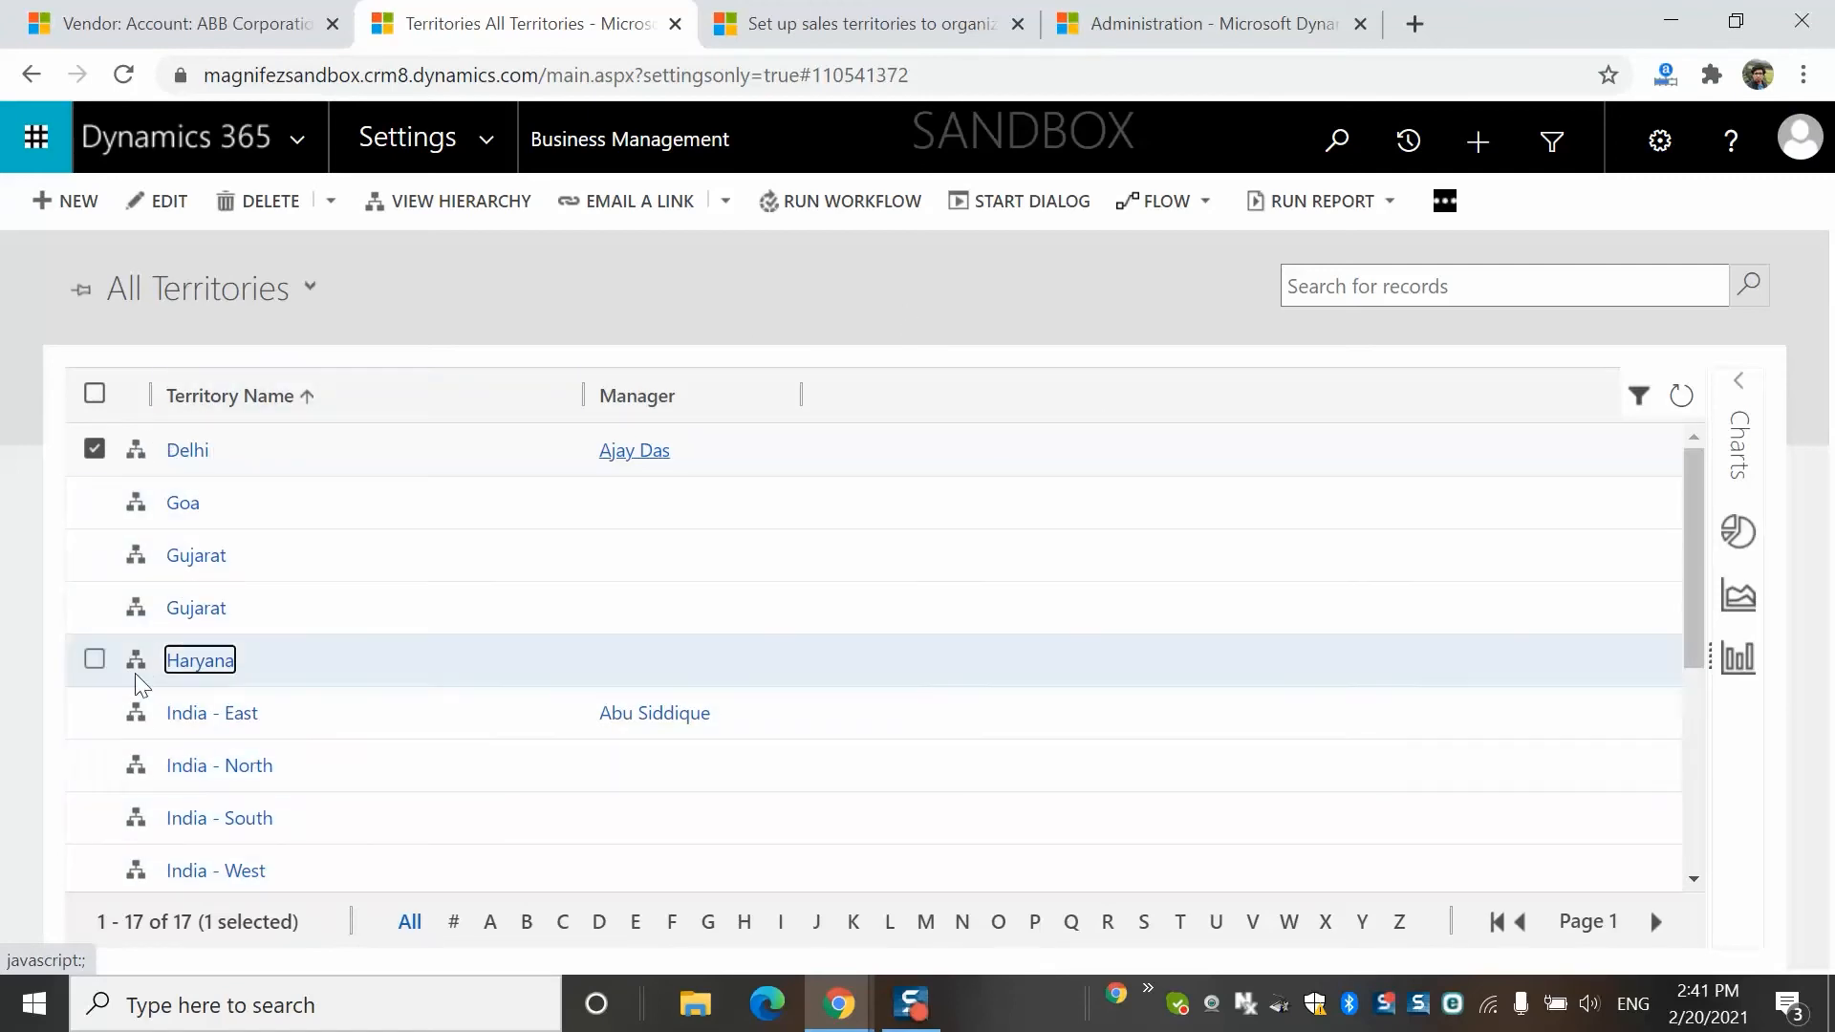
mouse_move(338, 234)
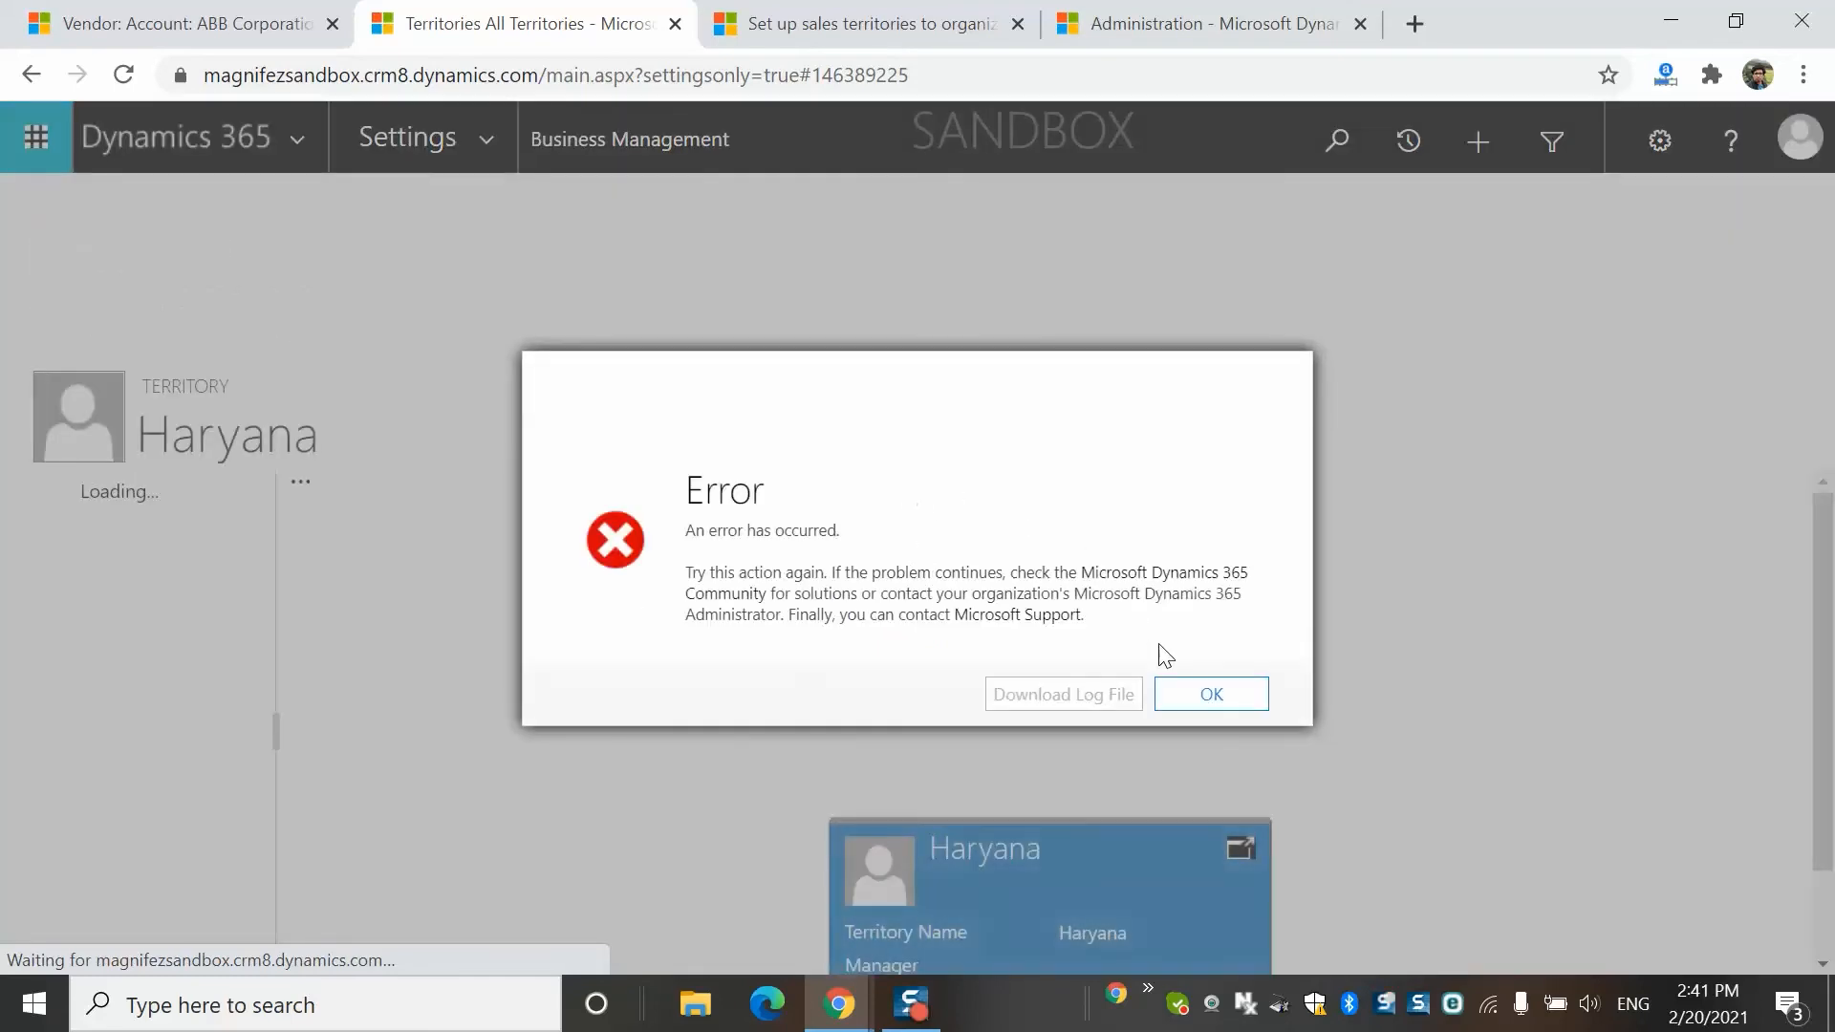
Step: Dismiss the hierarchy error and show India - North above Delhi and Haryana
click(1211, 694)
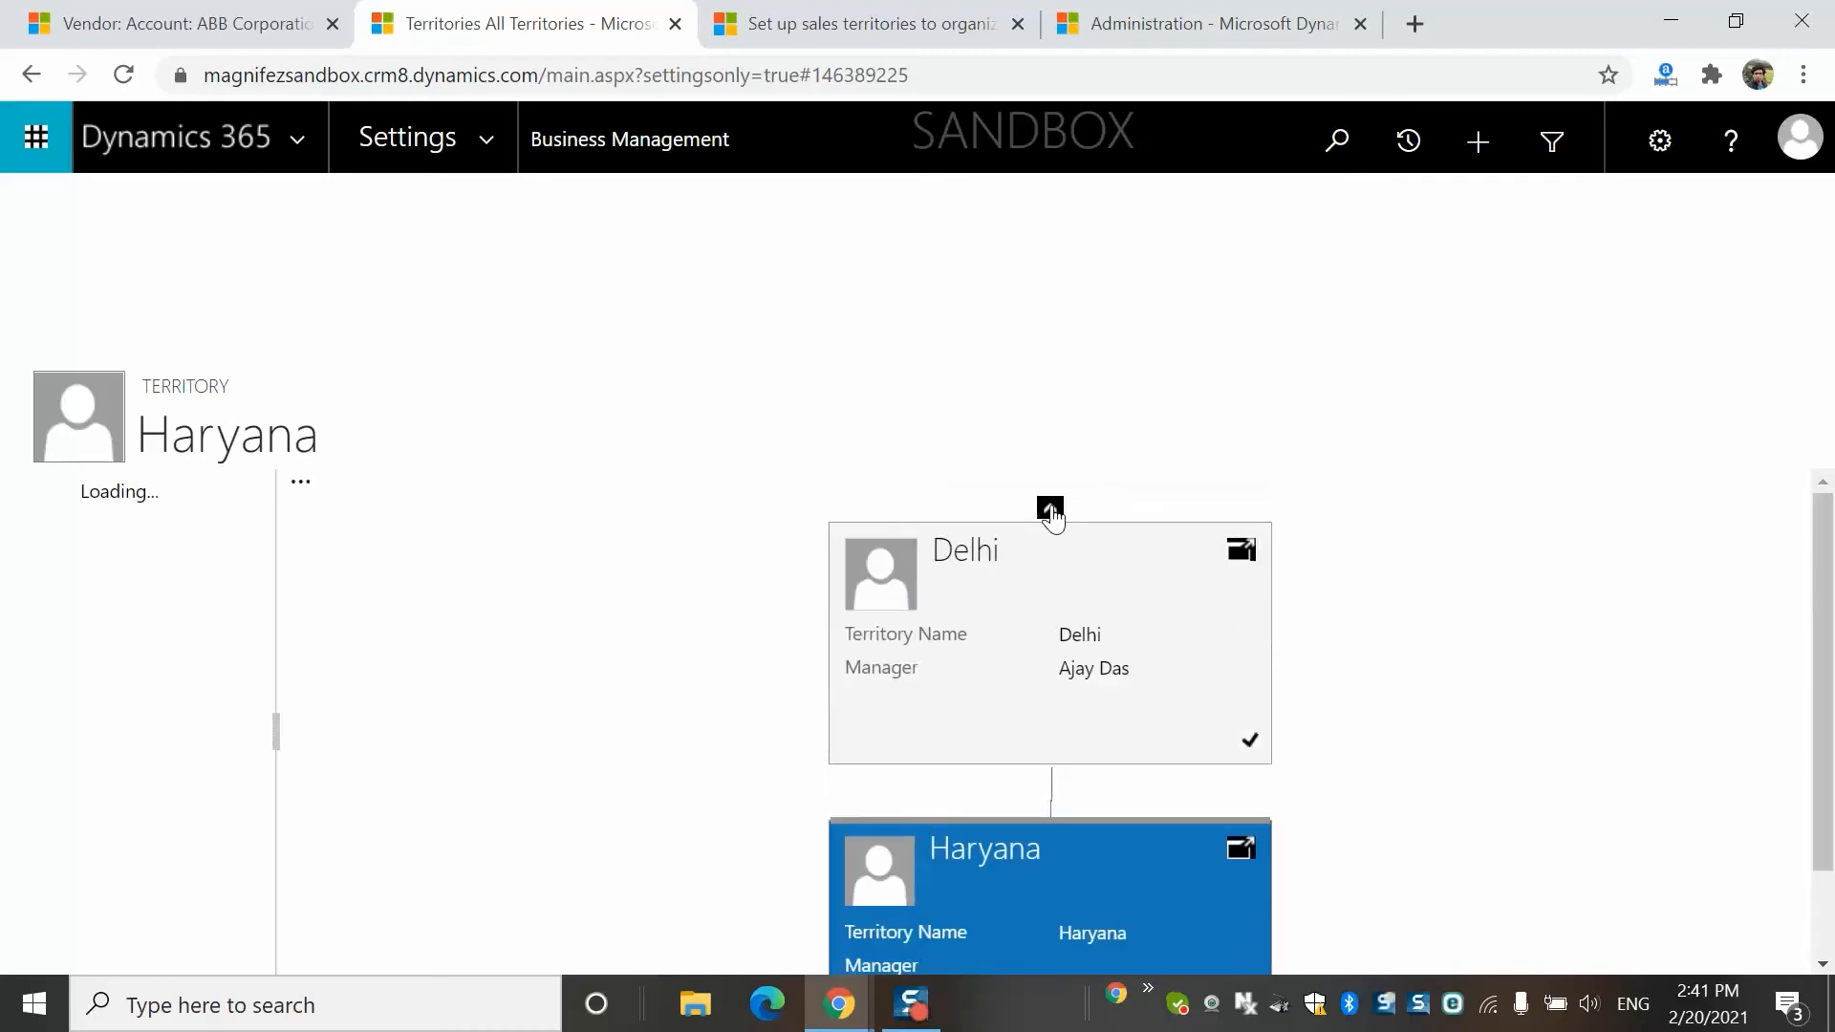
click(1049, 510)
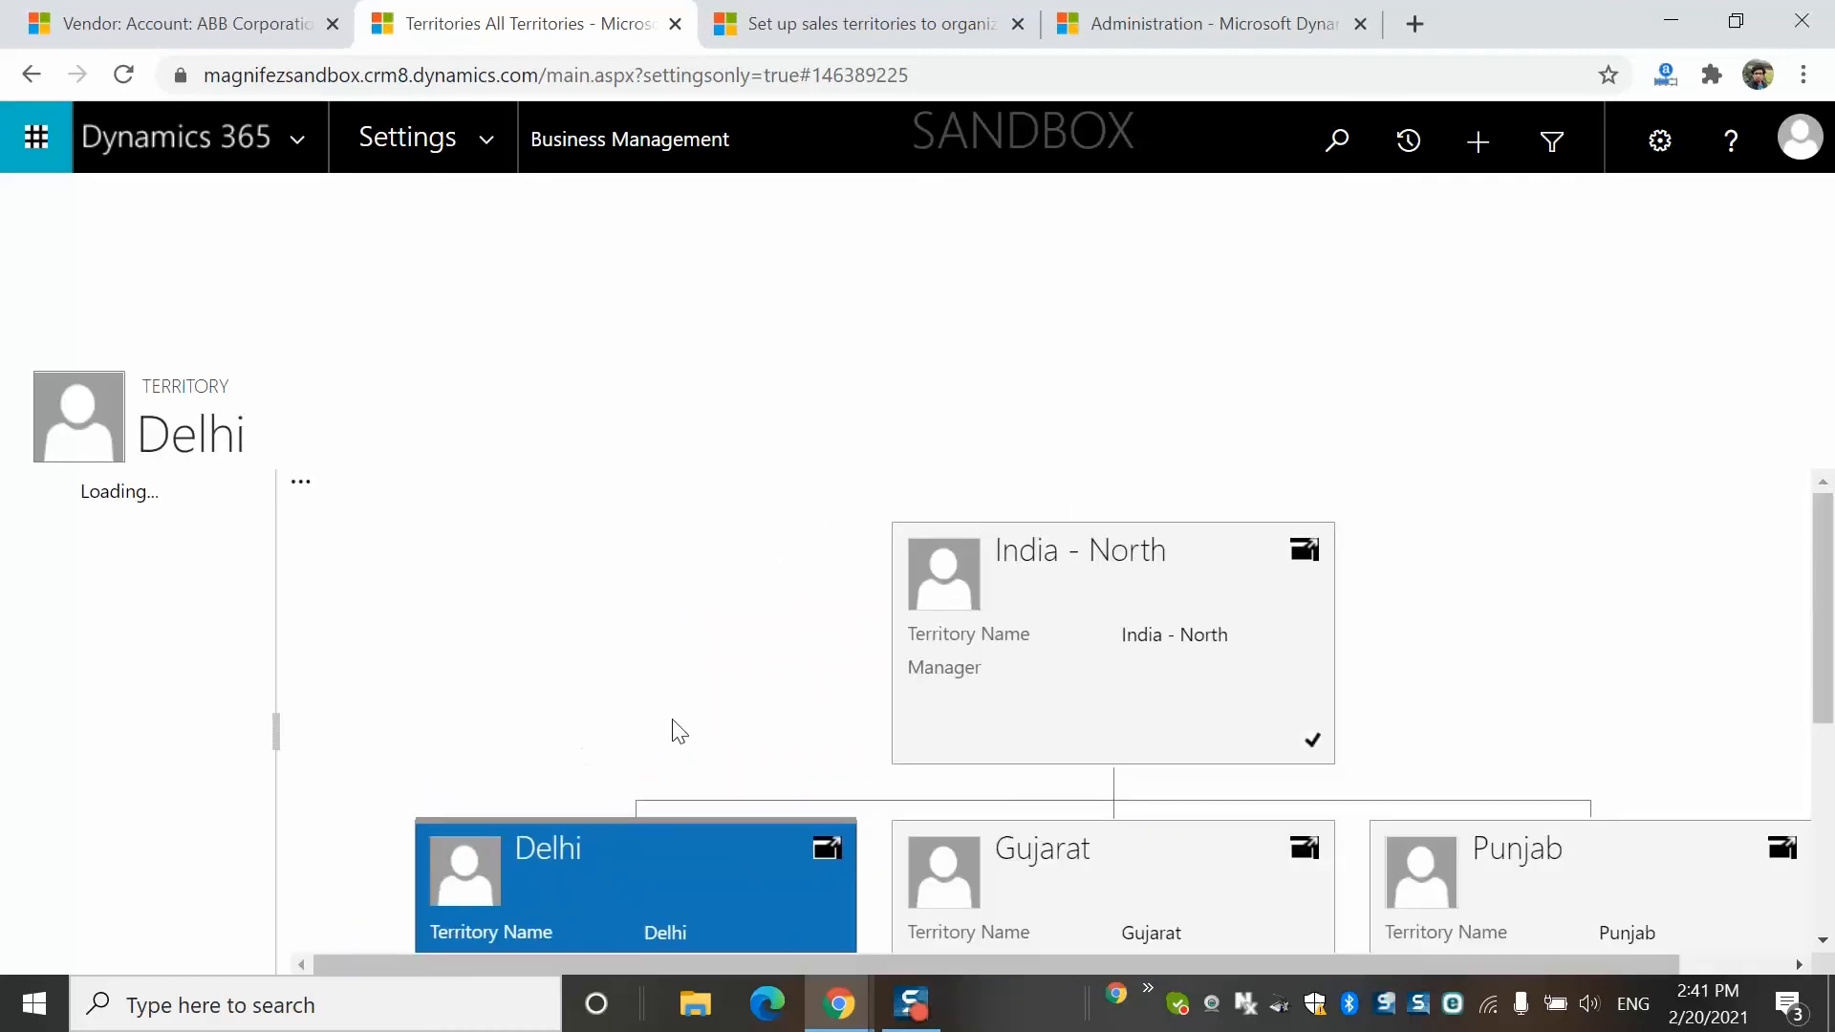
scroll(down, 3)
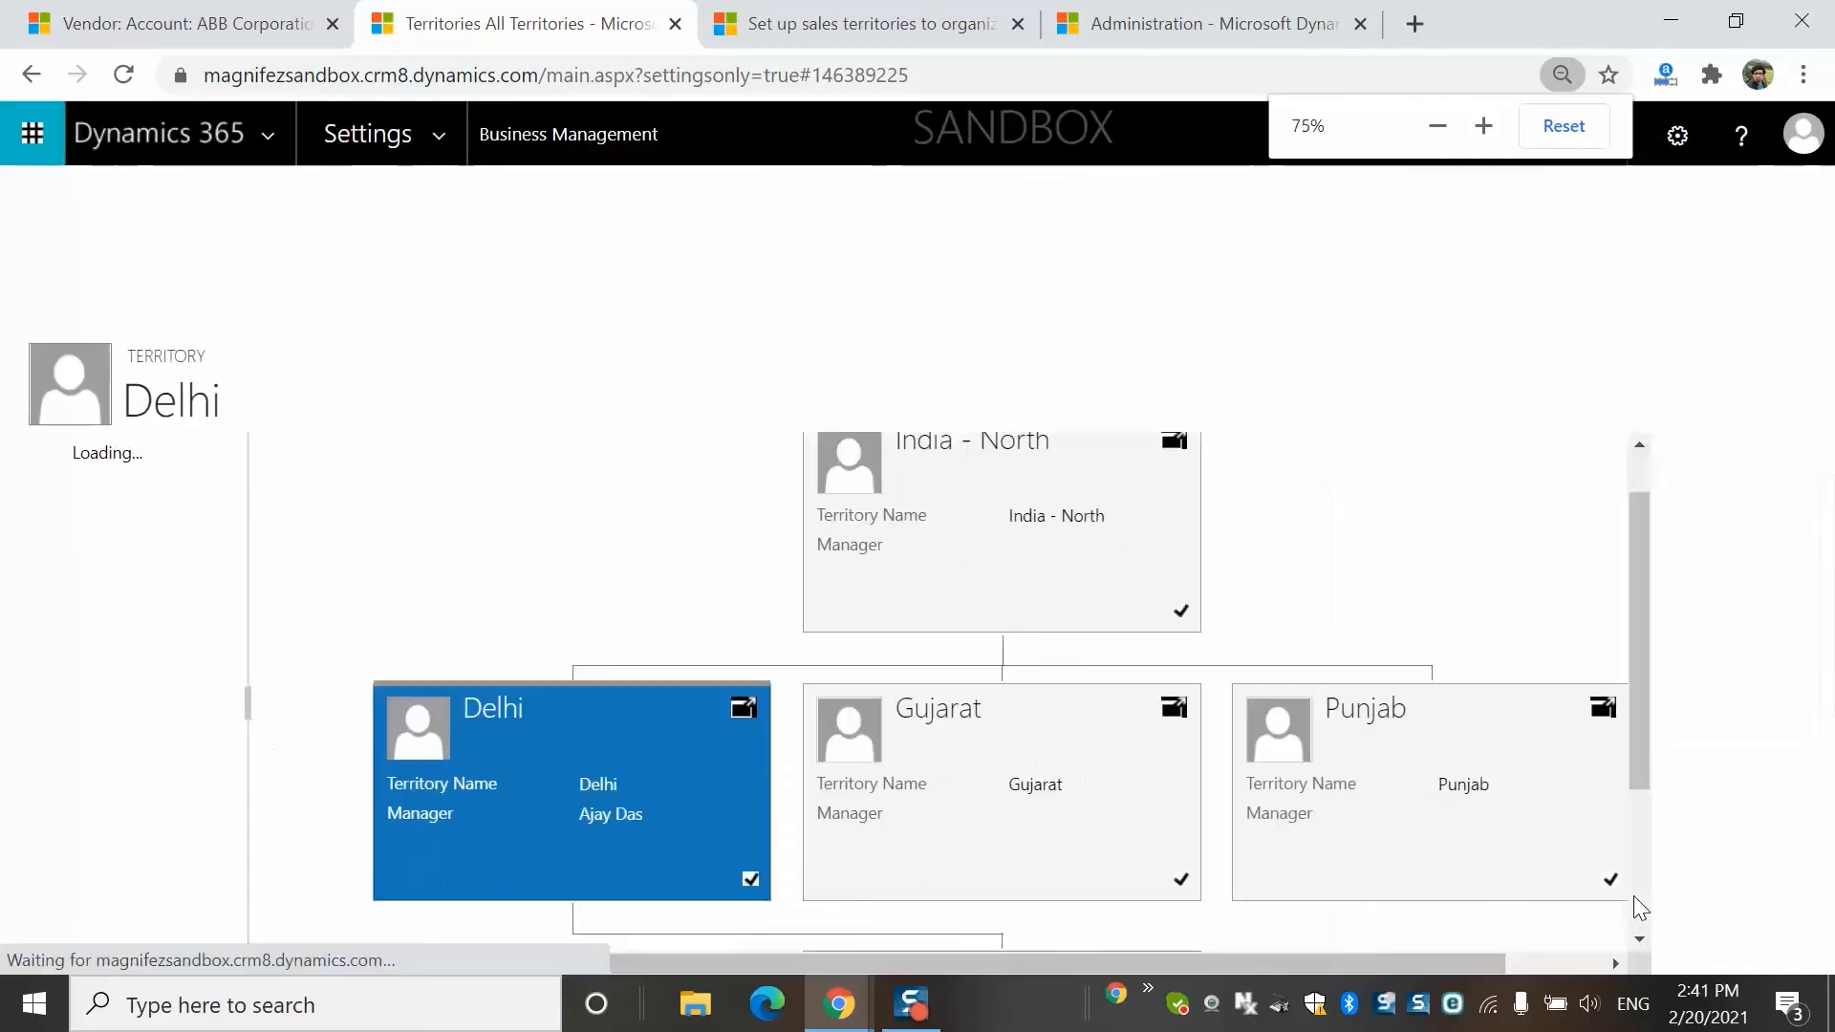
click(1563, 125)
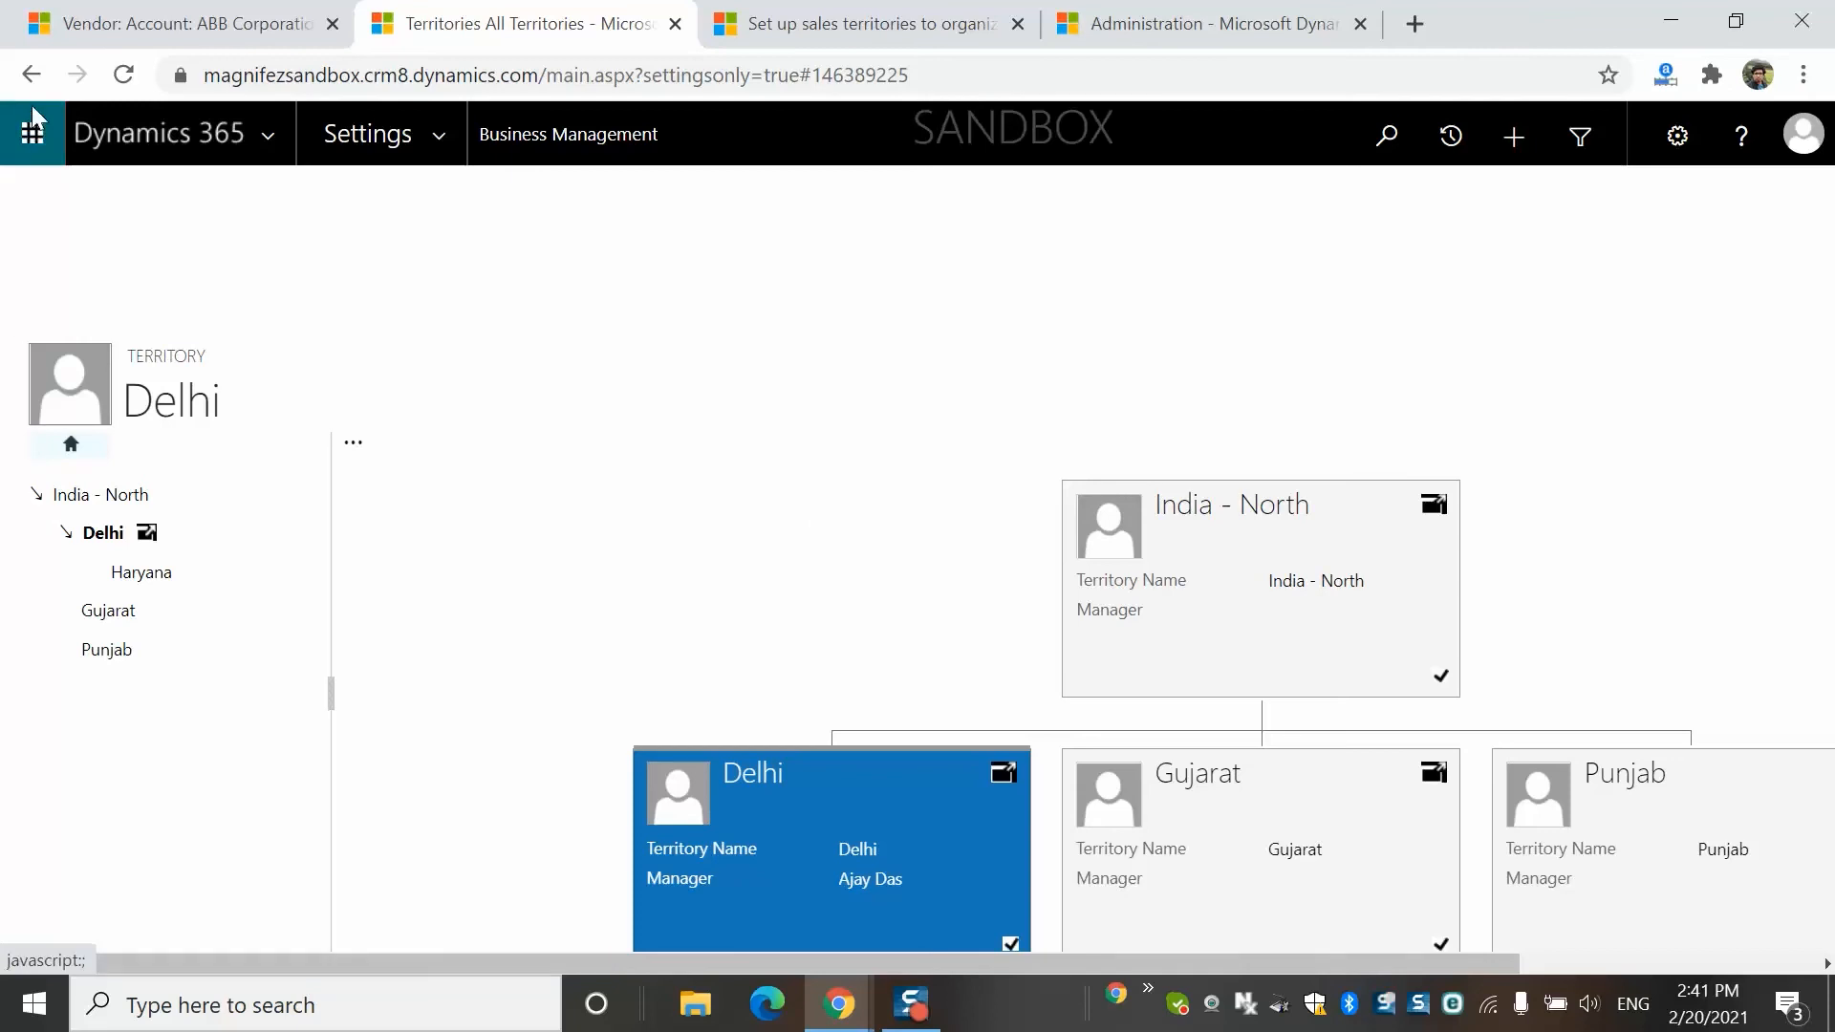
Step: View the ABB Corporation vendor account summary, then return to the 17-territory list
click(172, 23)
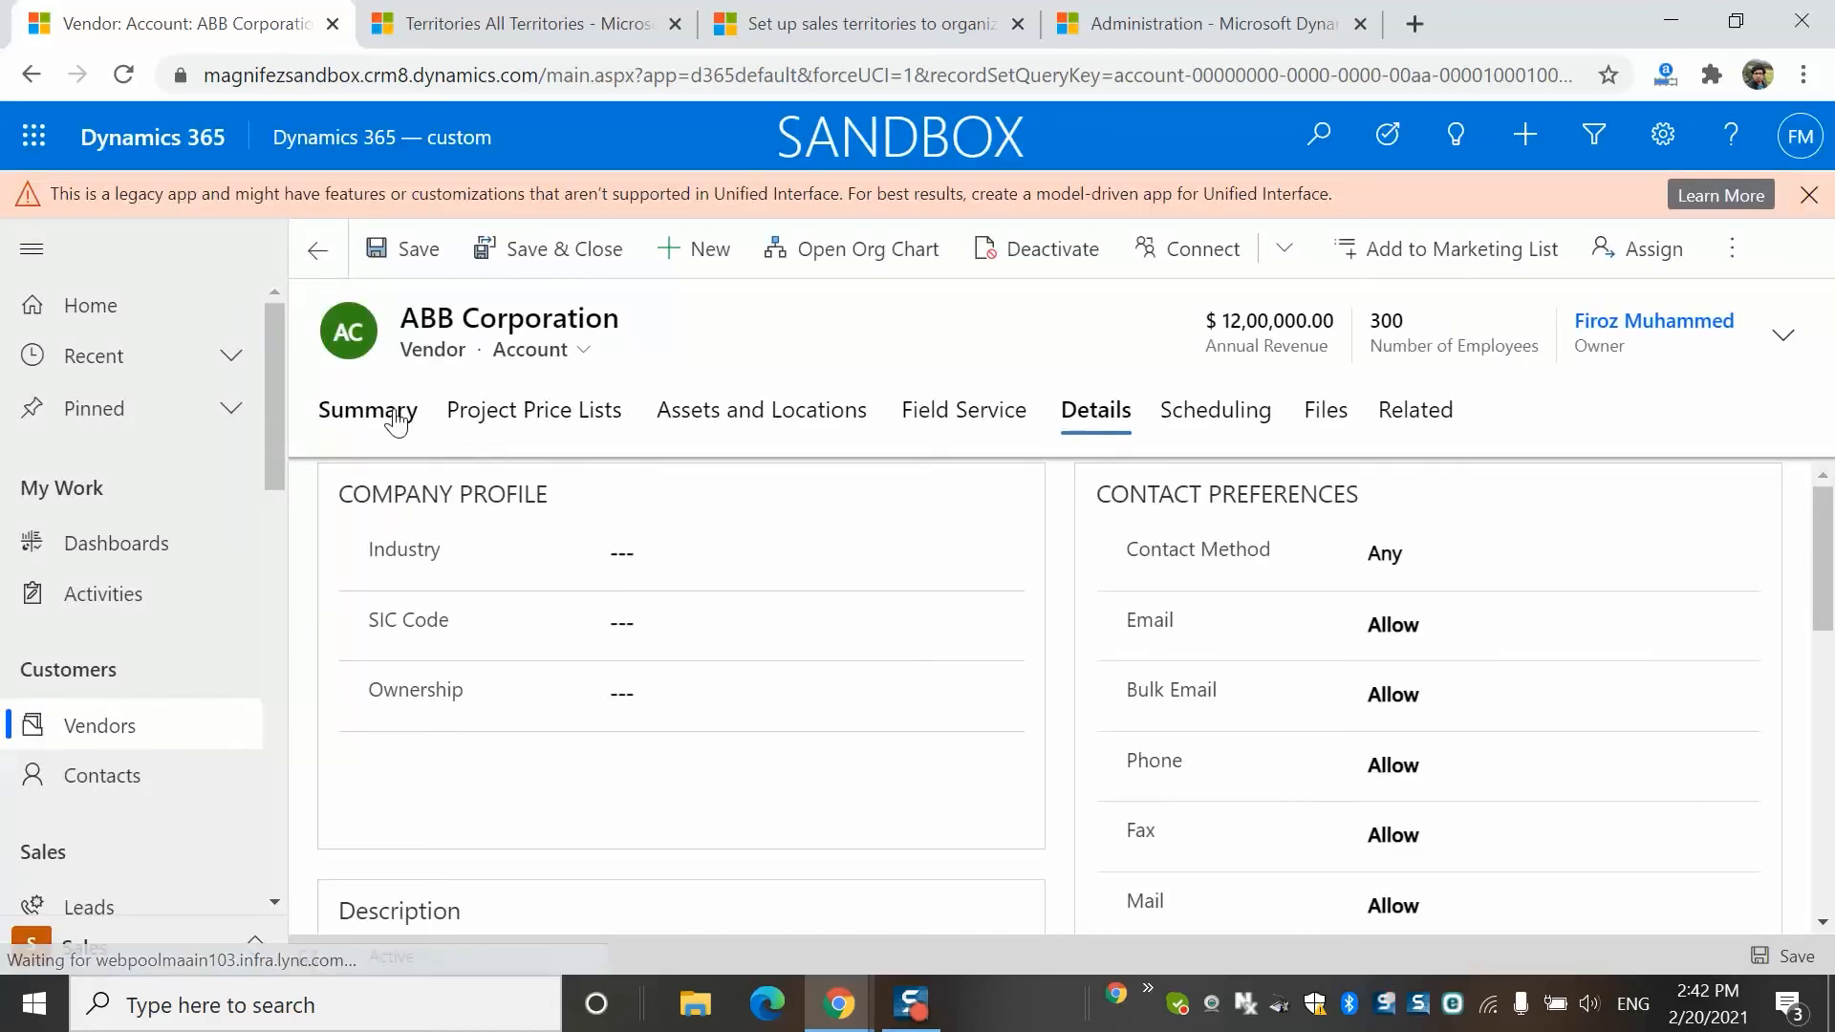
click(367, 410)
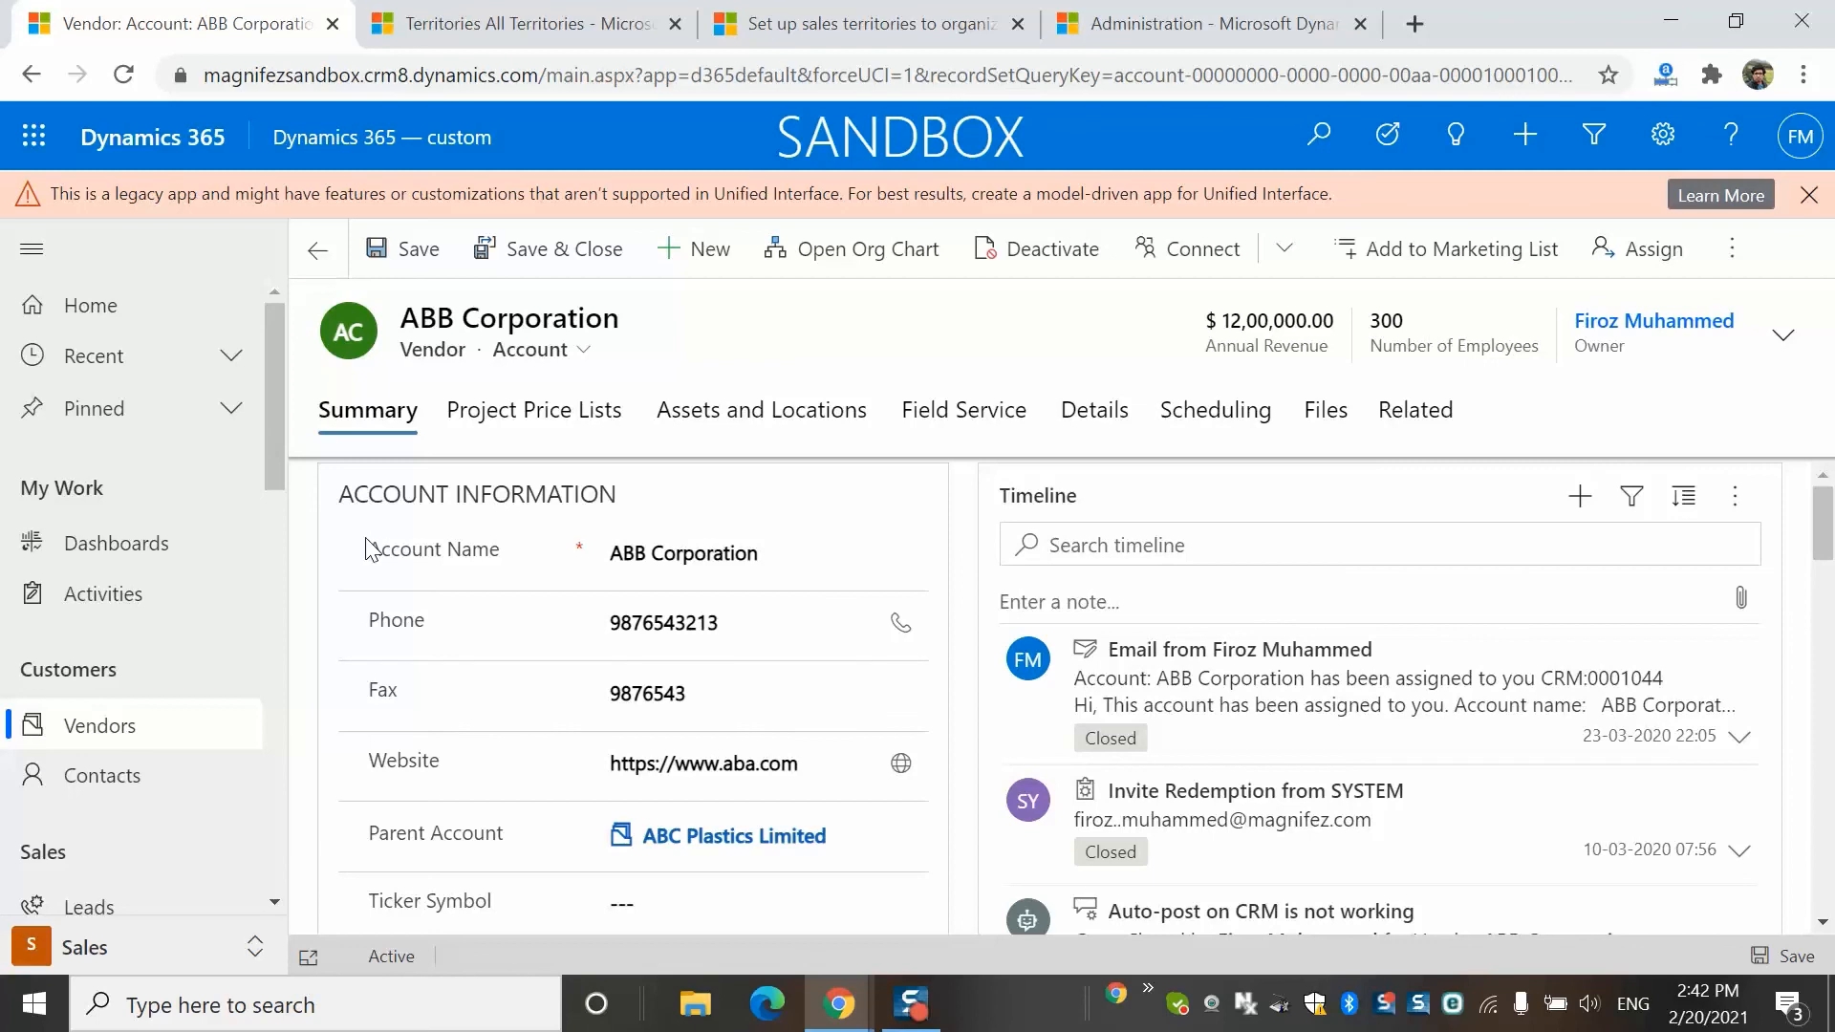
click(520, 24)
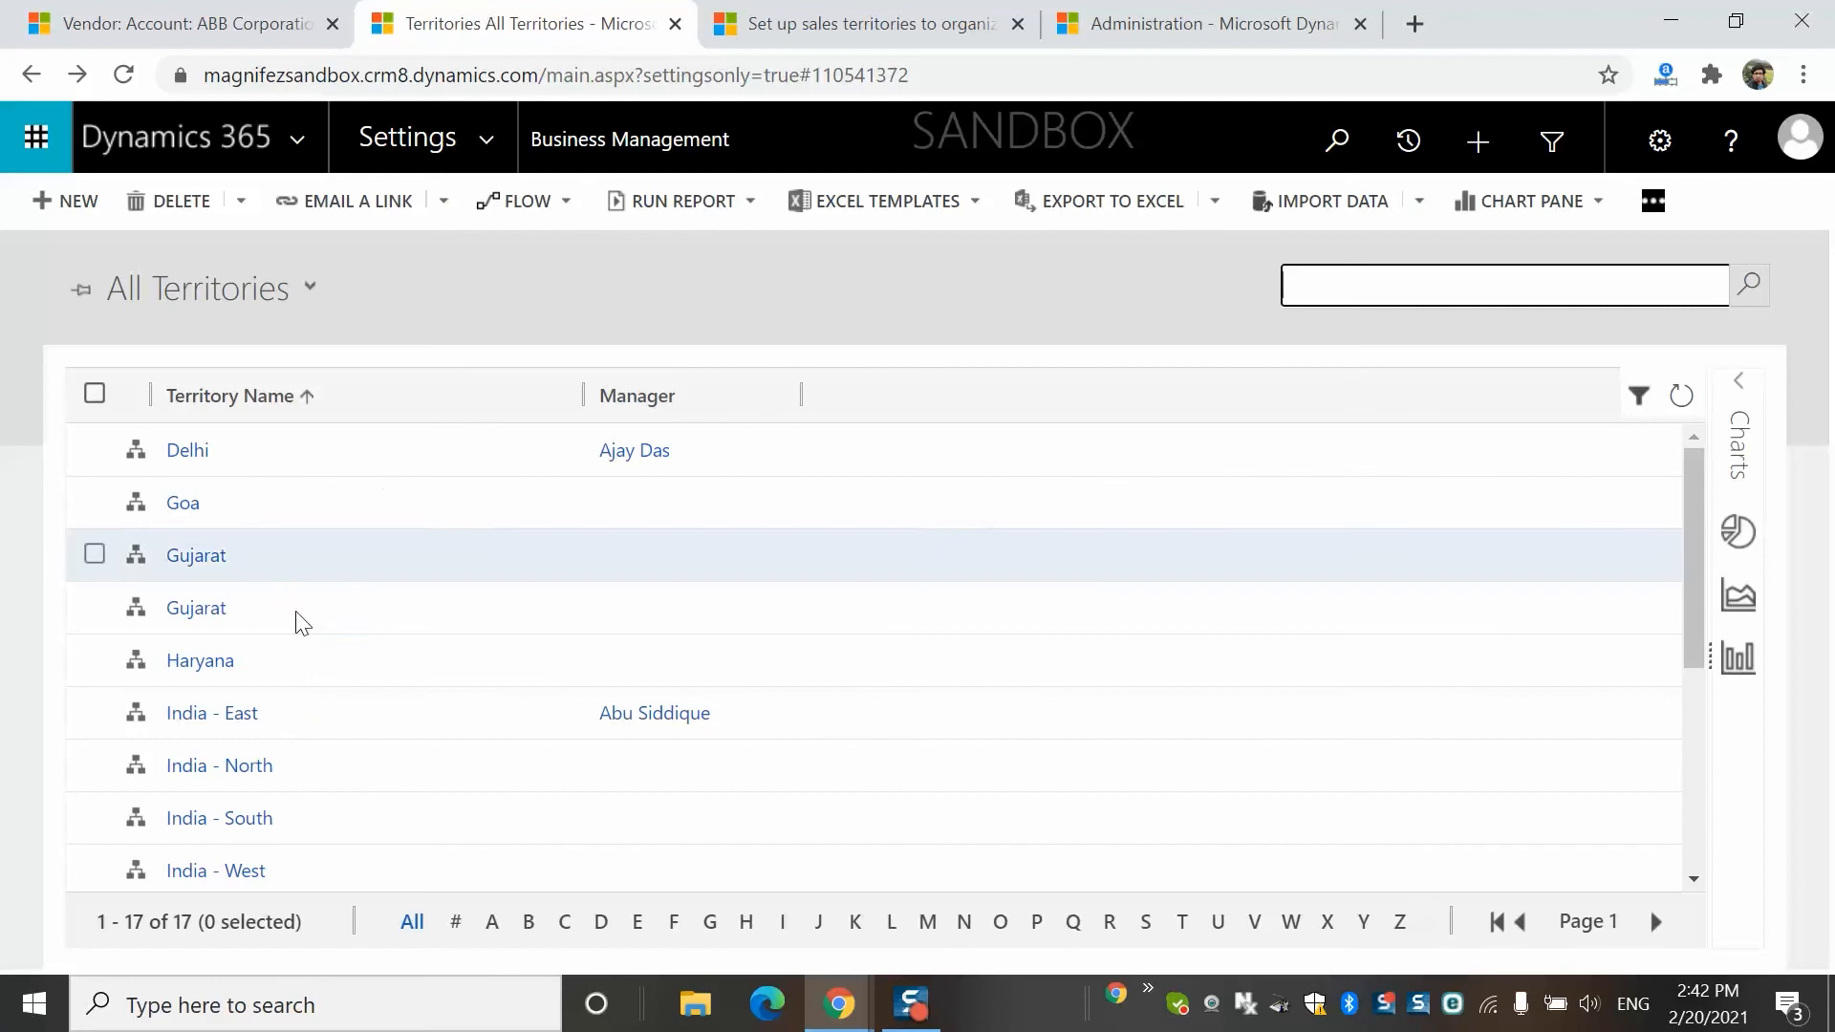